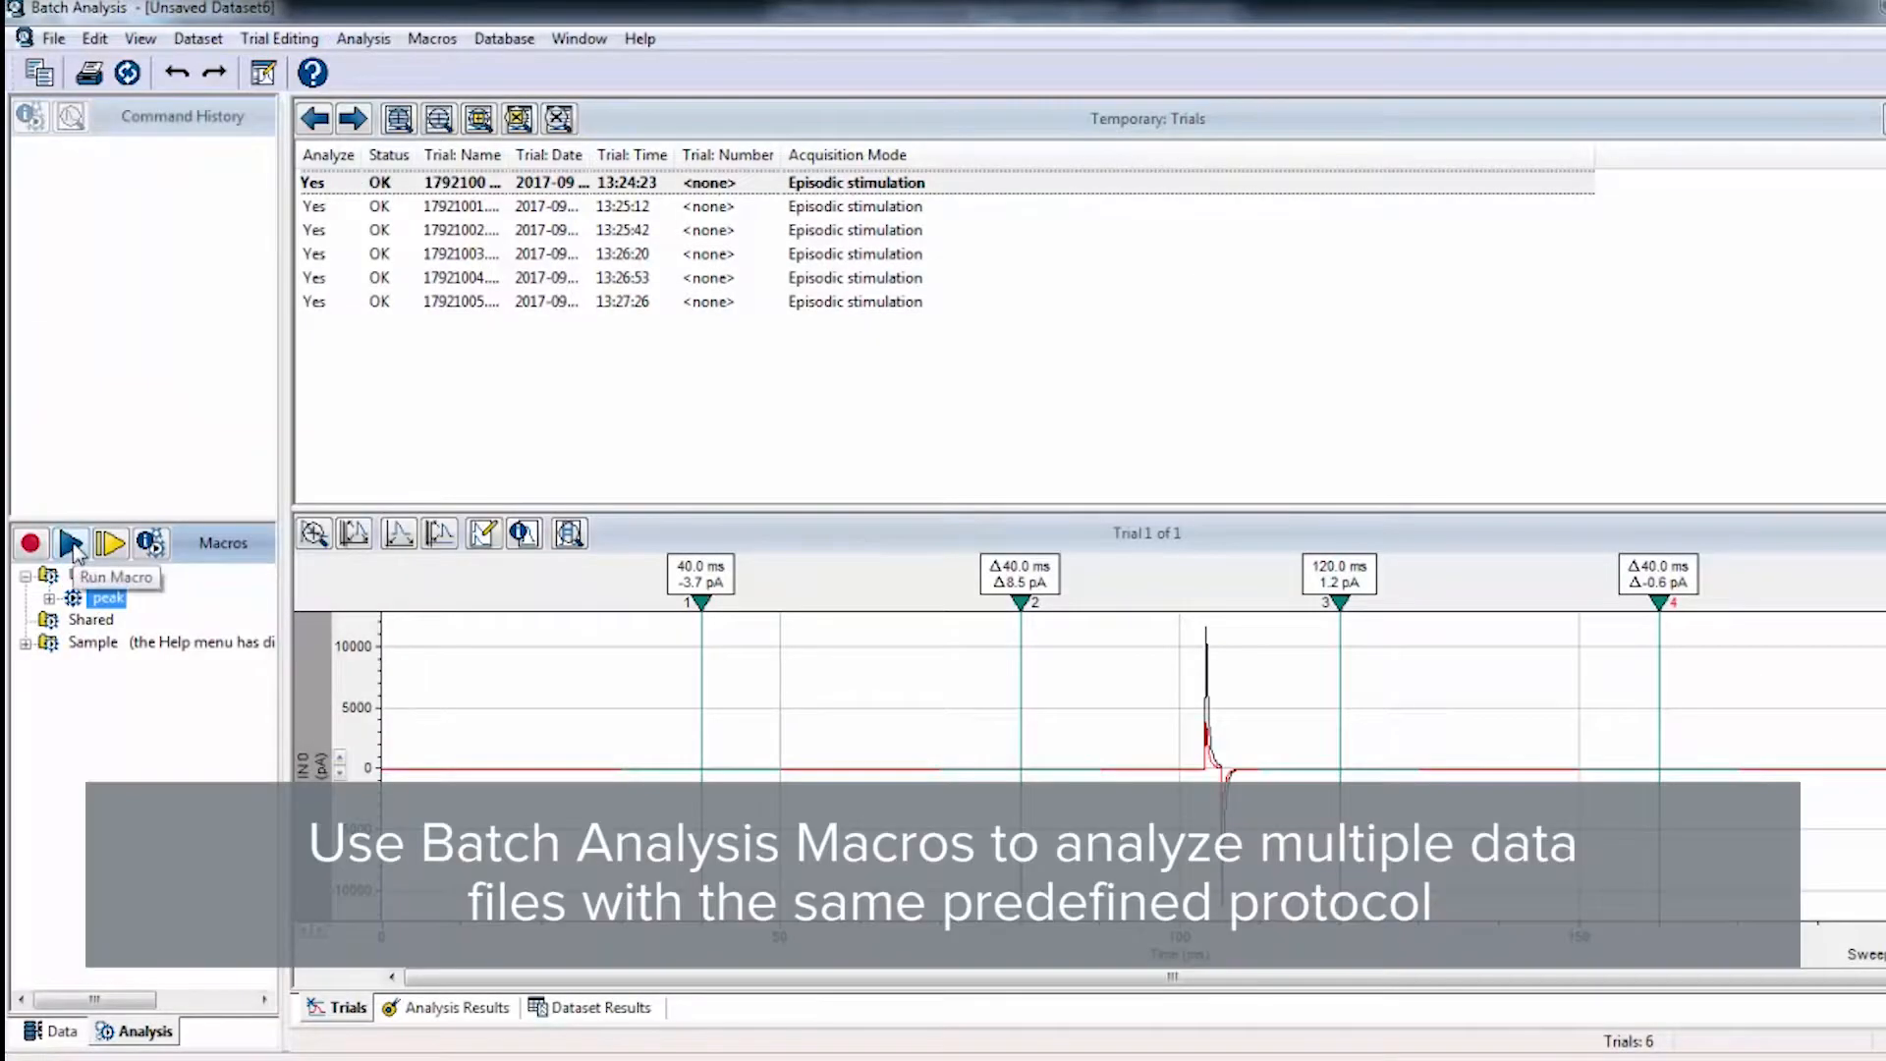
Step: Run the 'peak' macro on the six trials and view another trial's results
click(71, 544)
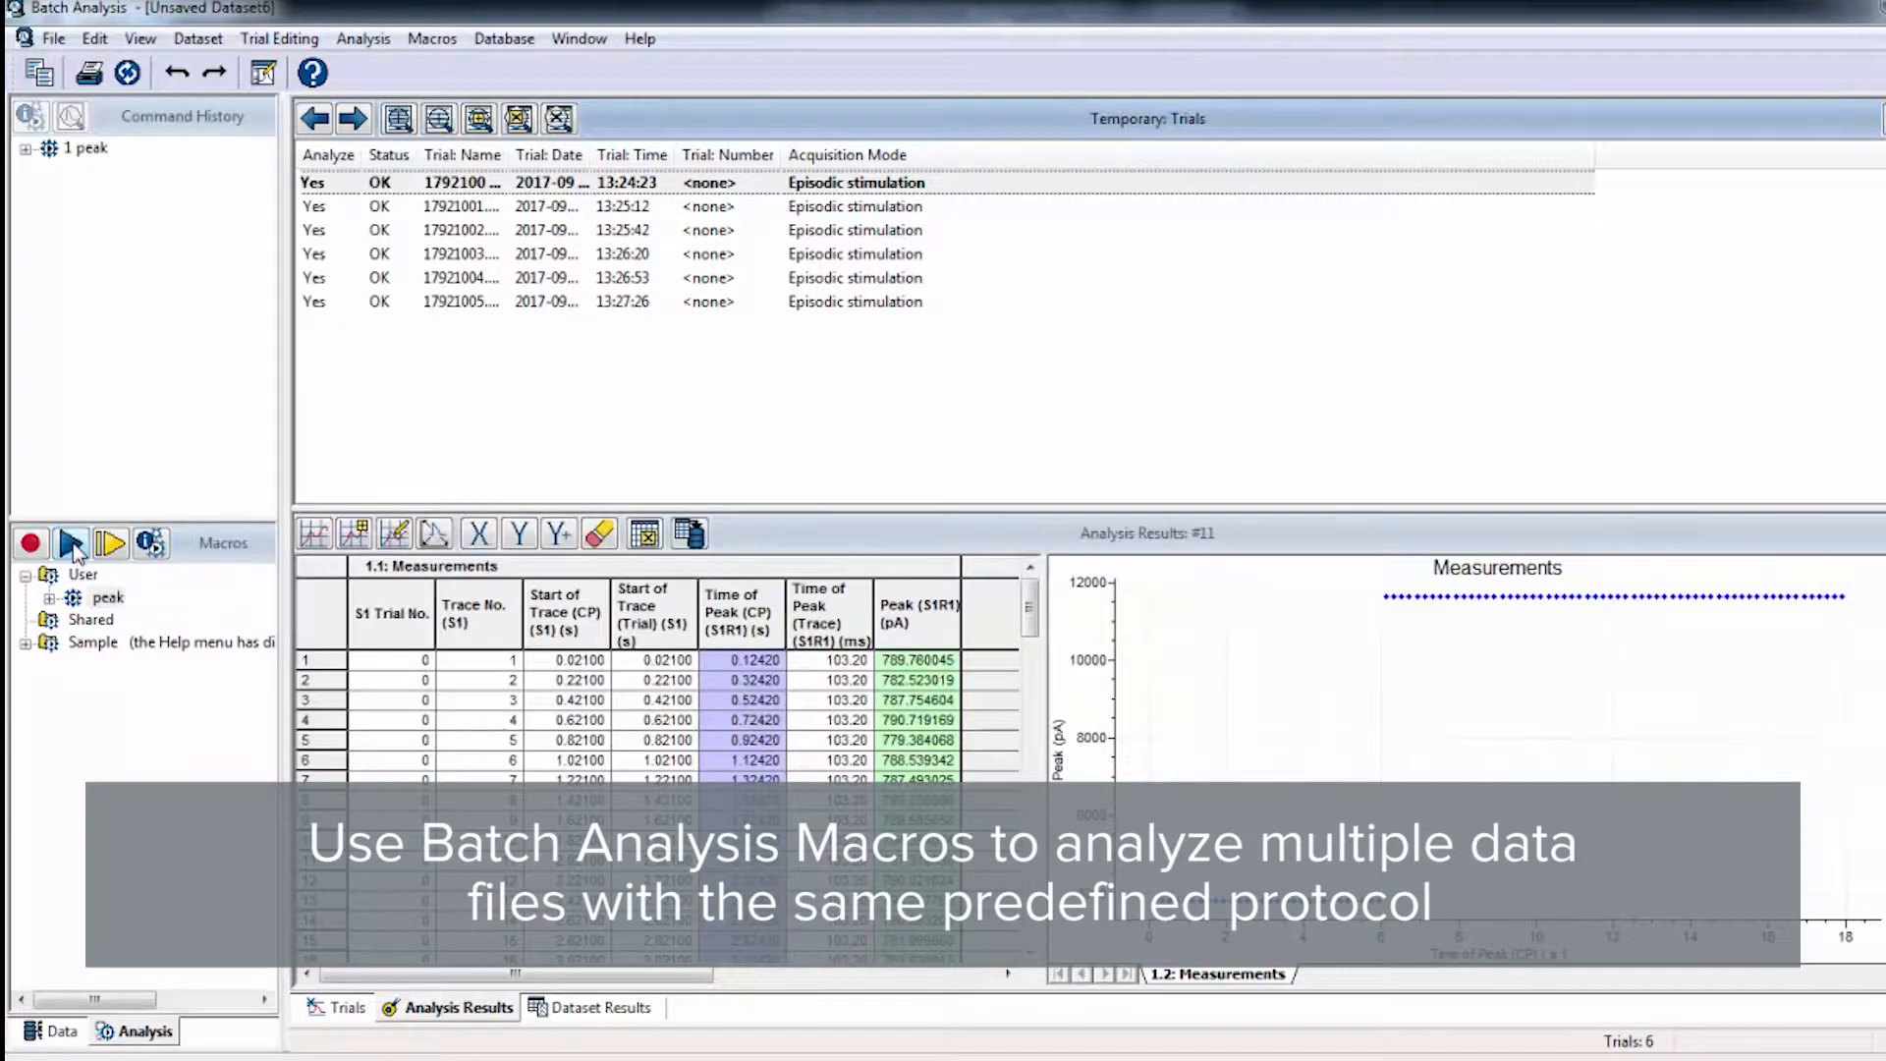
click(625, 229)
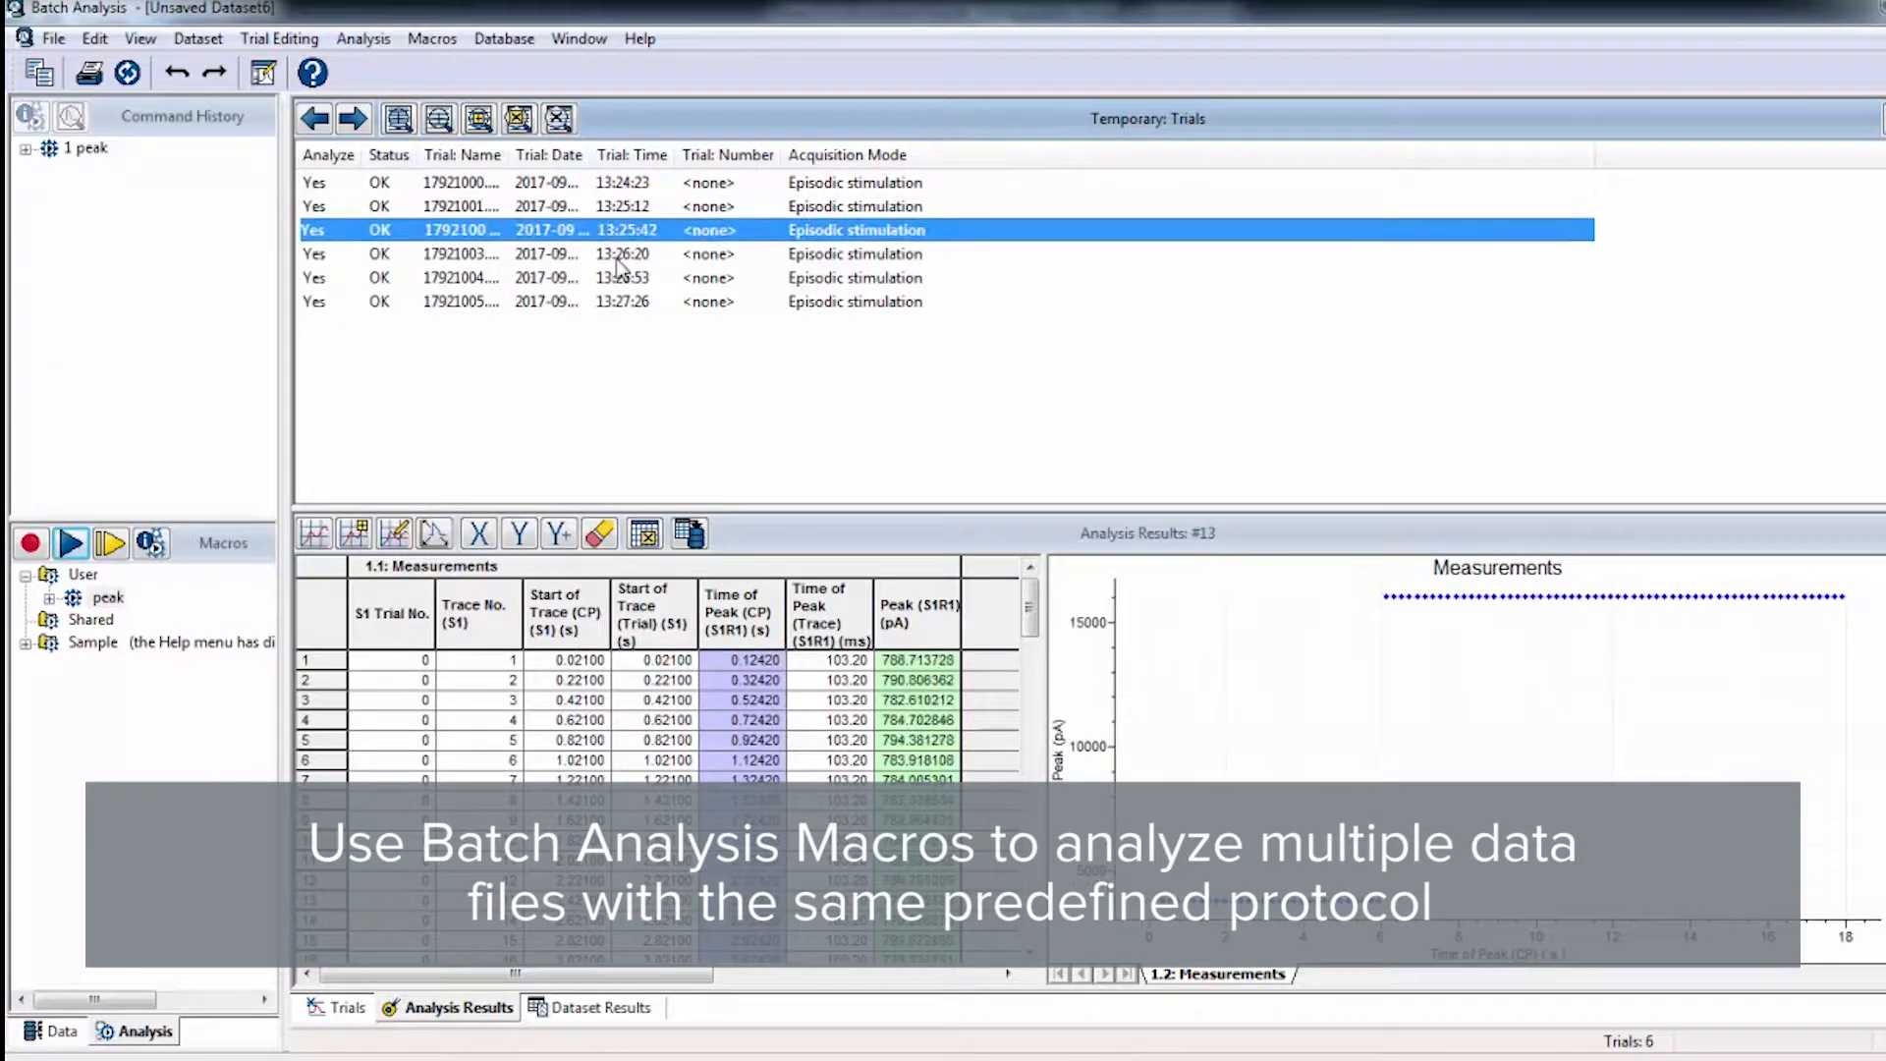
click(640, 303)
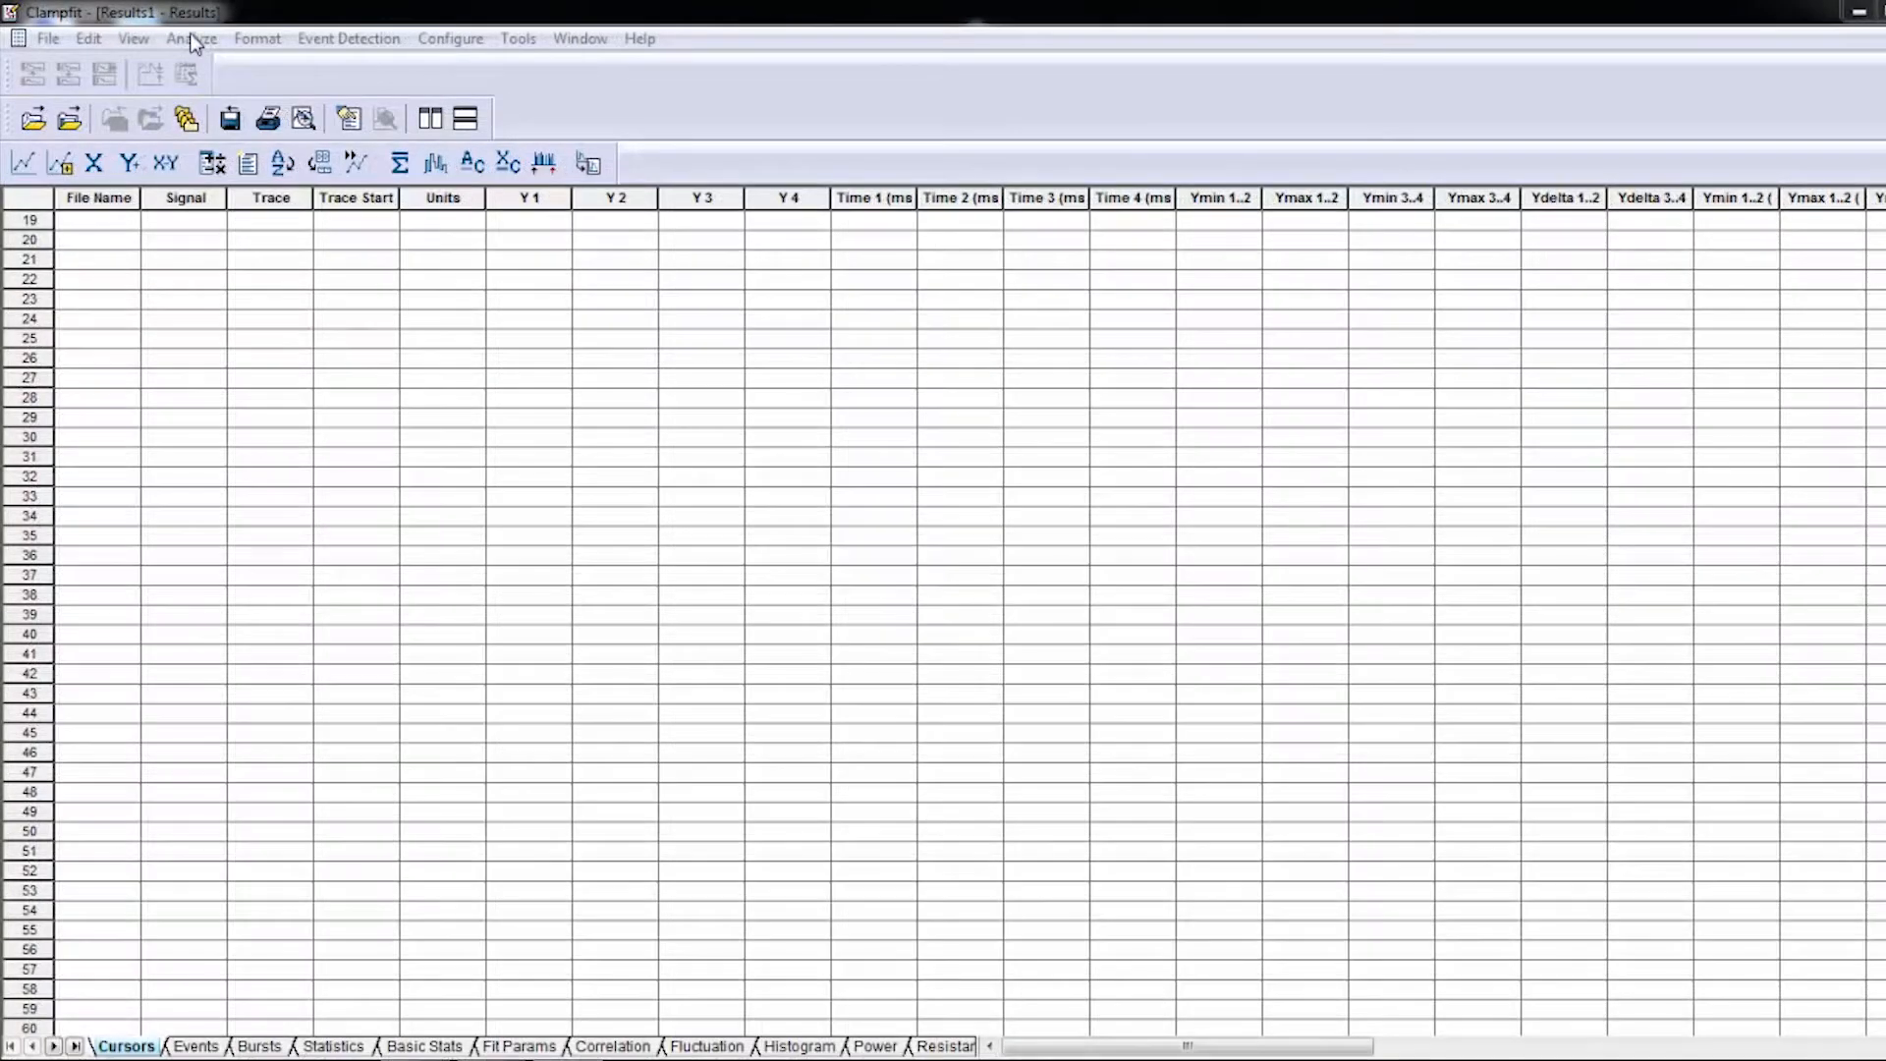
Step: Launch Batch Analysis from Clampfit's Analyze menu
click(191, 38)
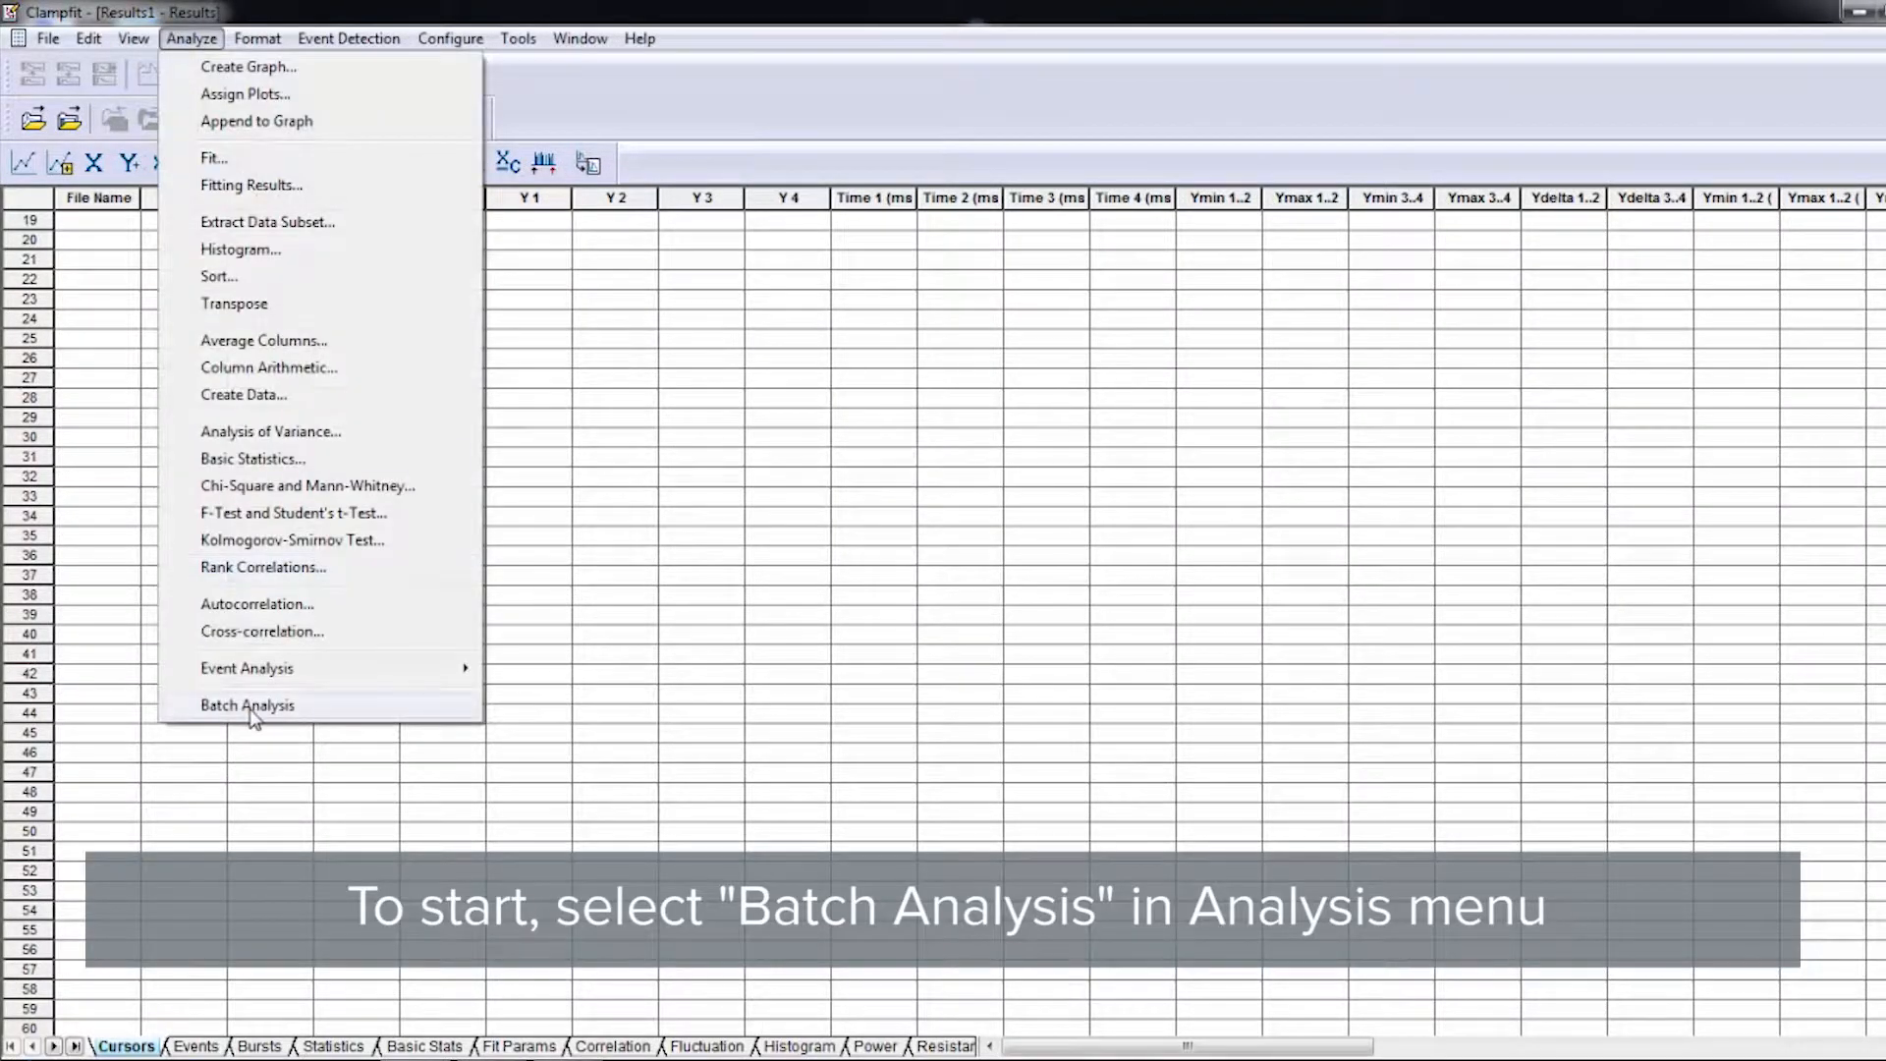
click(246, 706)
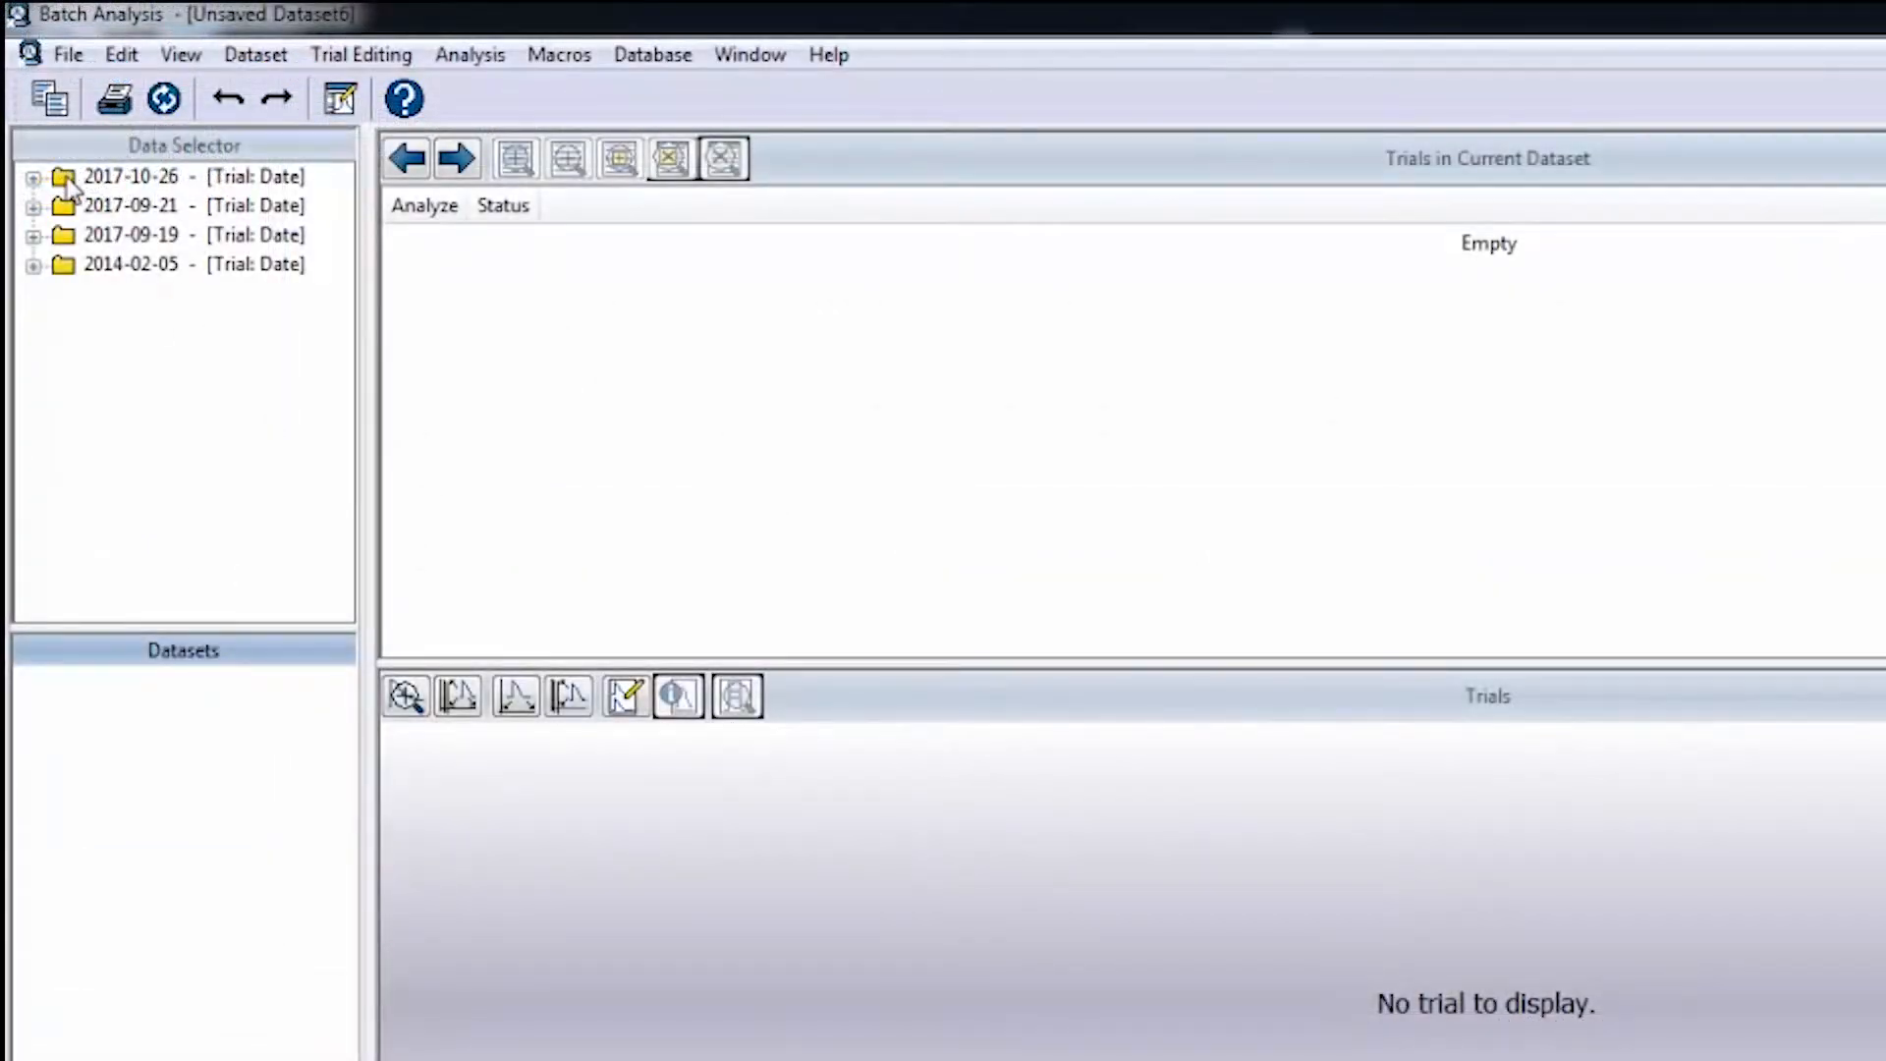
Step: Load the 2017-10-26 folder's four episodic-stimulation trials into the dataset
right_click(128, 177)
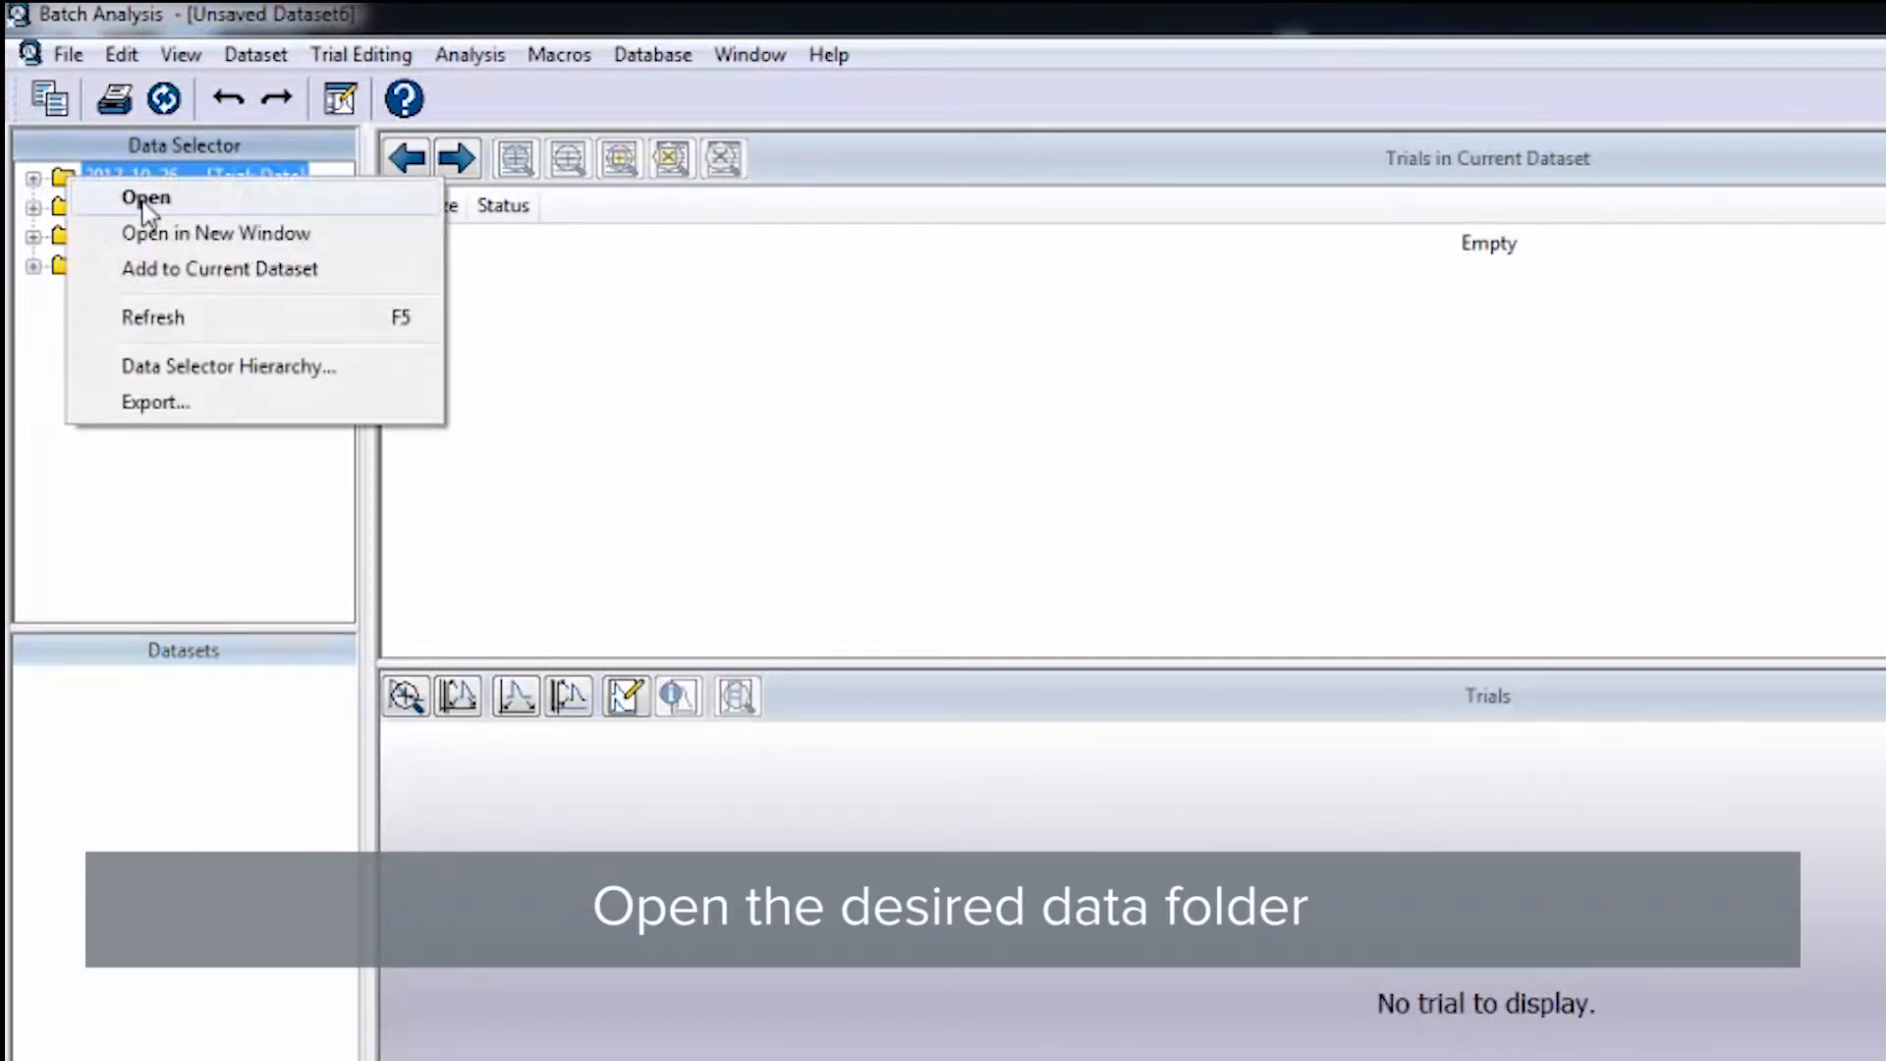
click(143, 196)
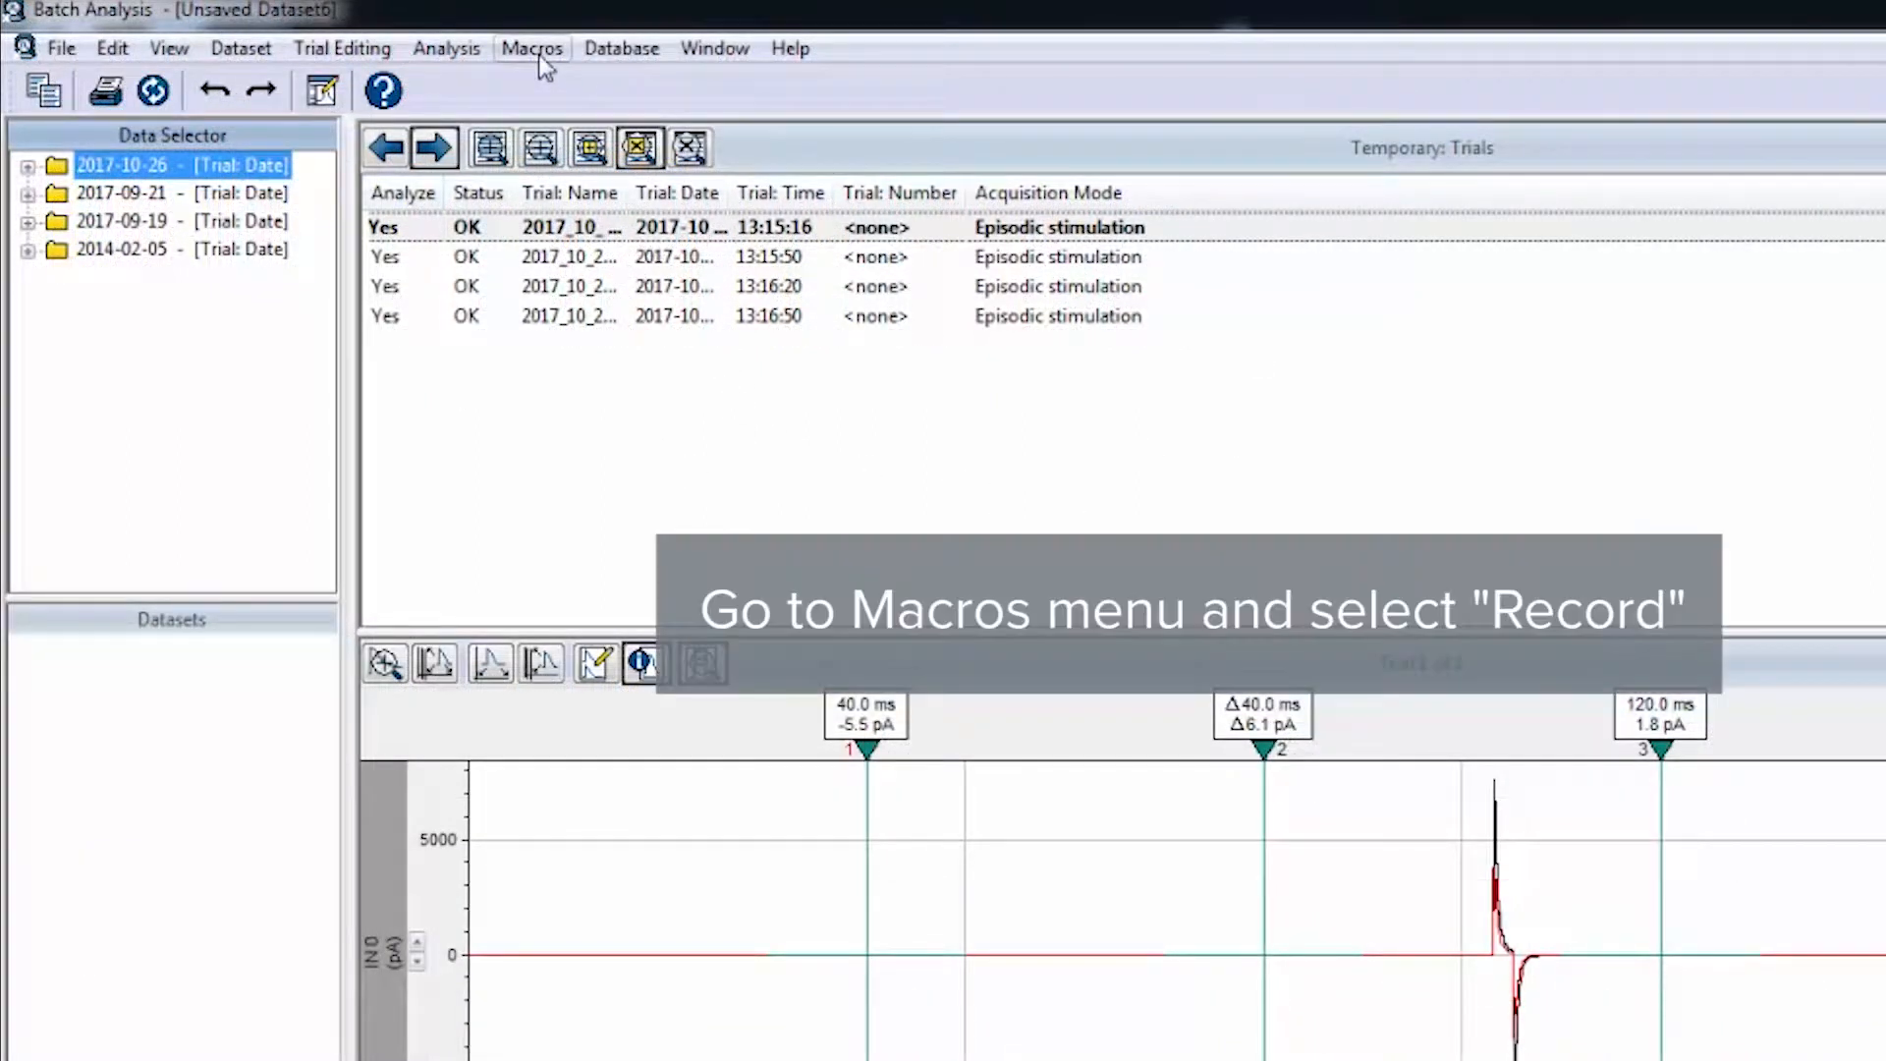
Step: Start recording a new macro named 'peak'
click(531, 47)
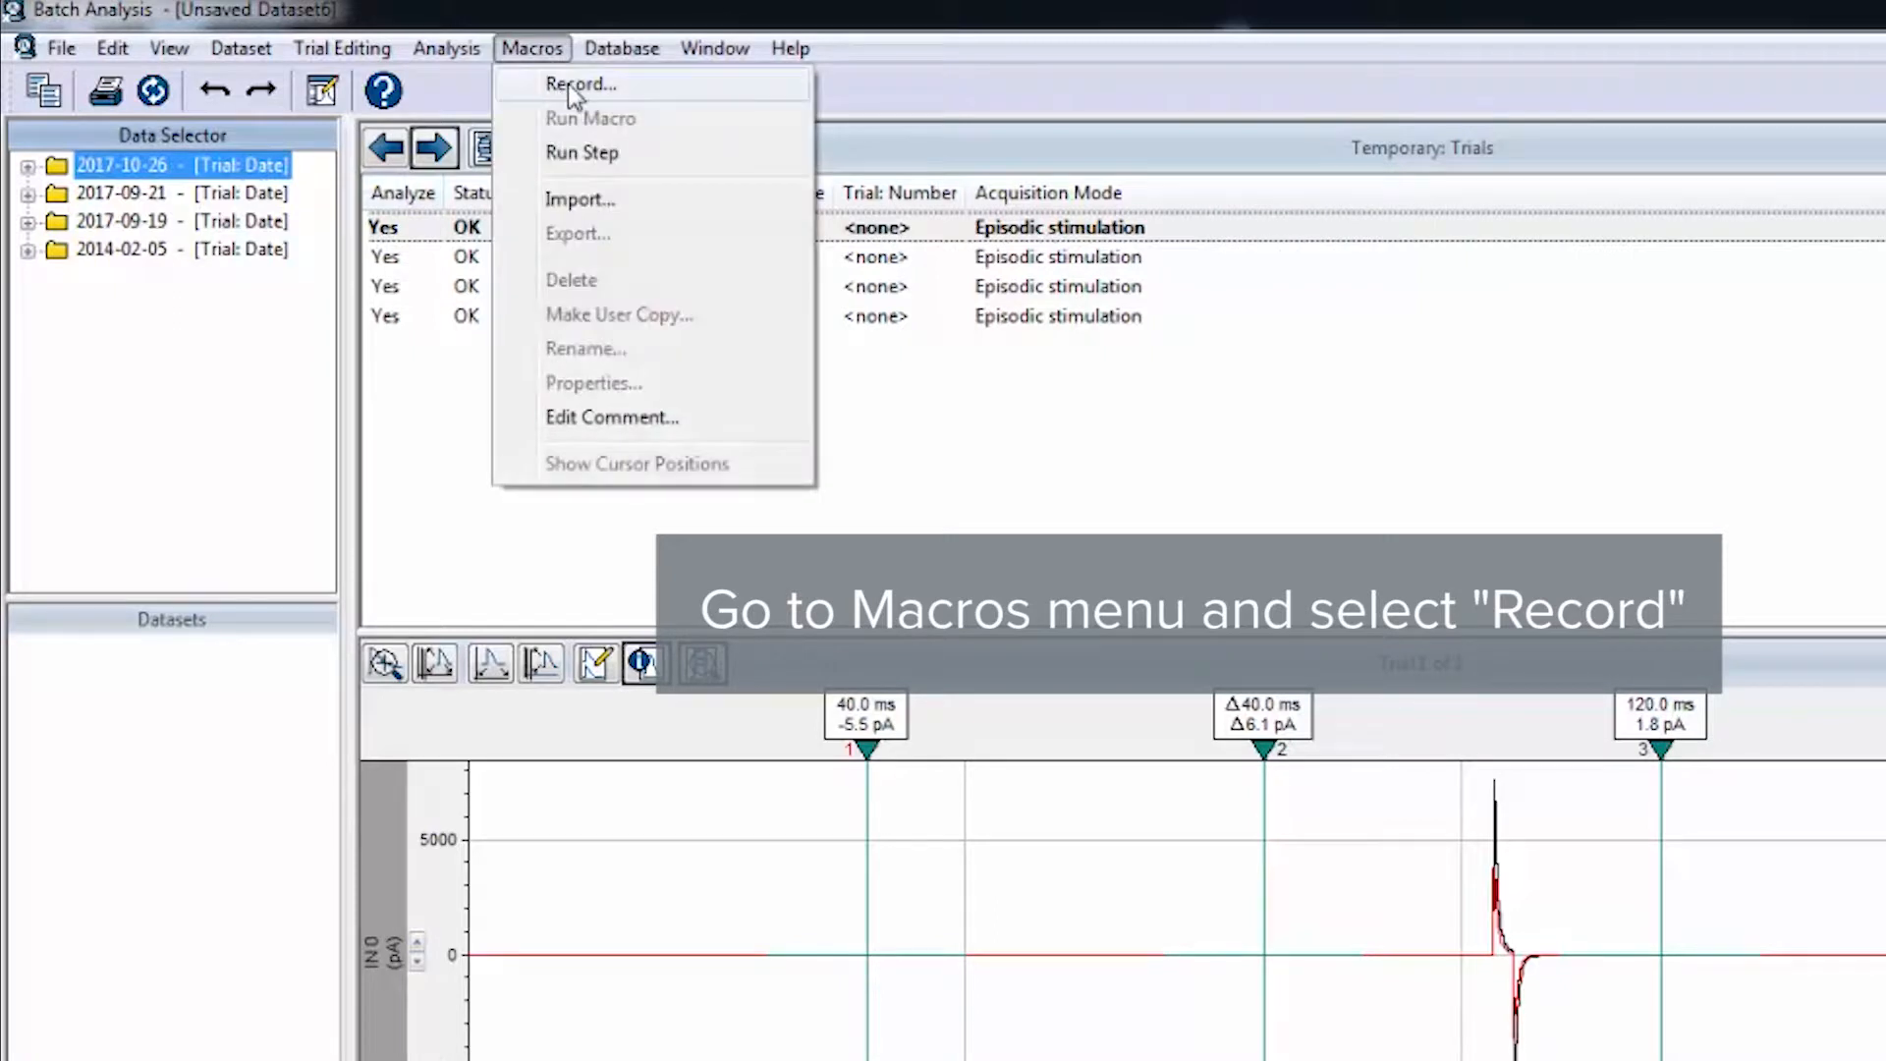
click(578, 82)
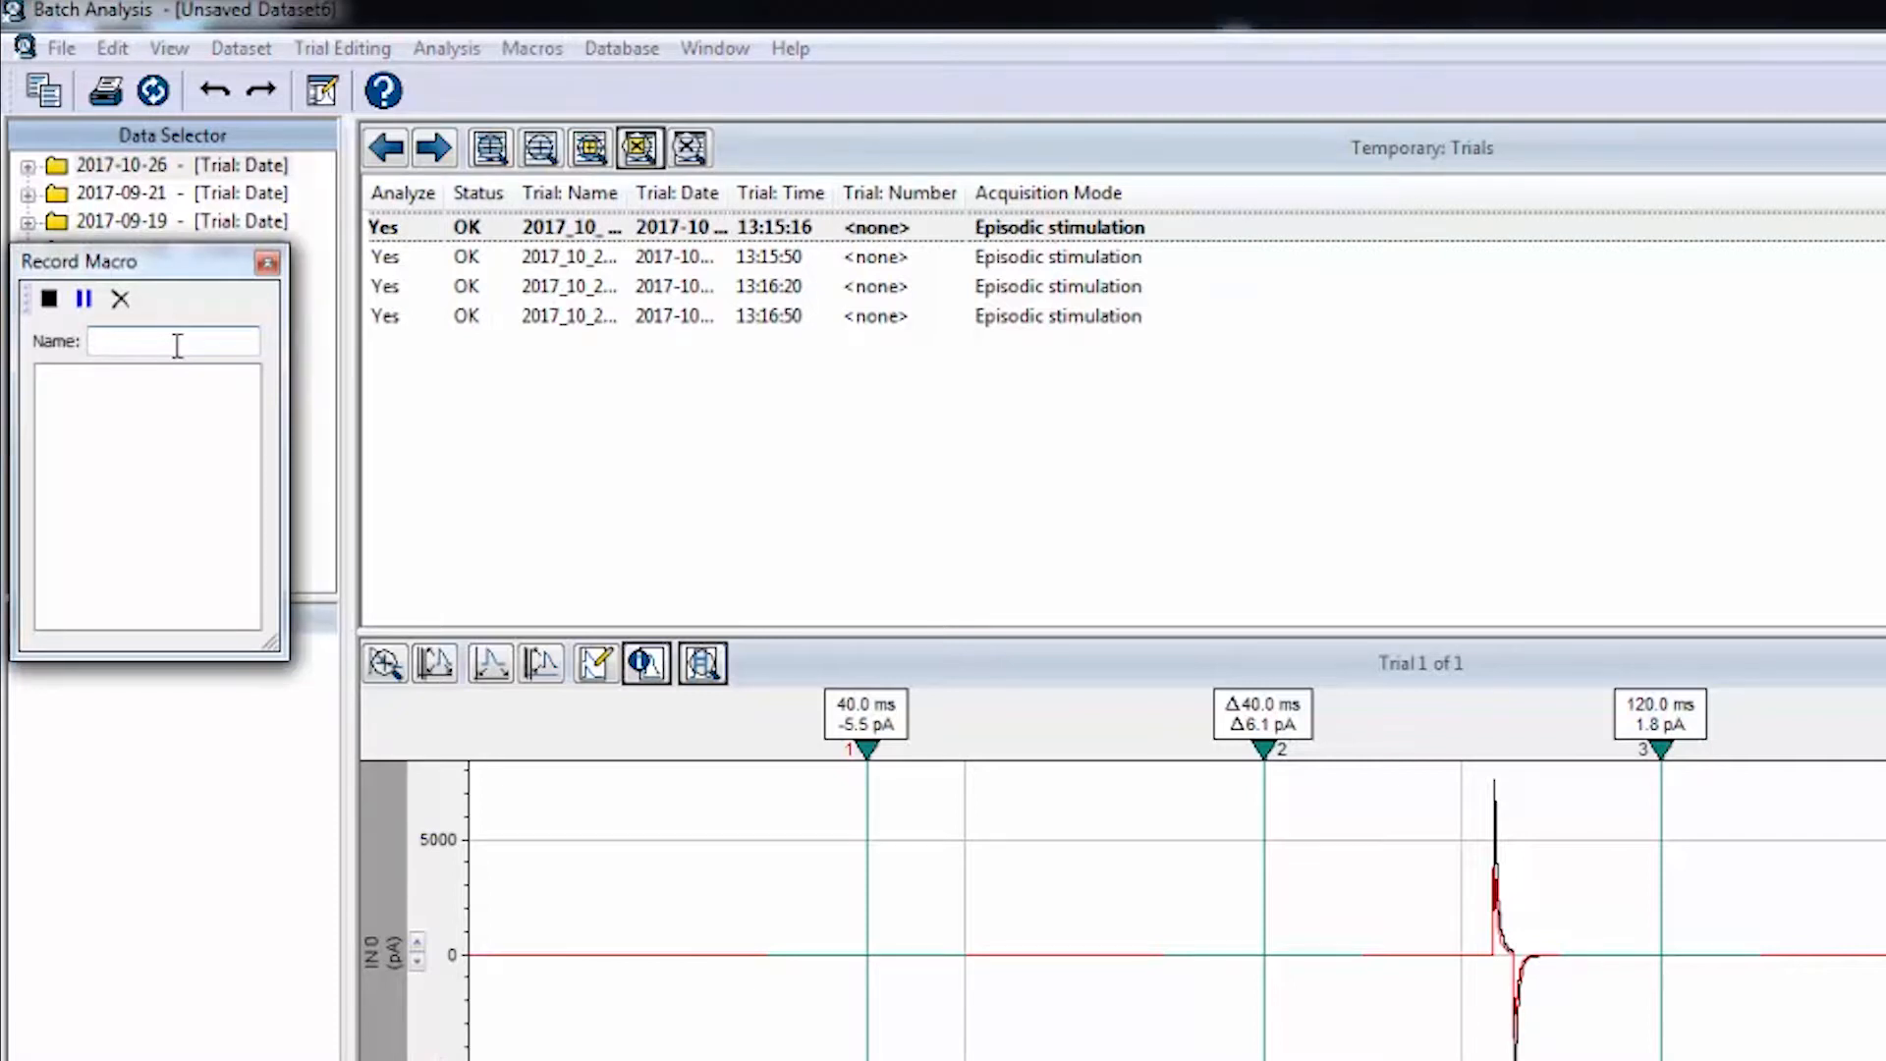
text(peak)
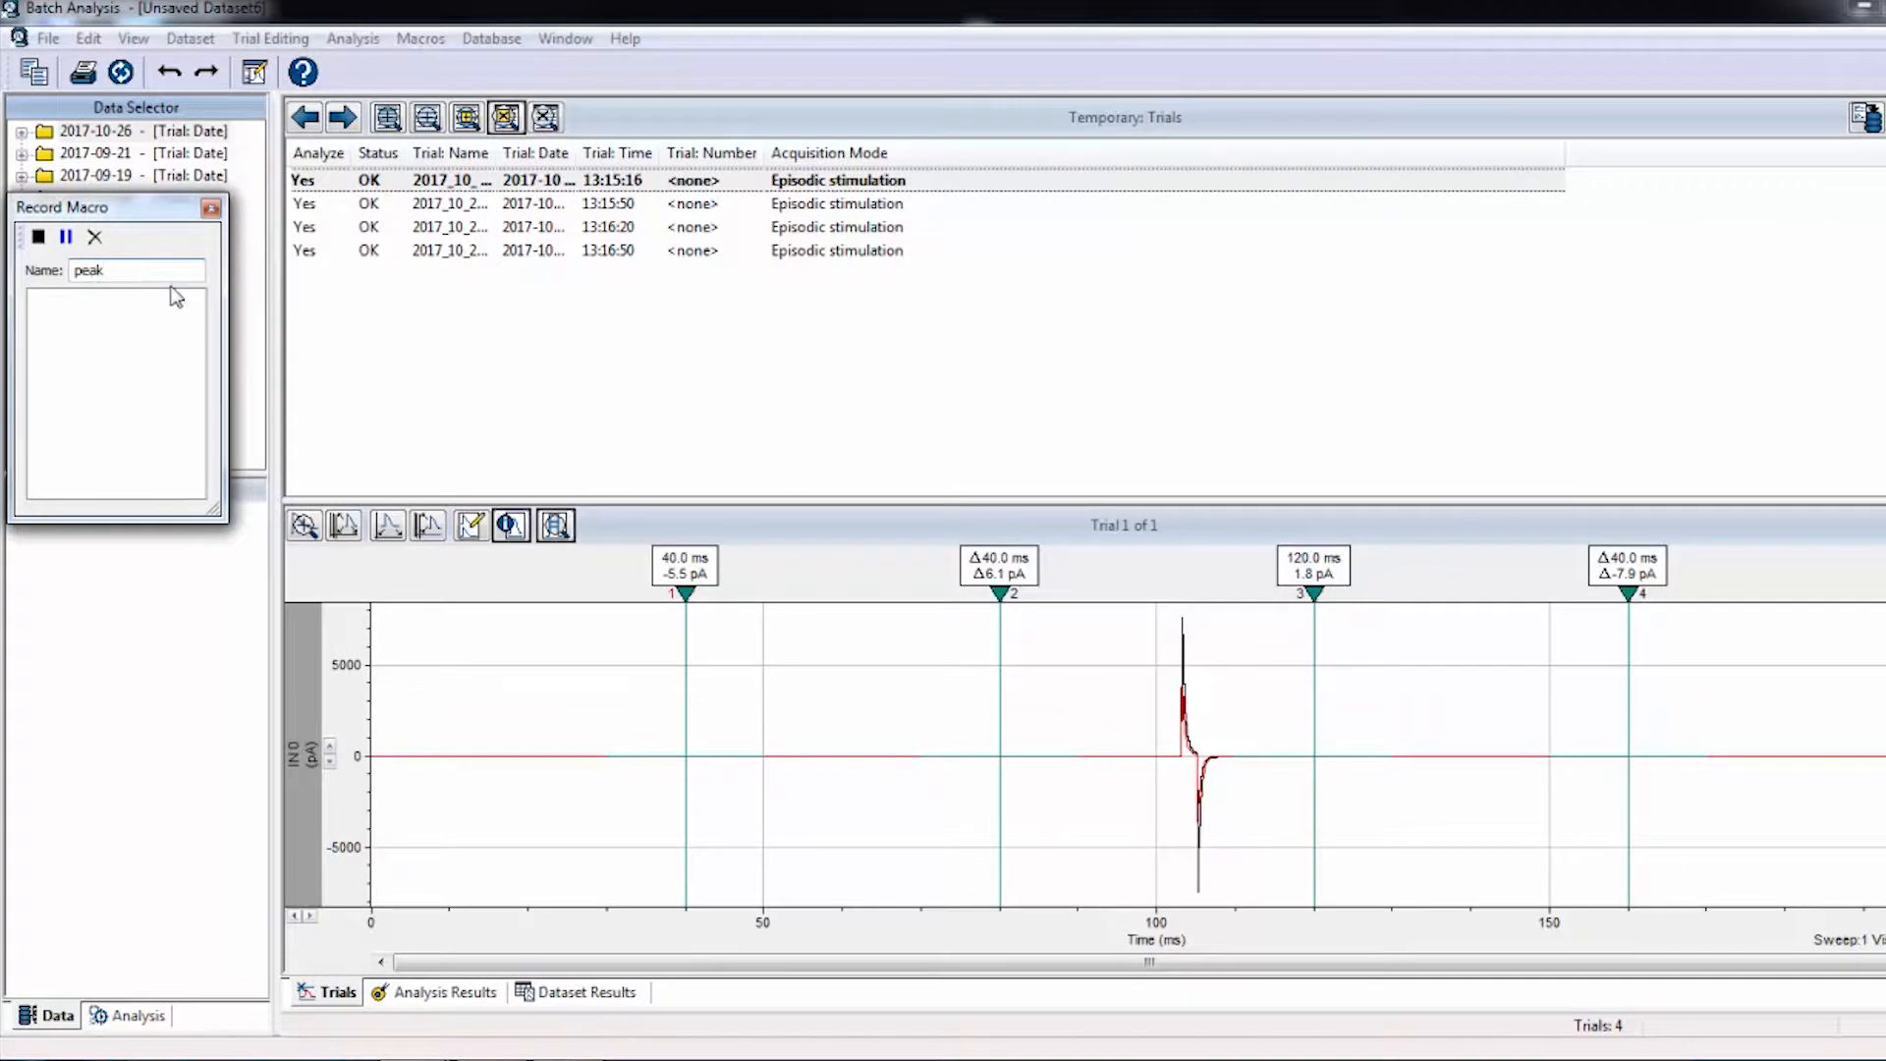
mouse_move(193, 305)
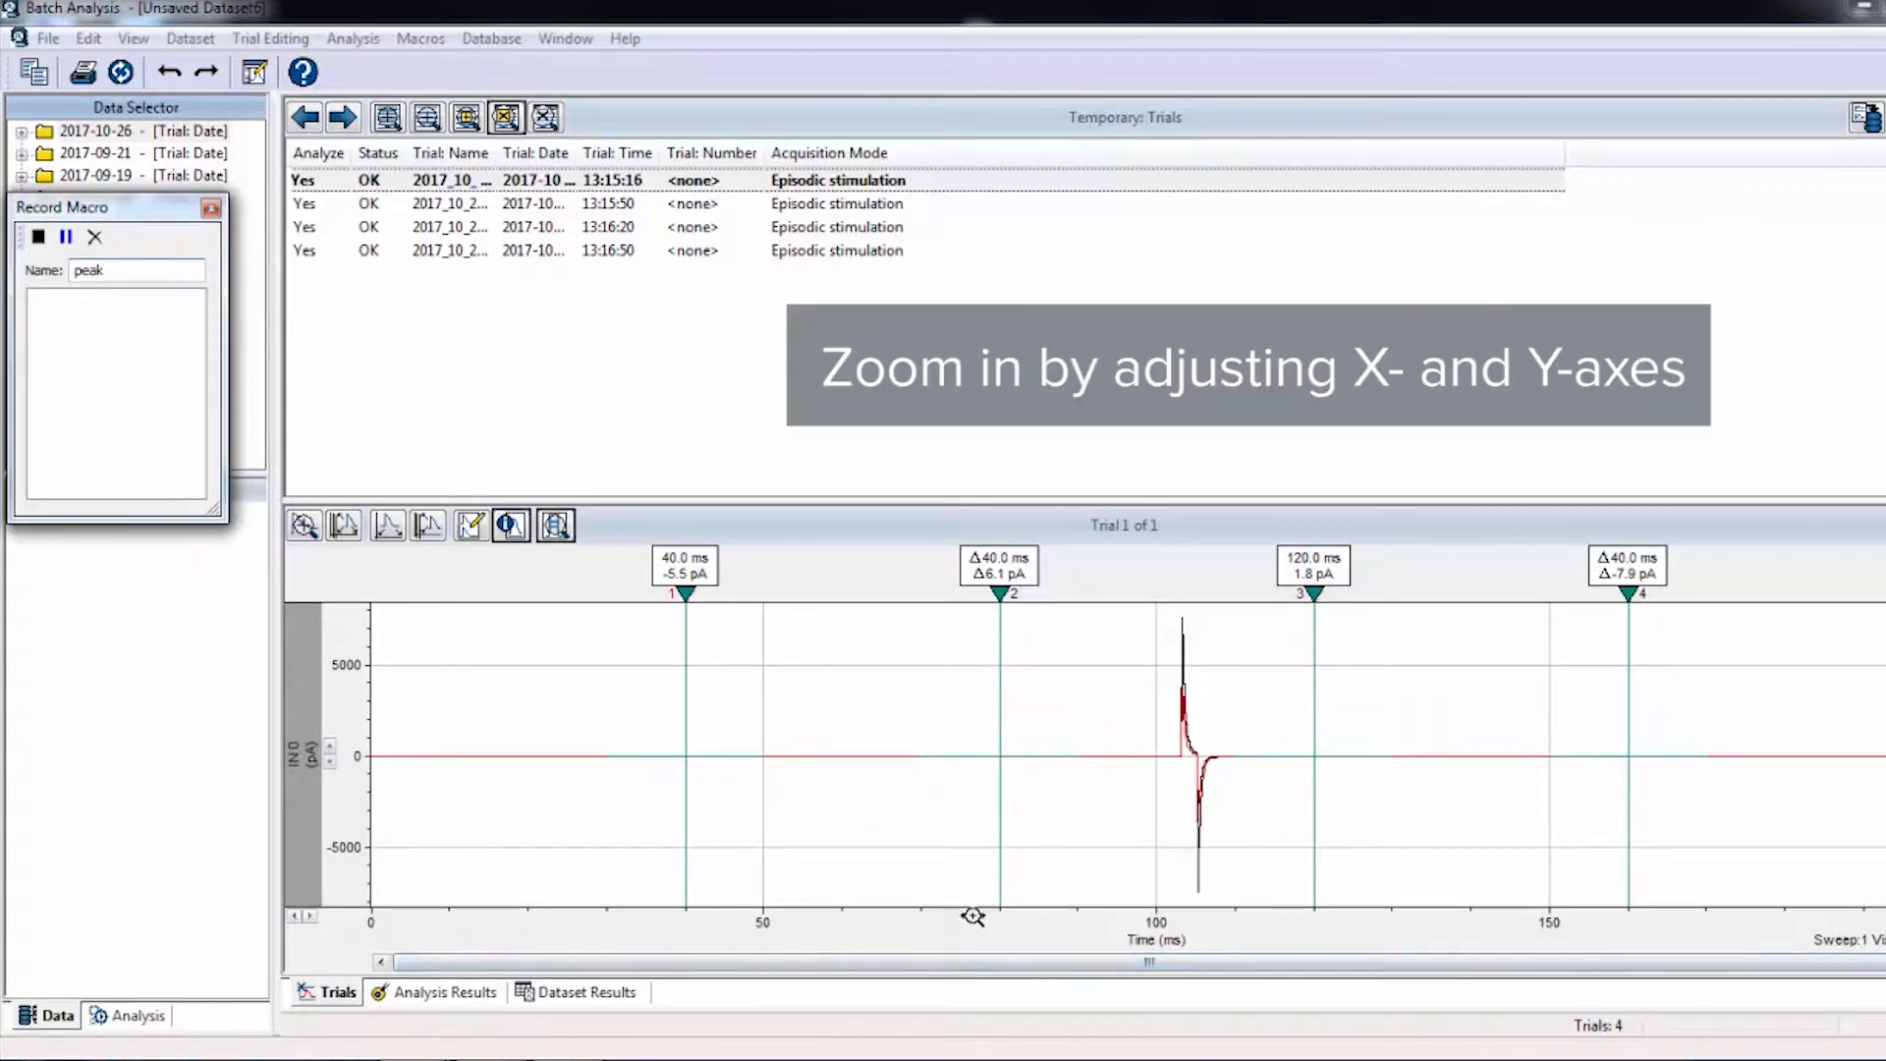
Step: Zoom onto the 80–120 ms response, bring all four cursors into view, and position baseline and peak cursors
drag(996, 910, 1247, 910)
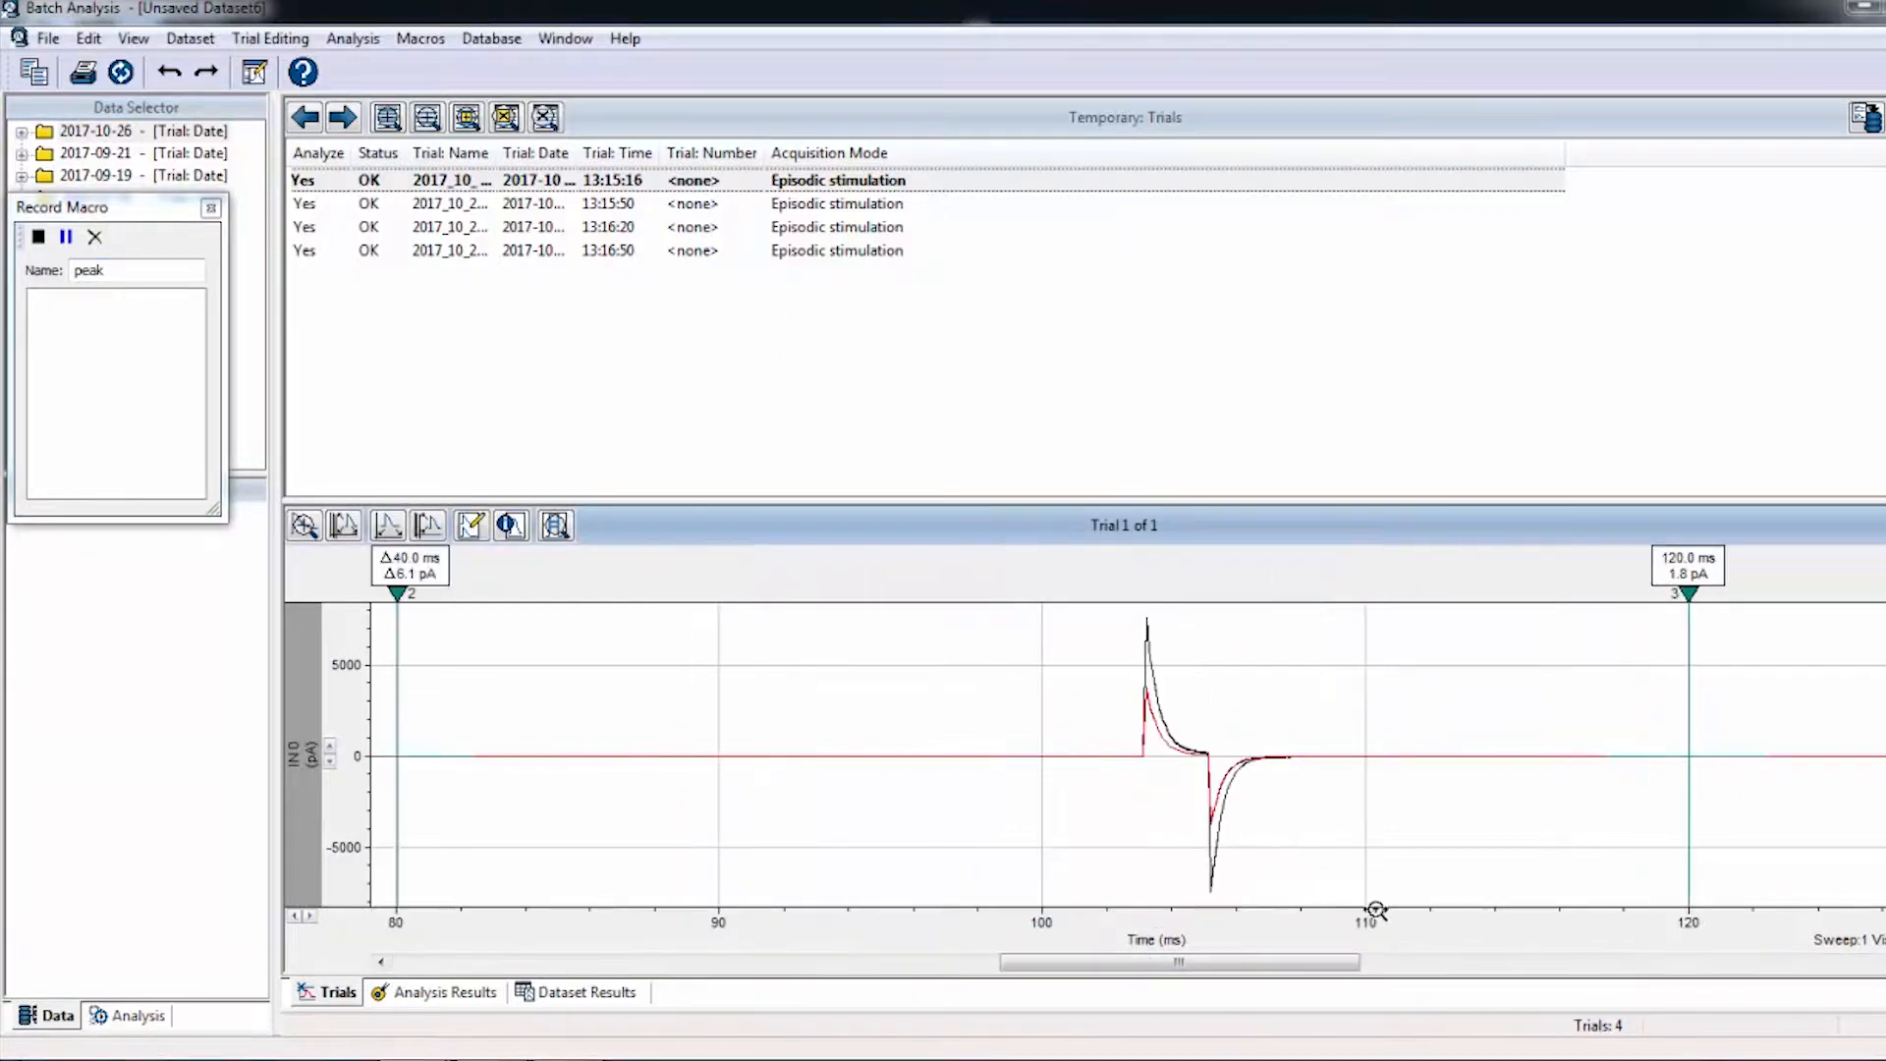
right_click(1375, 908)
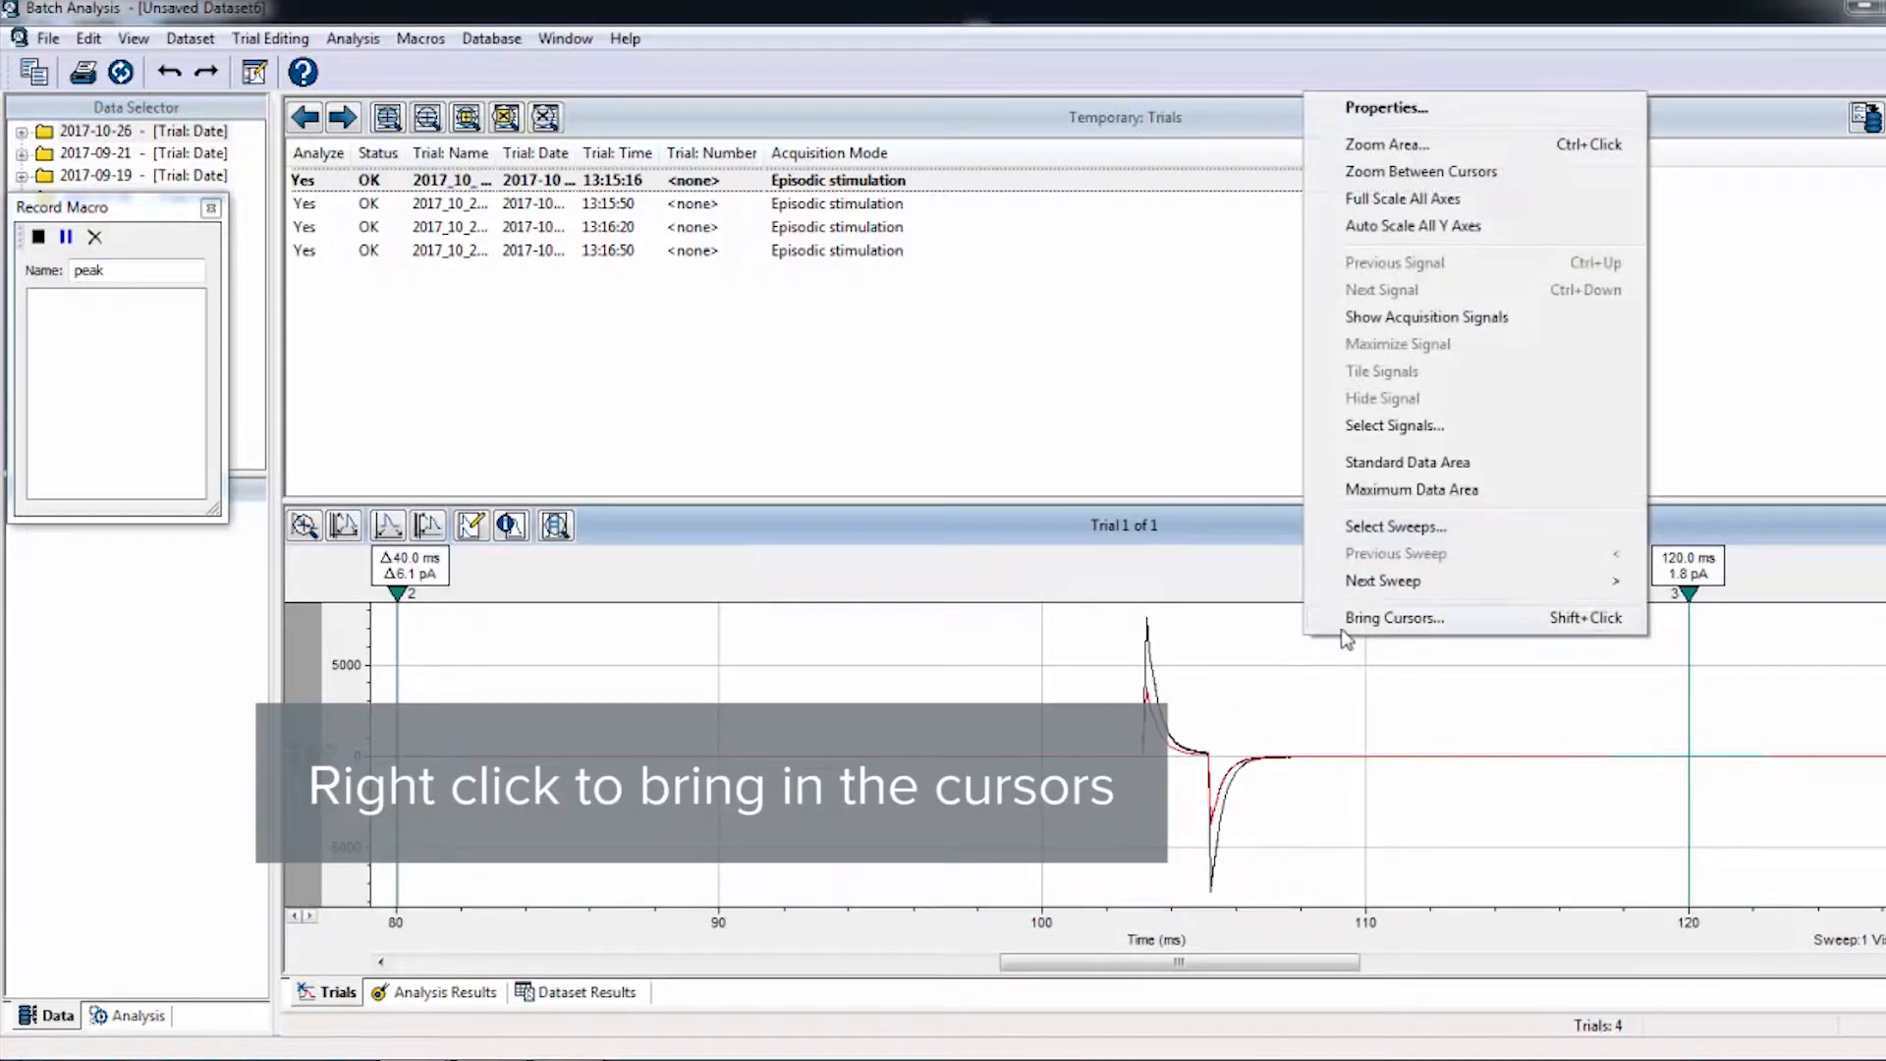
click(1395, 617)
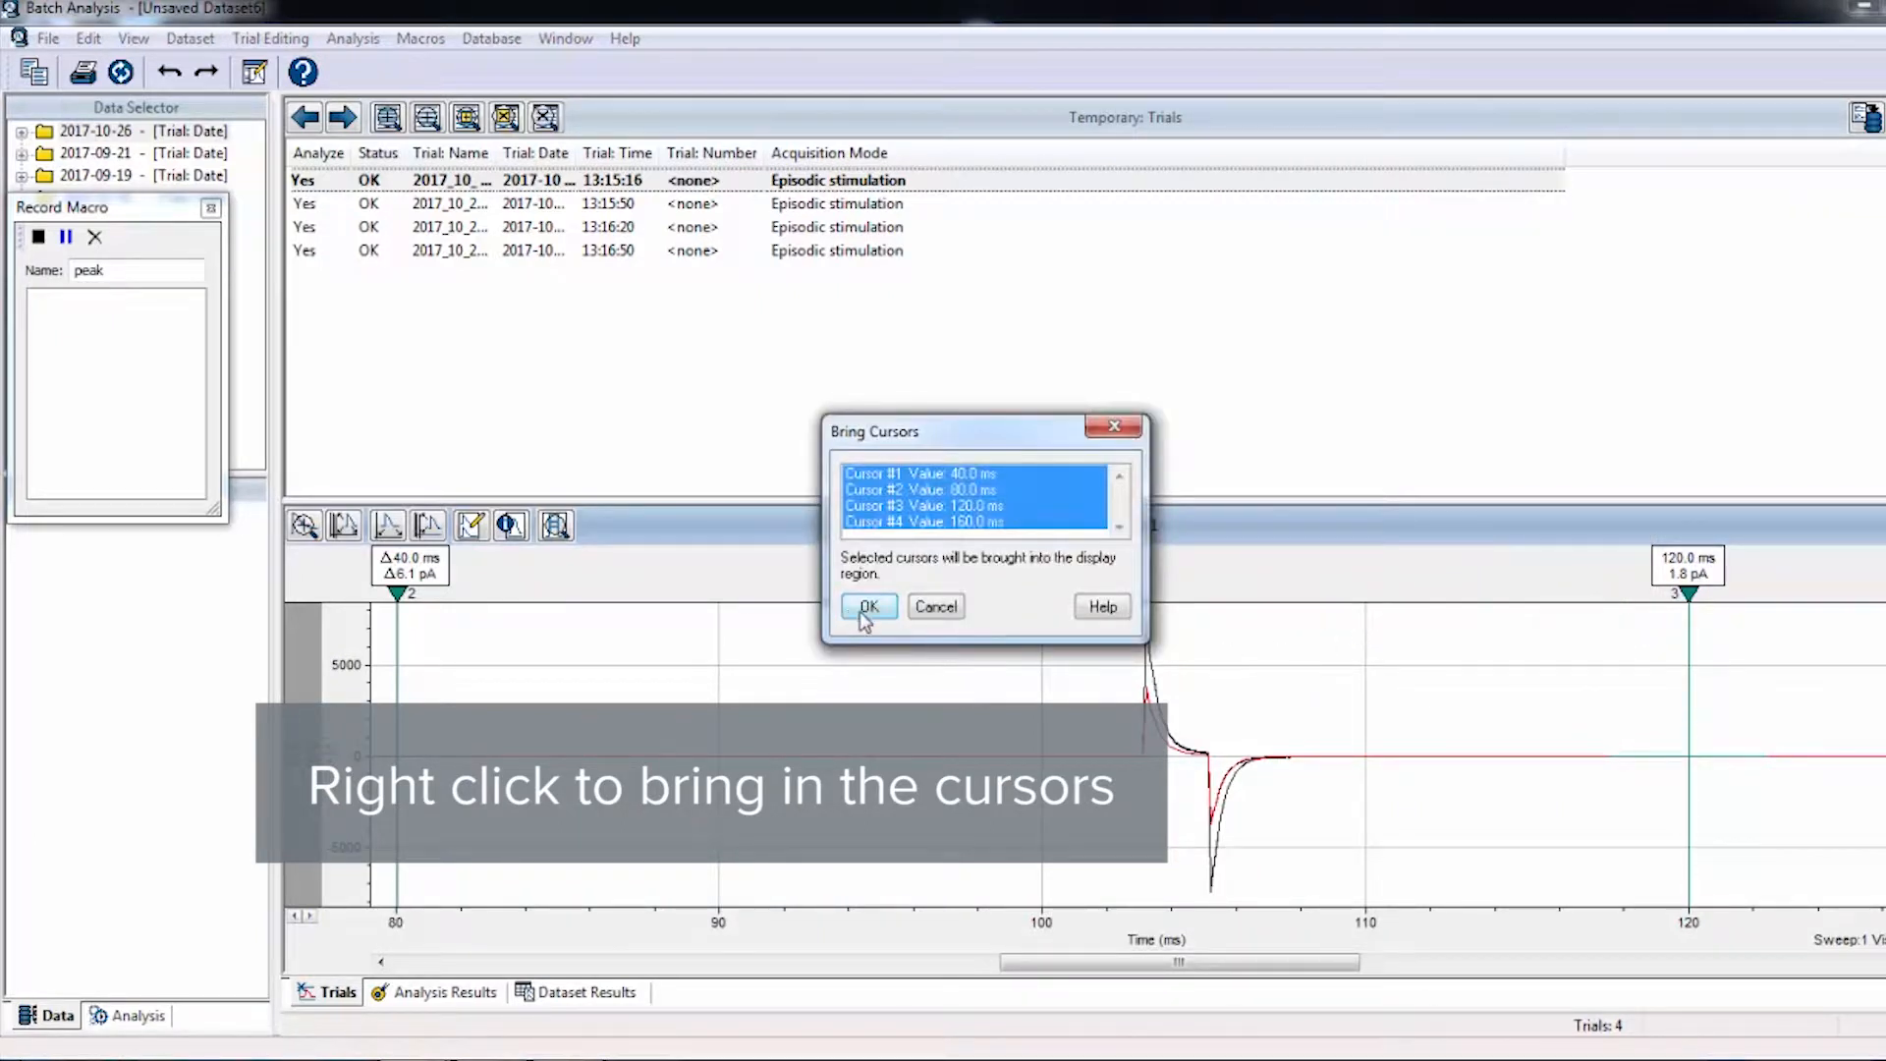
click(869, 607)
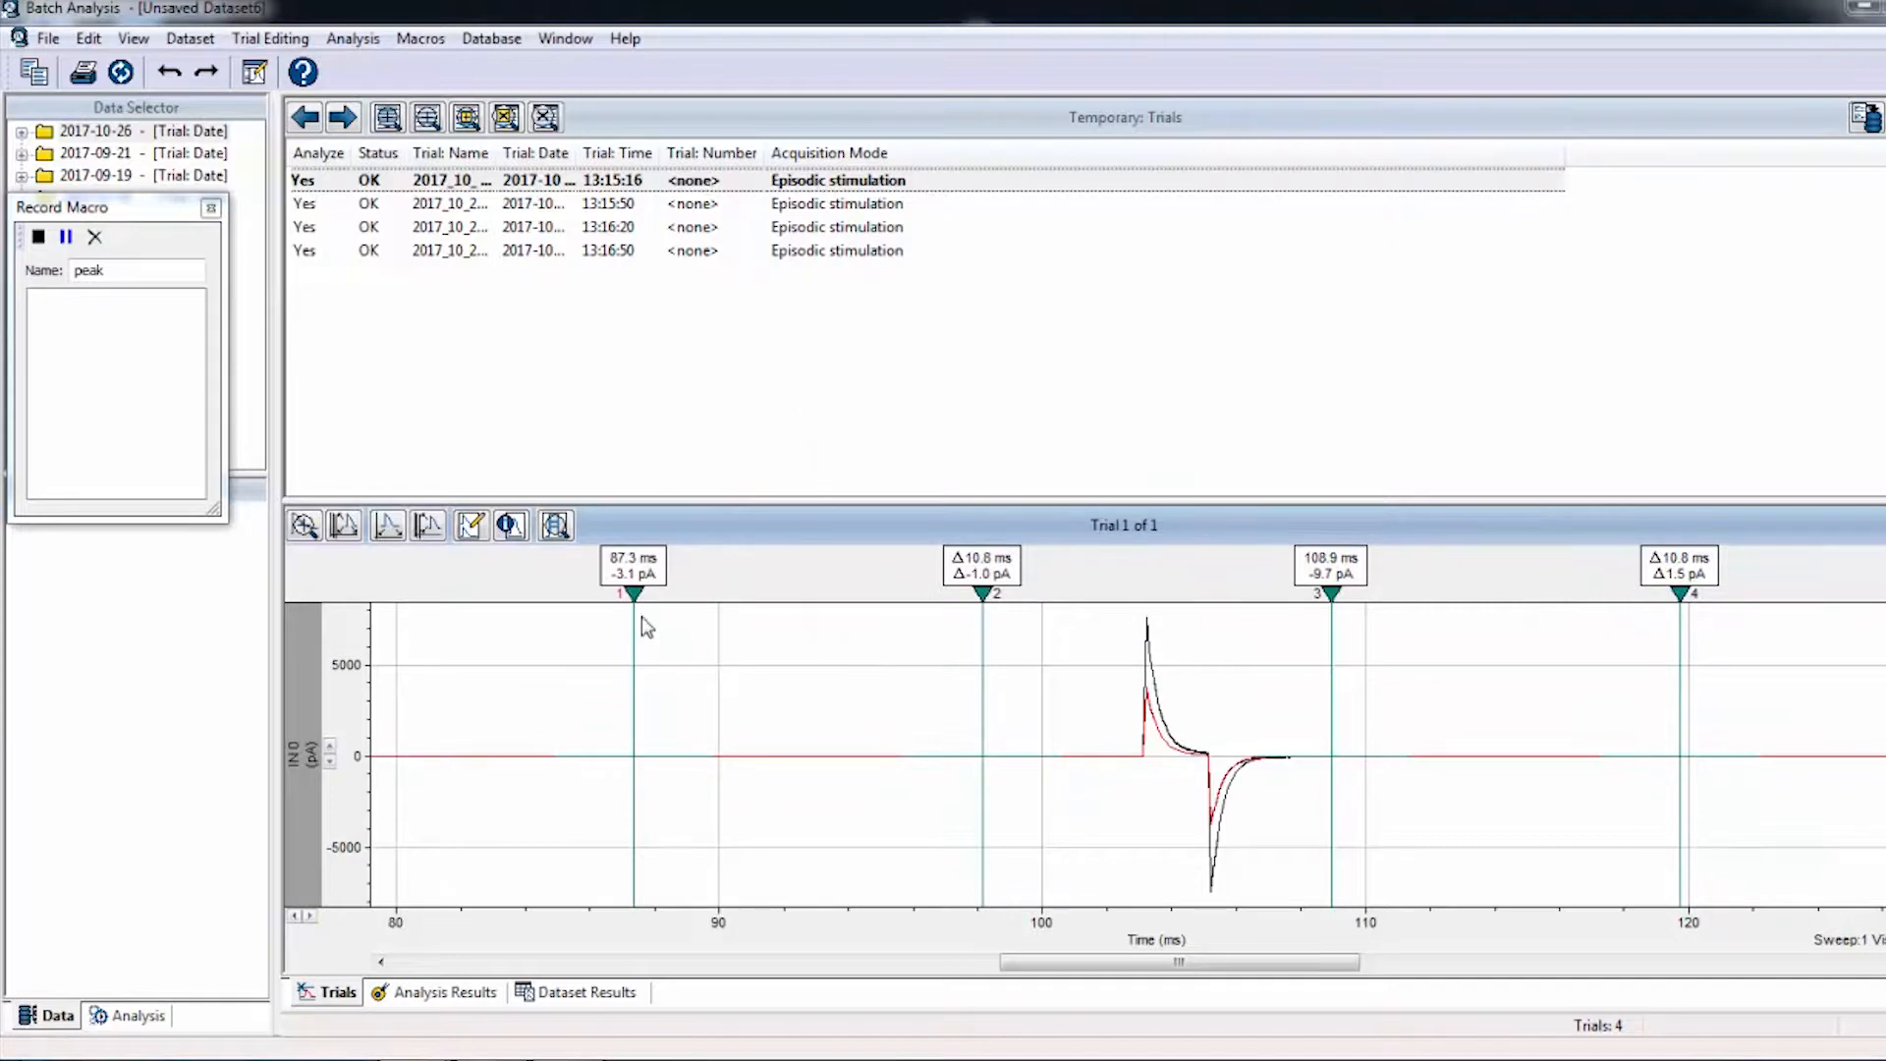
drag(635, 592, 882, 591)
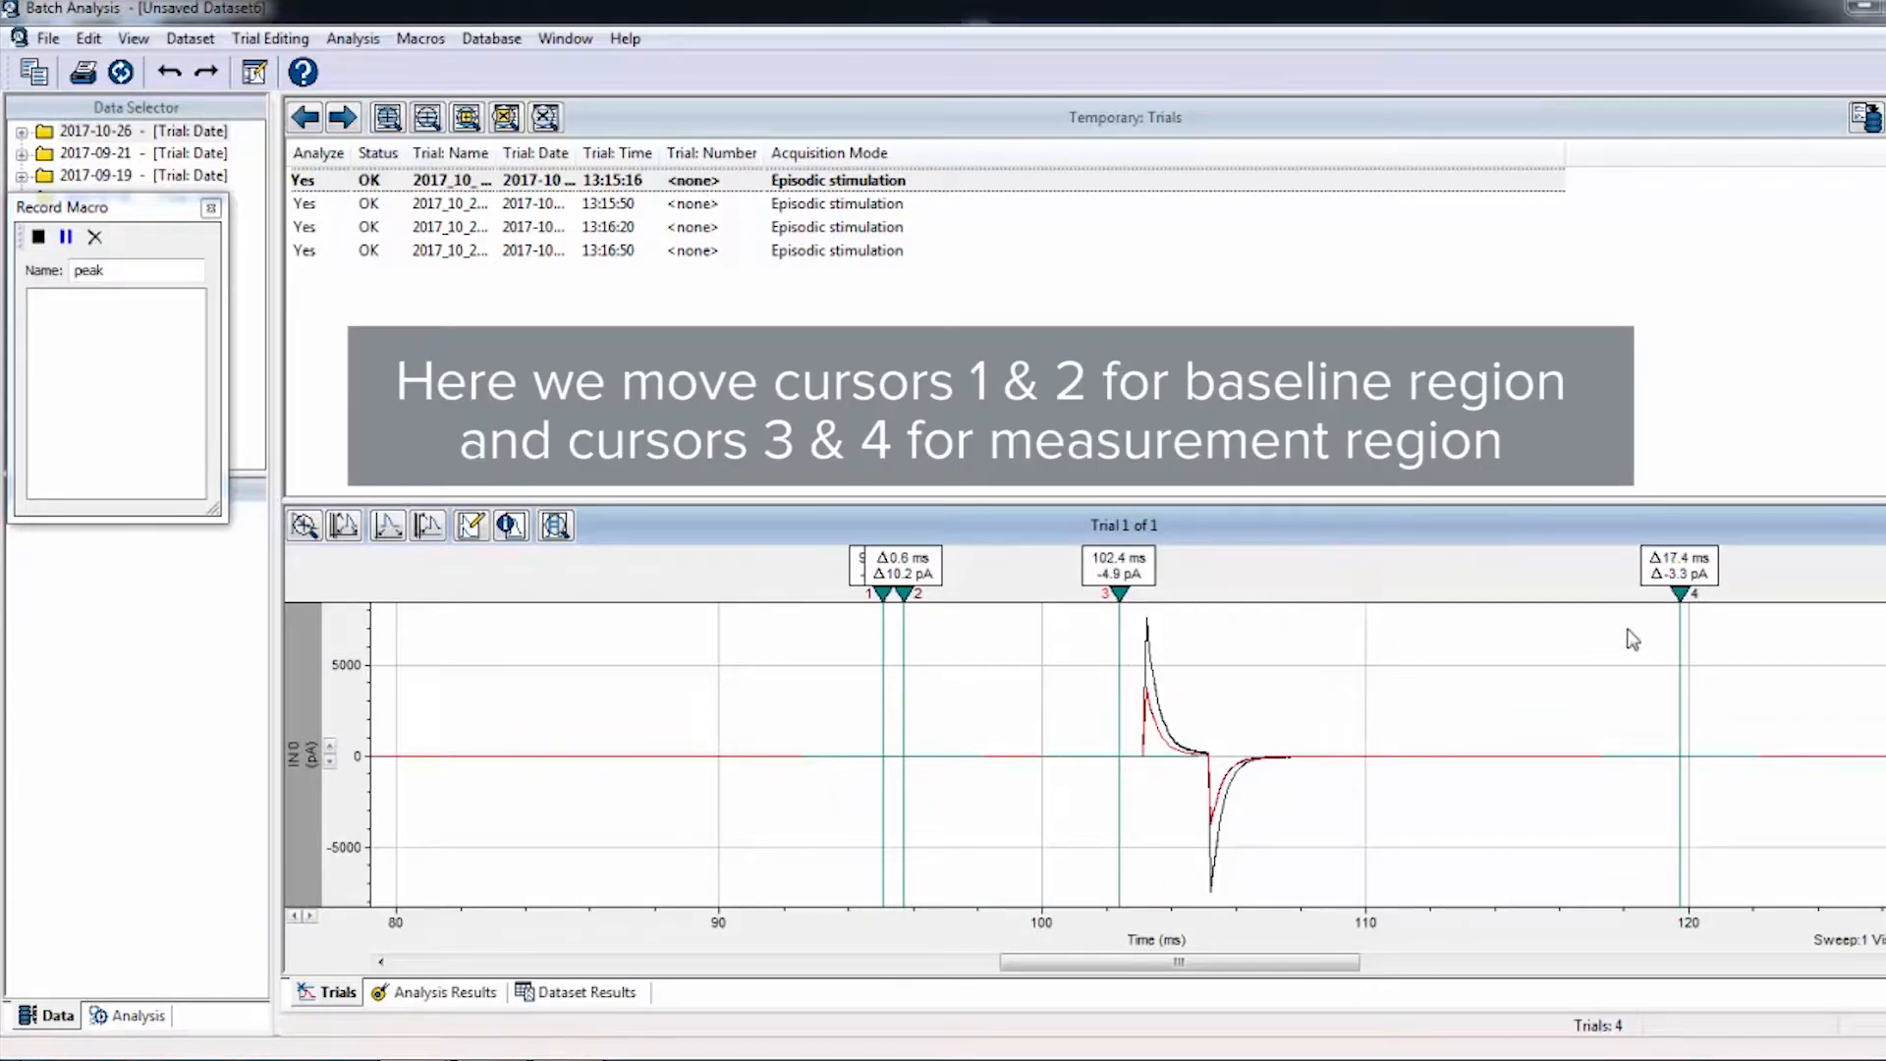
drag(1690, 593, 1203, 594)
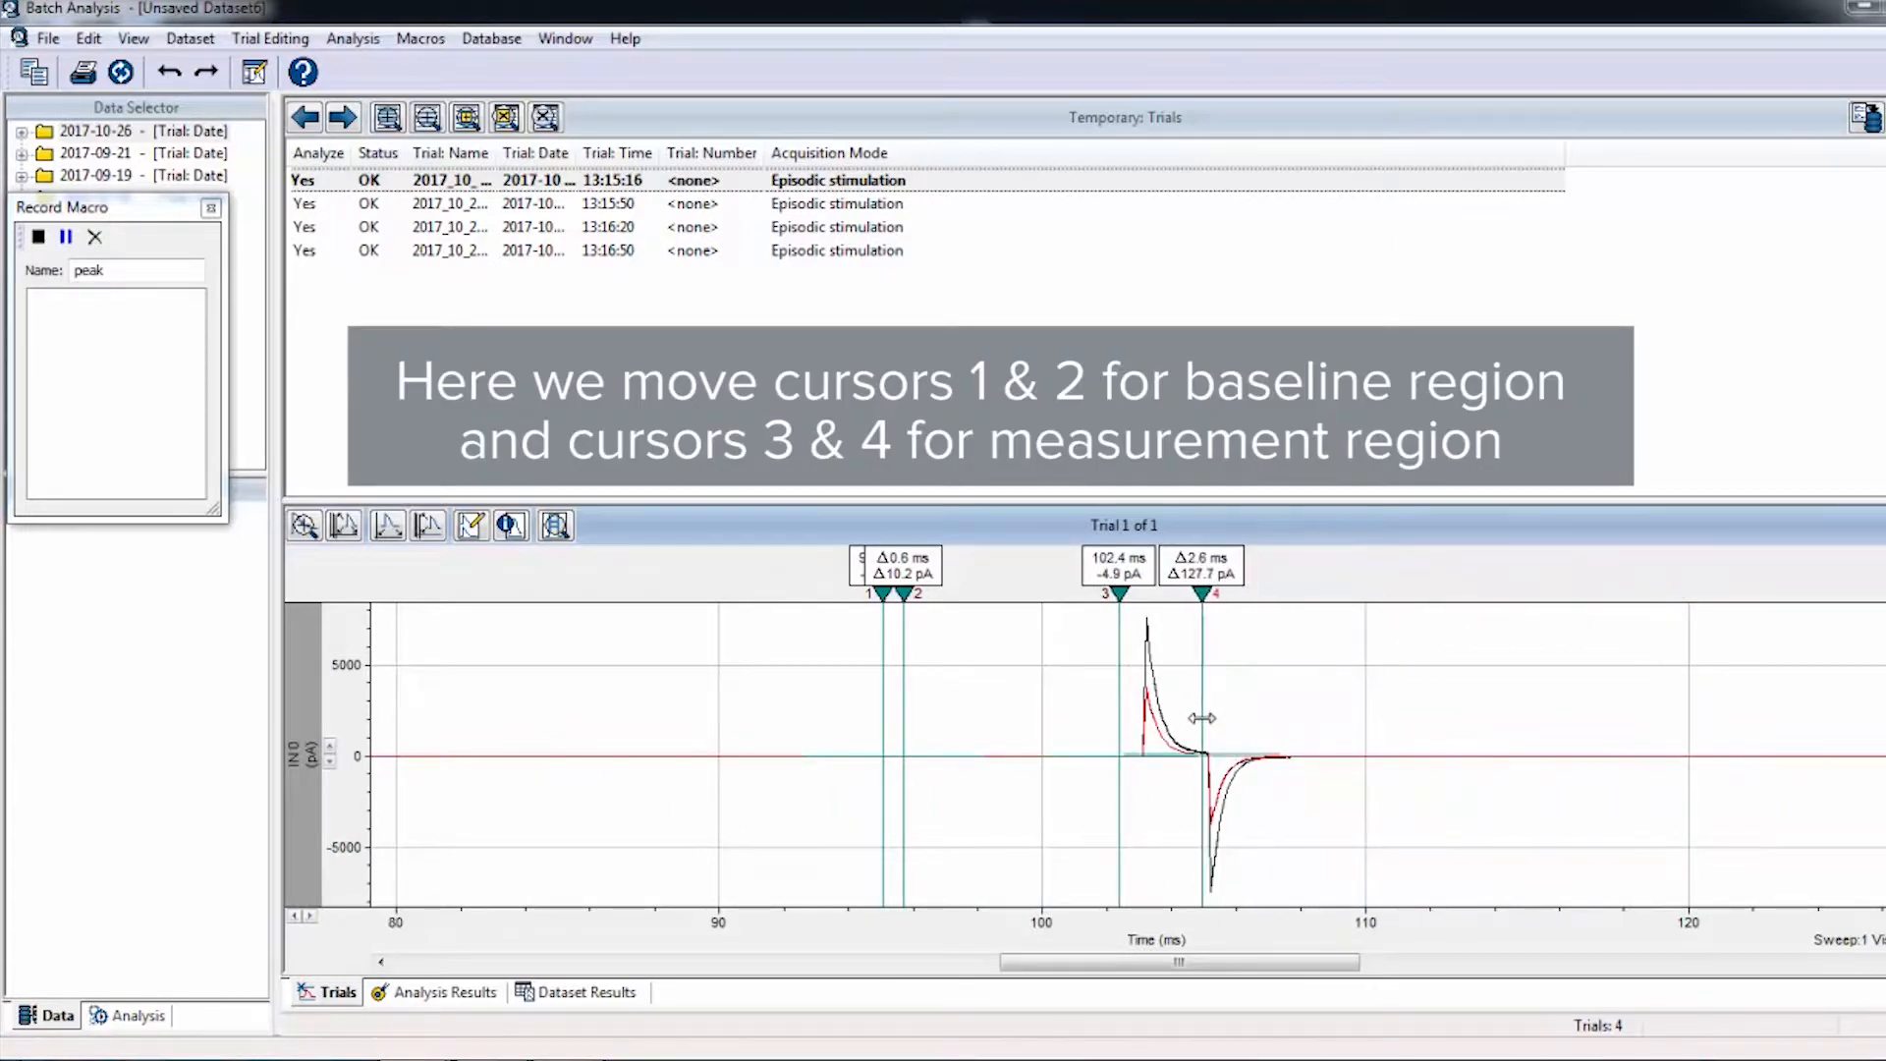
mouse_move(1004, 739)
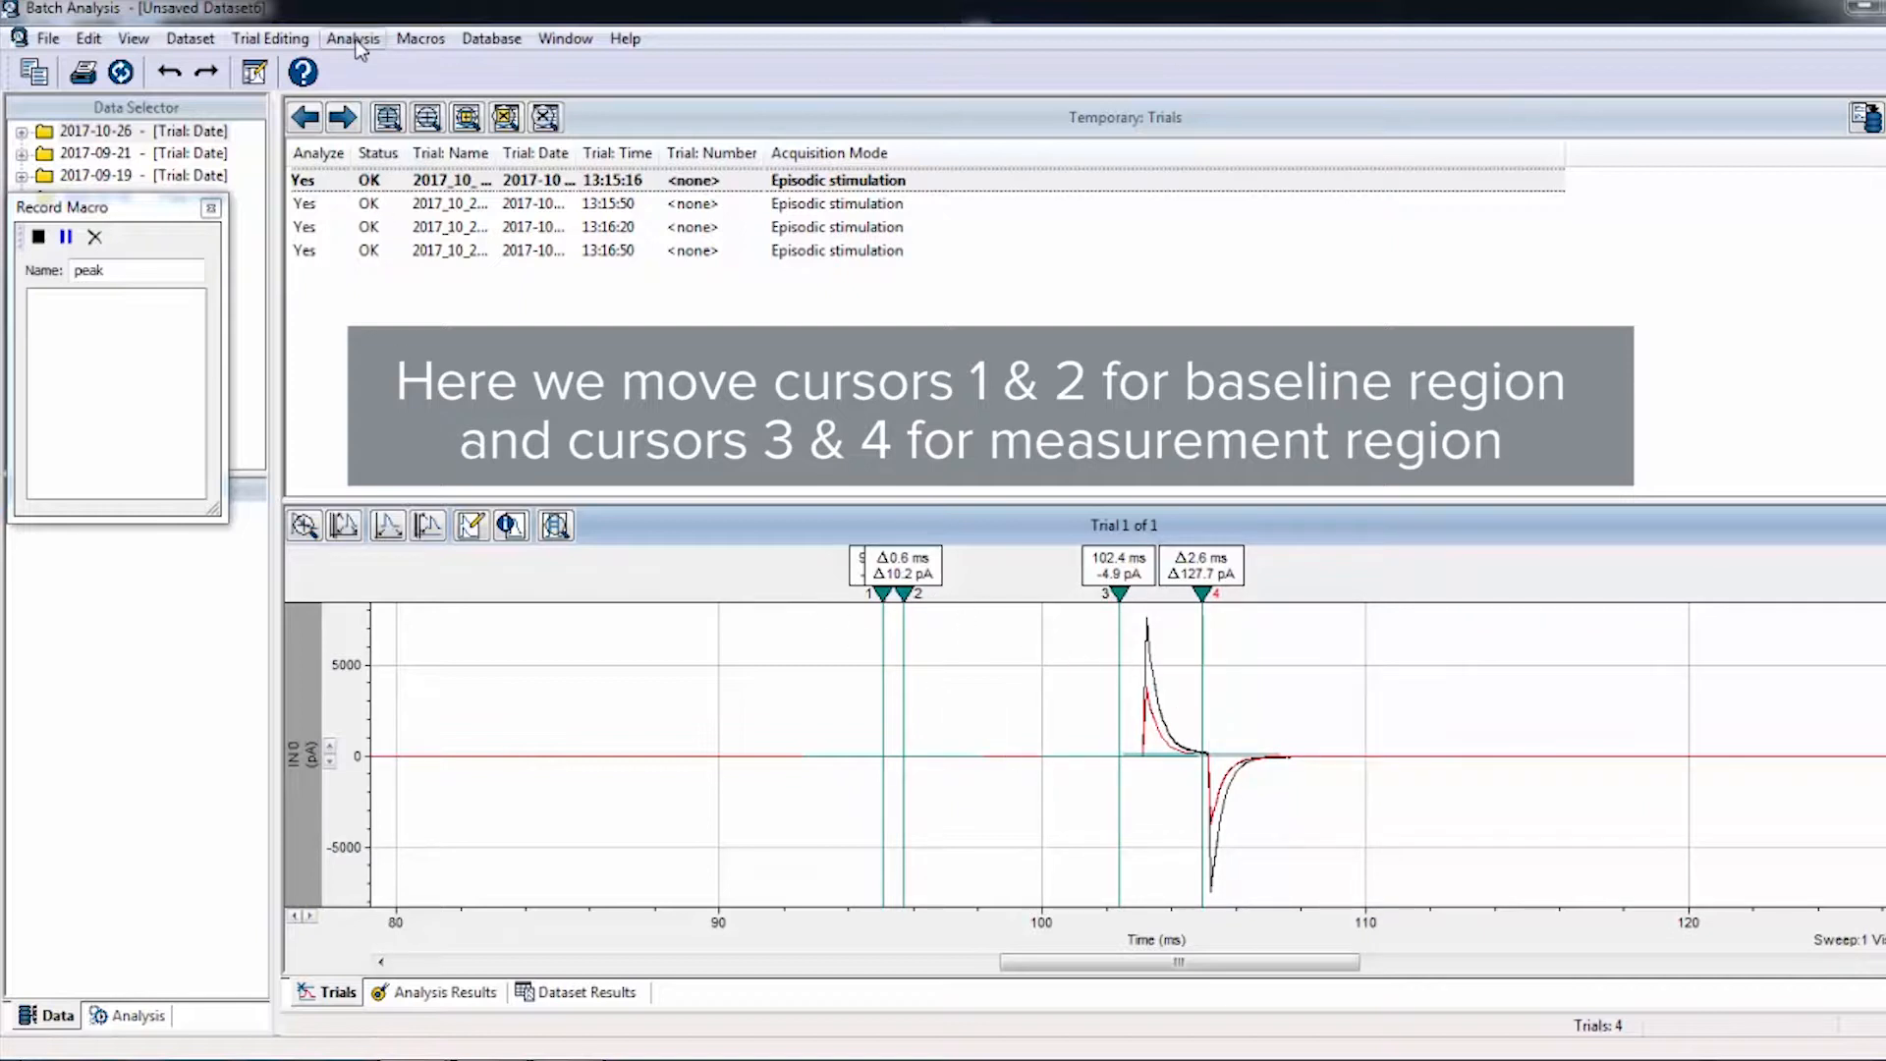
Step: Measure Peak amplitude over cursors 3..4 with baseline cursors 1..2
click(352, 37)
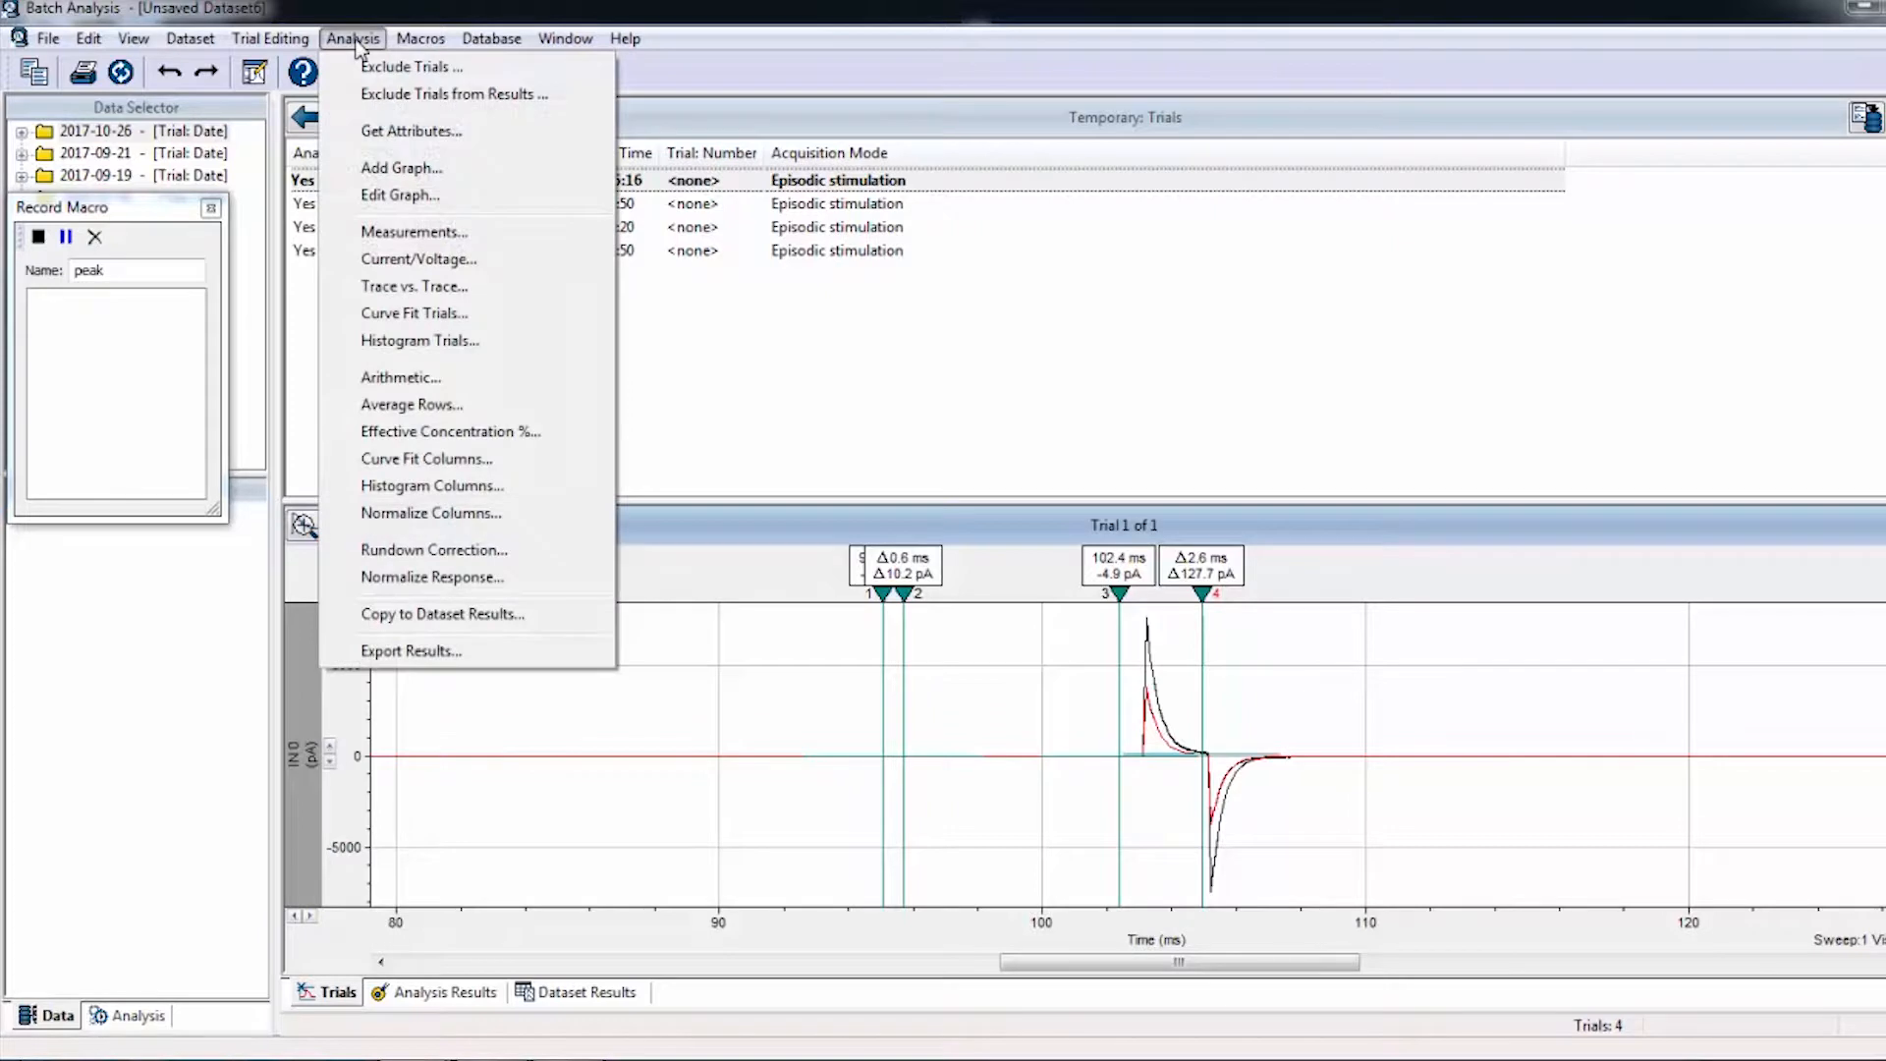
mouse_move(413, 236)
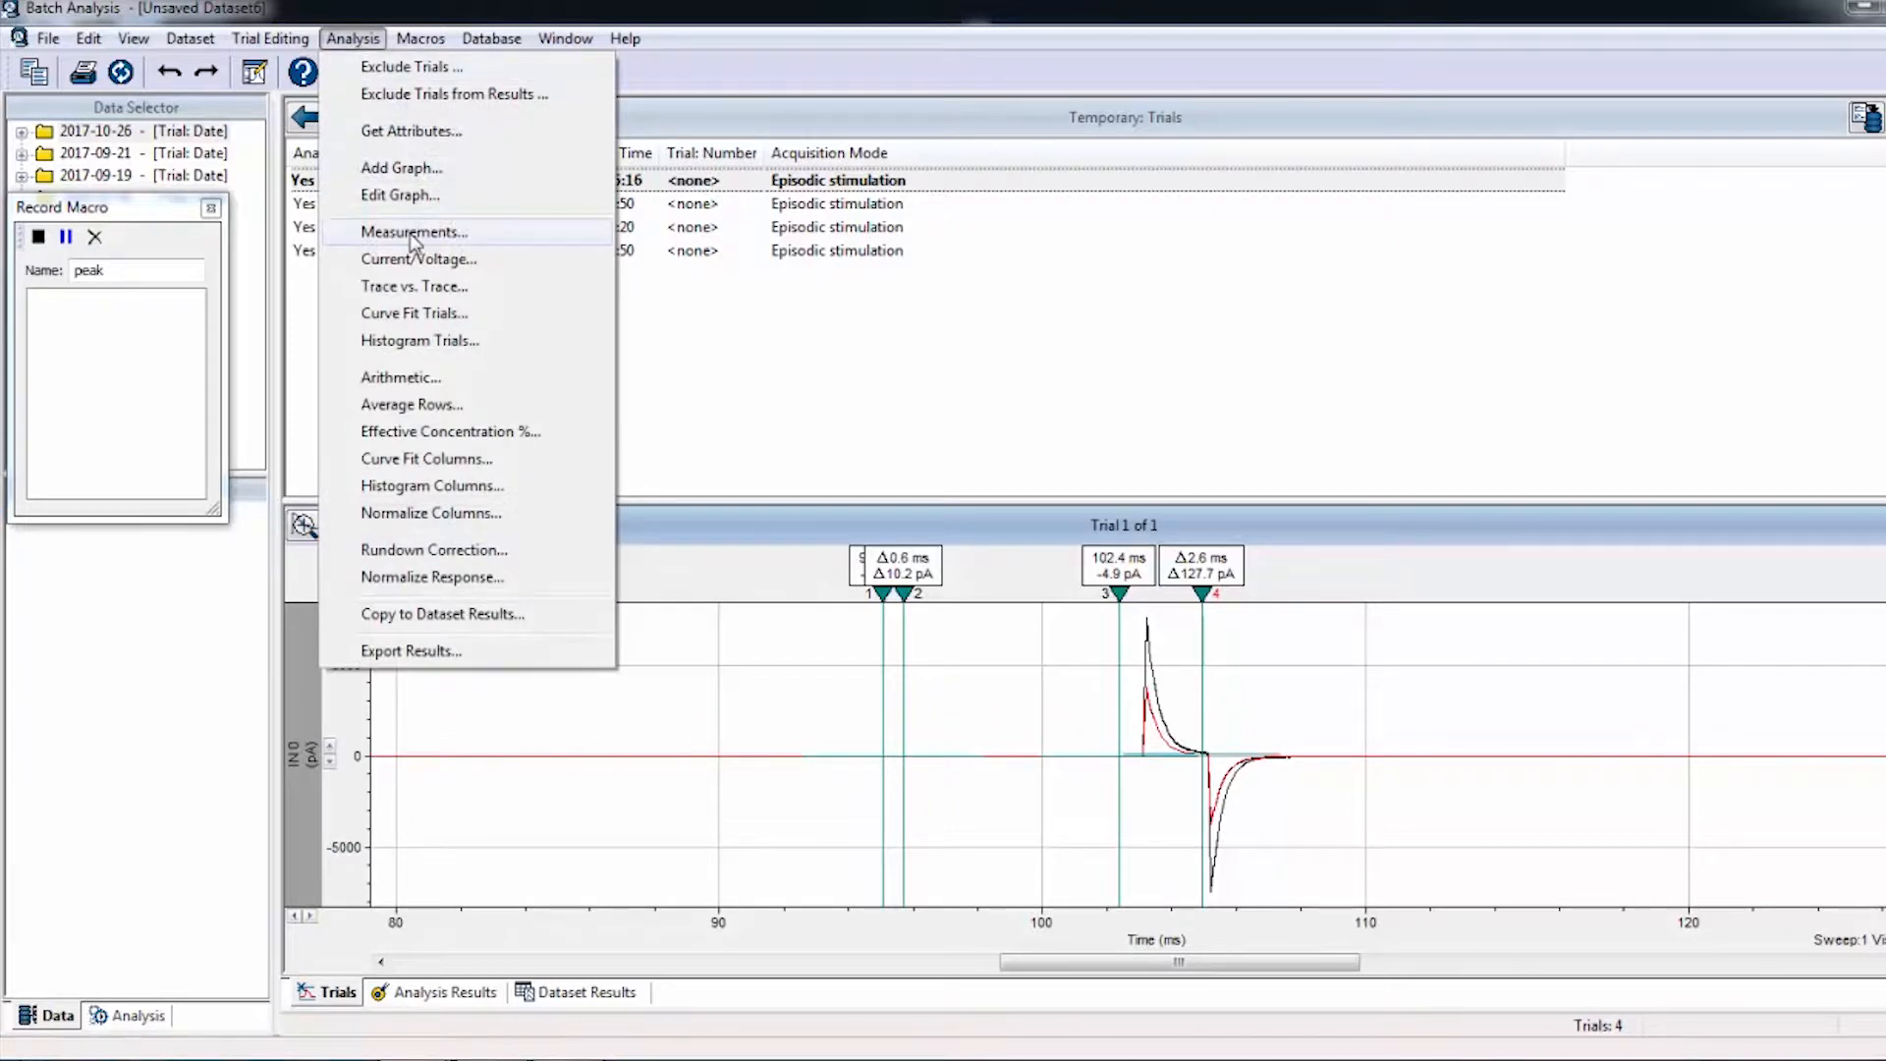
click(413, 232)
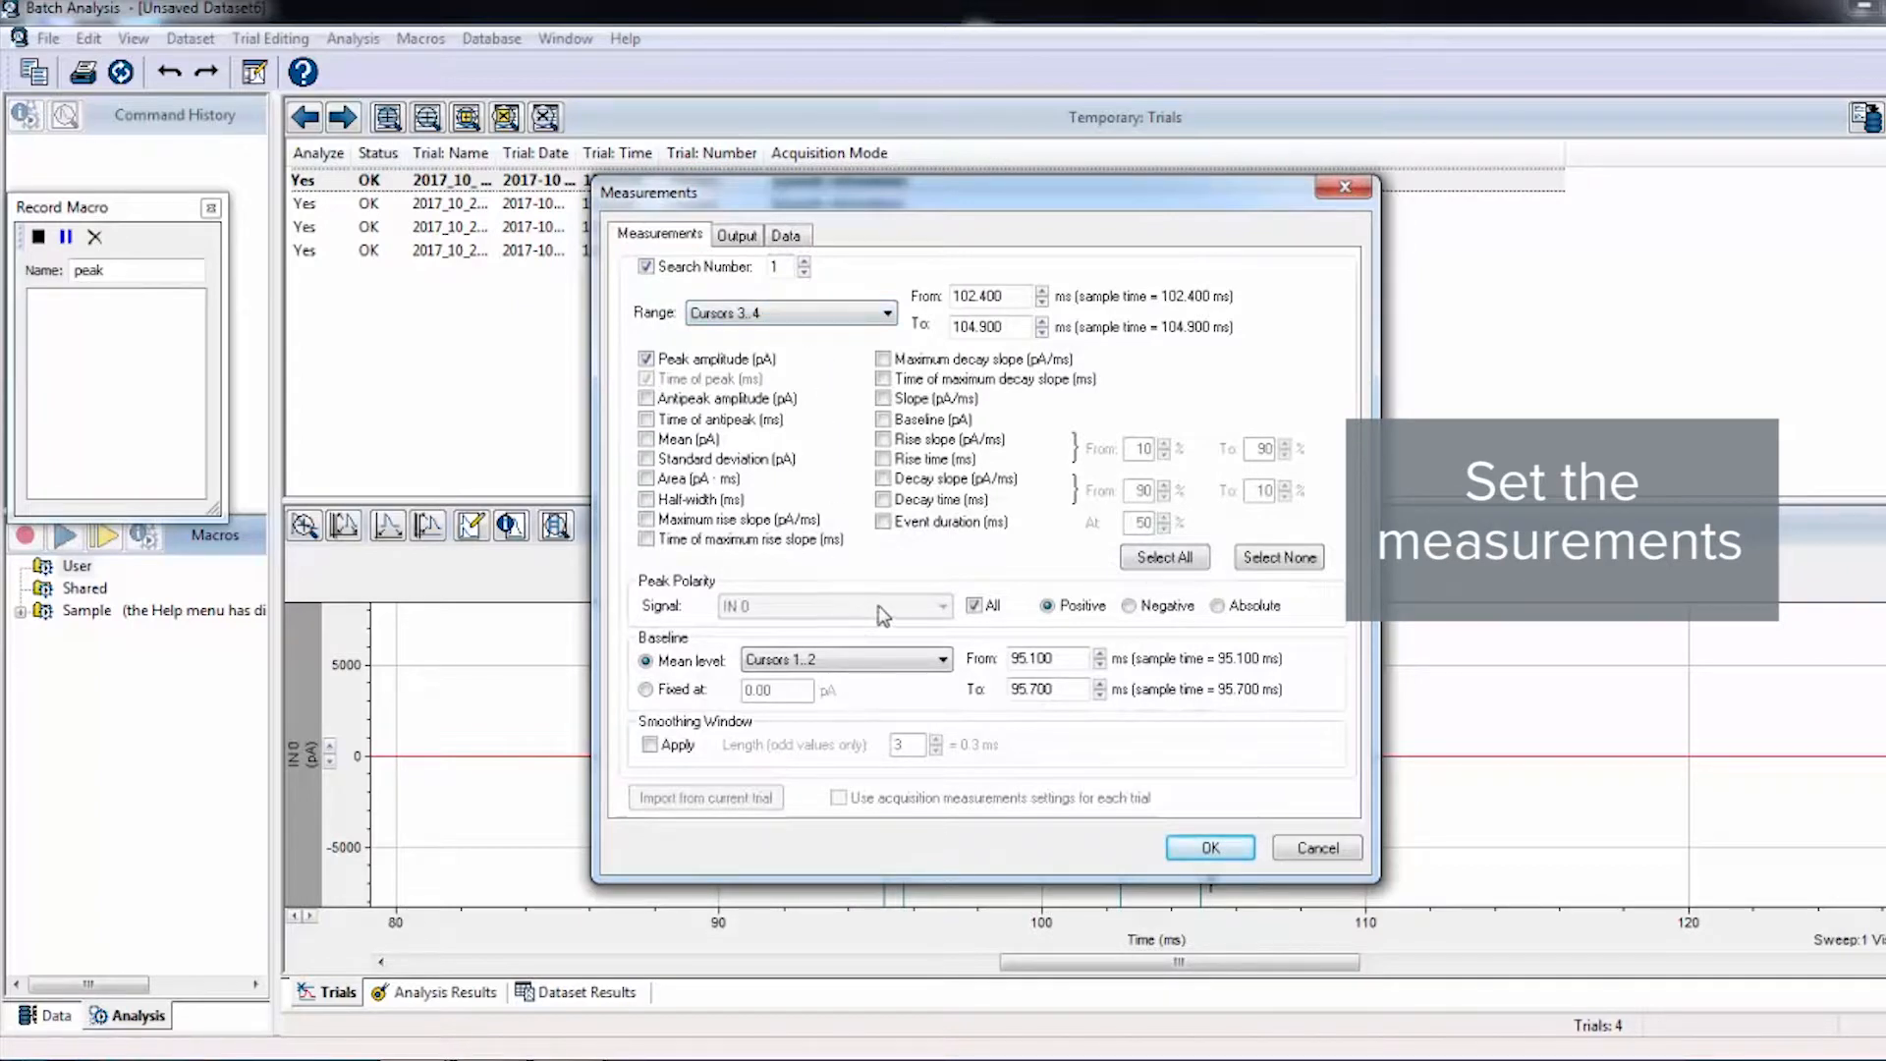
mouse_move(978, 644)
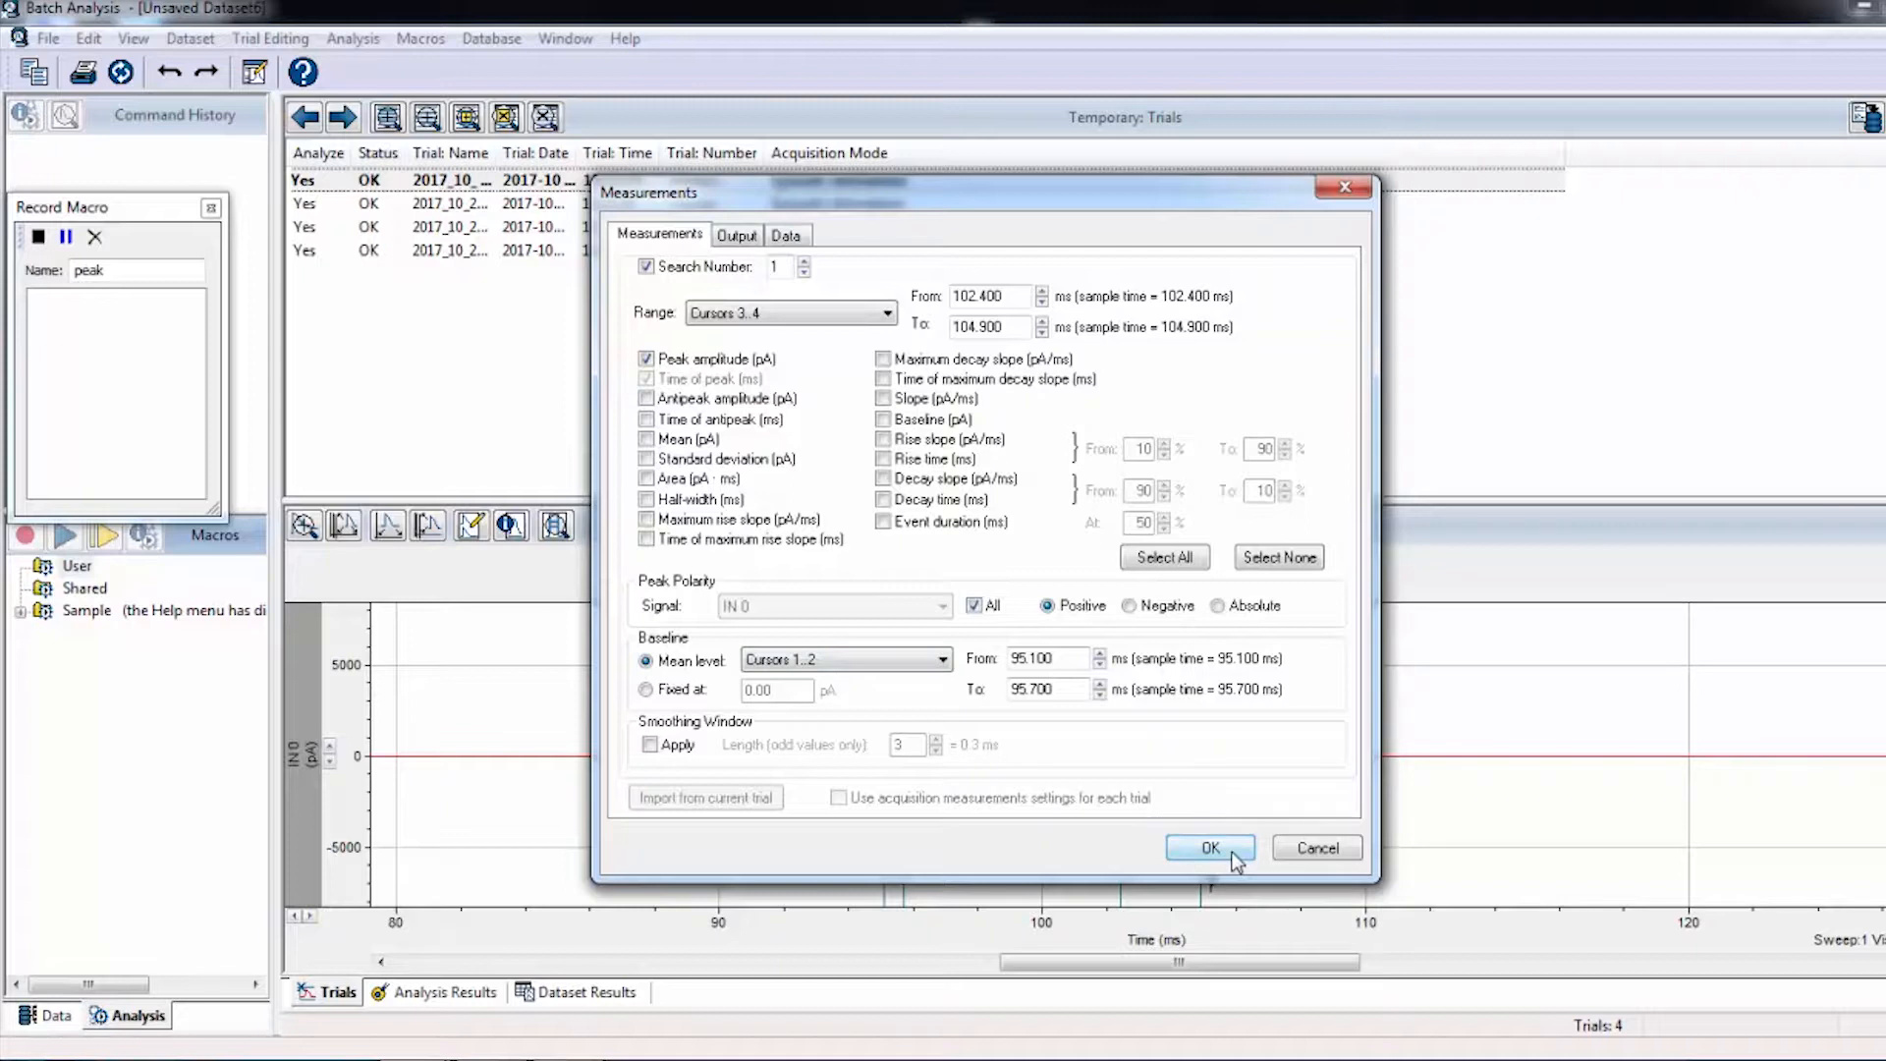
click(1211, 849)
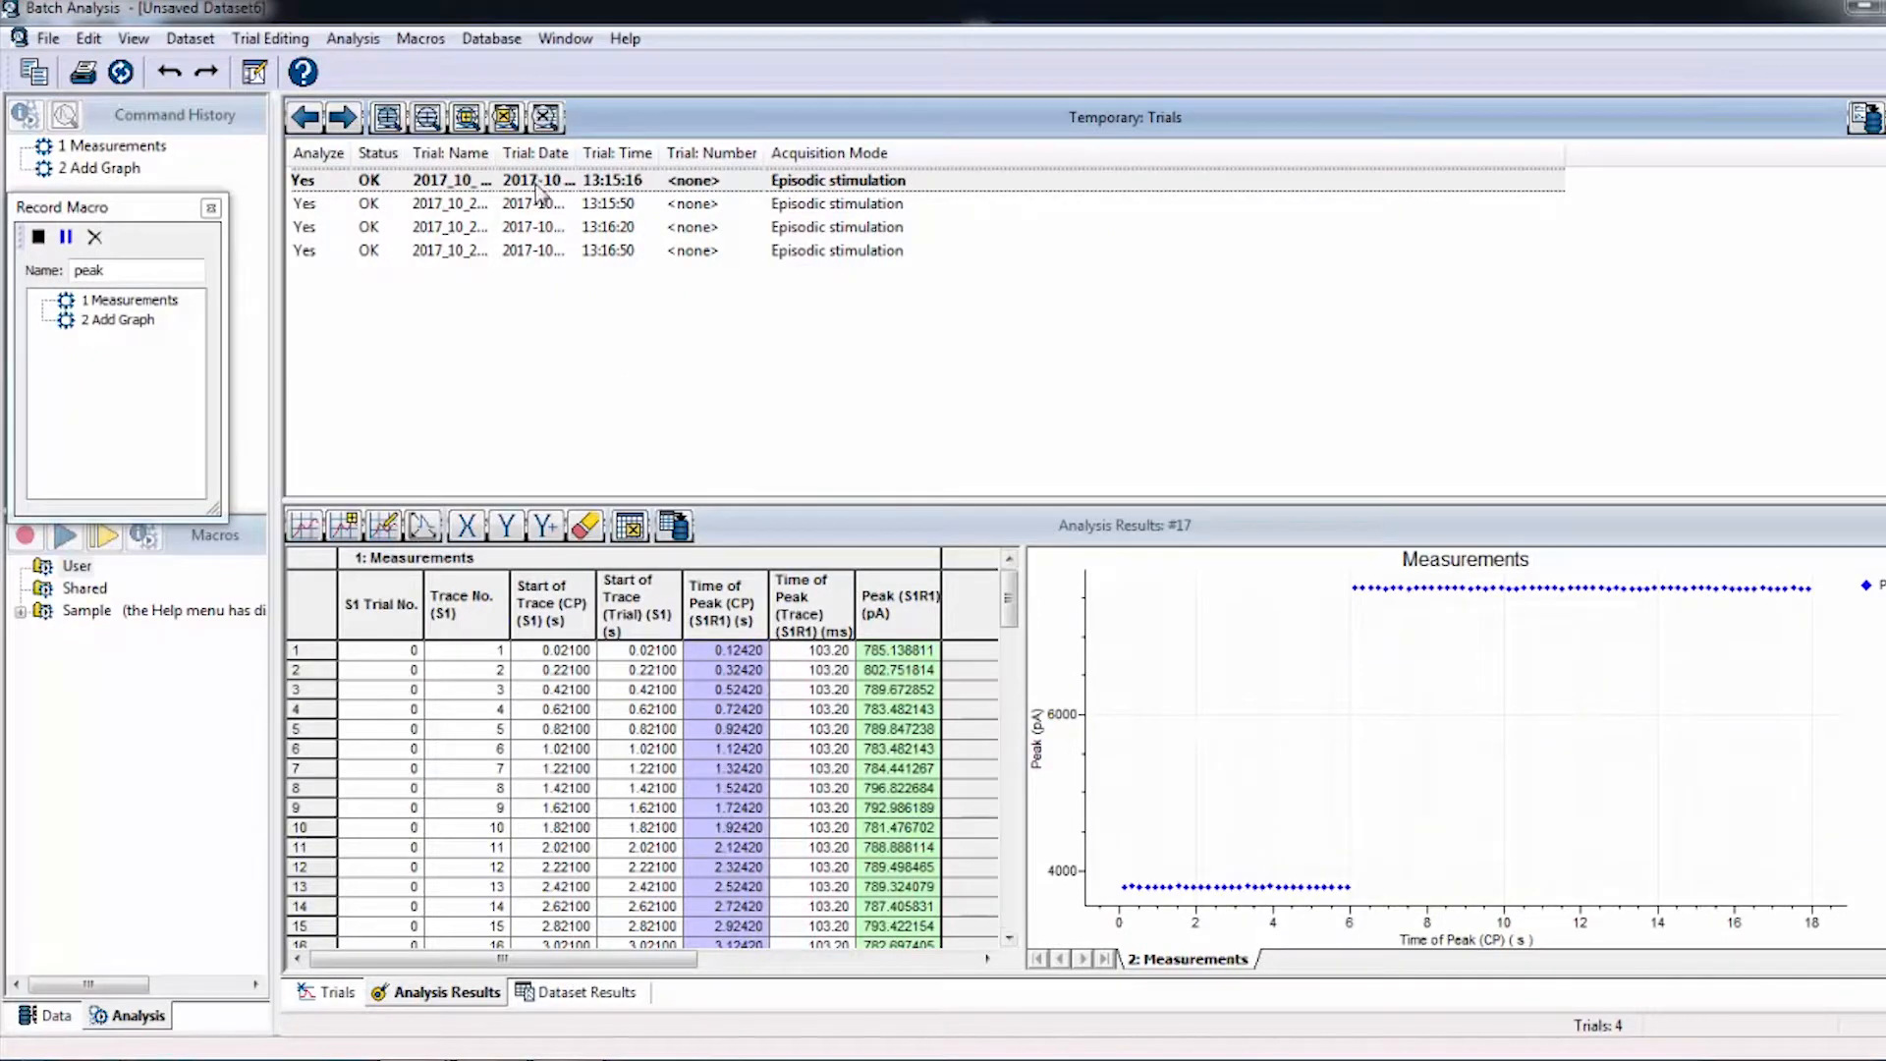
Step: Review results for trials 3, 4 and 1
click(542, 228)
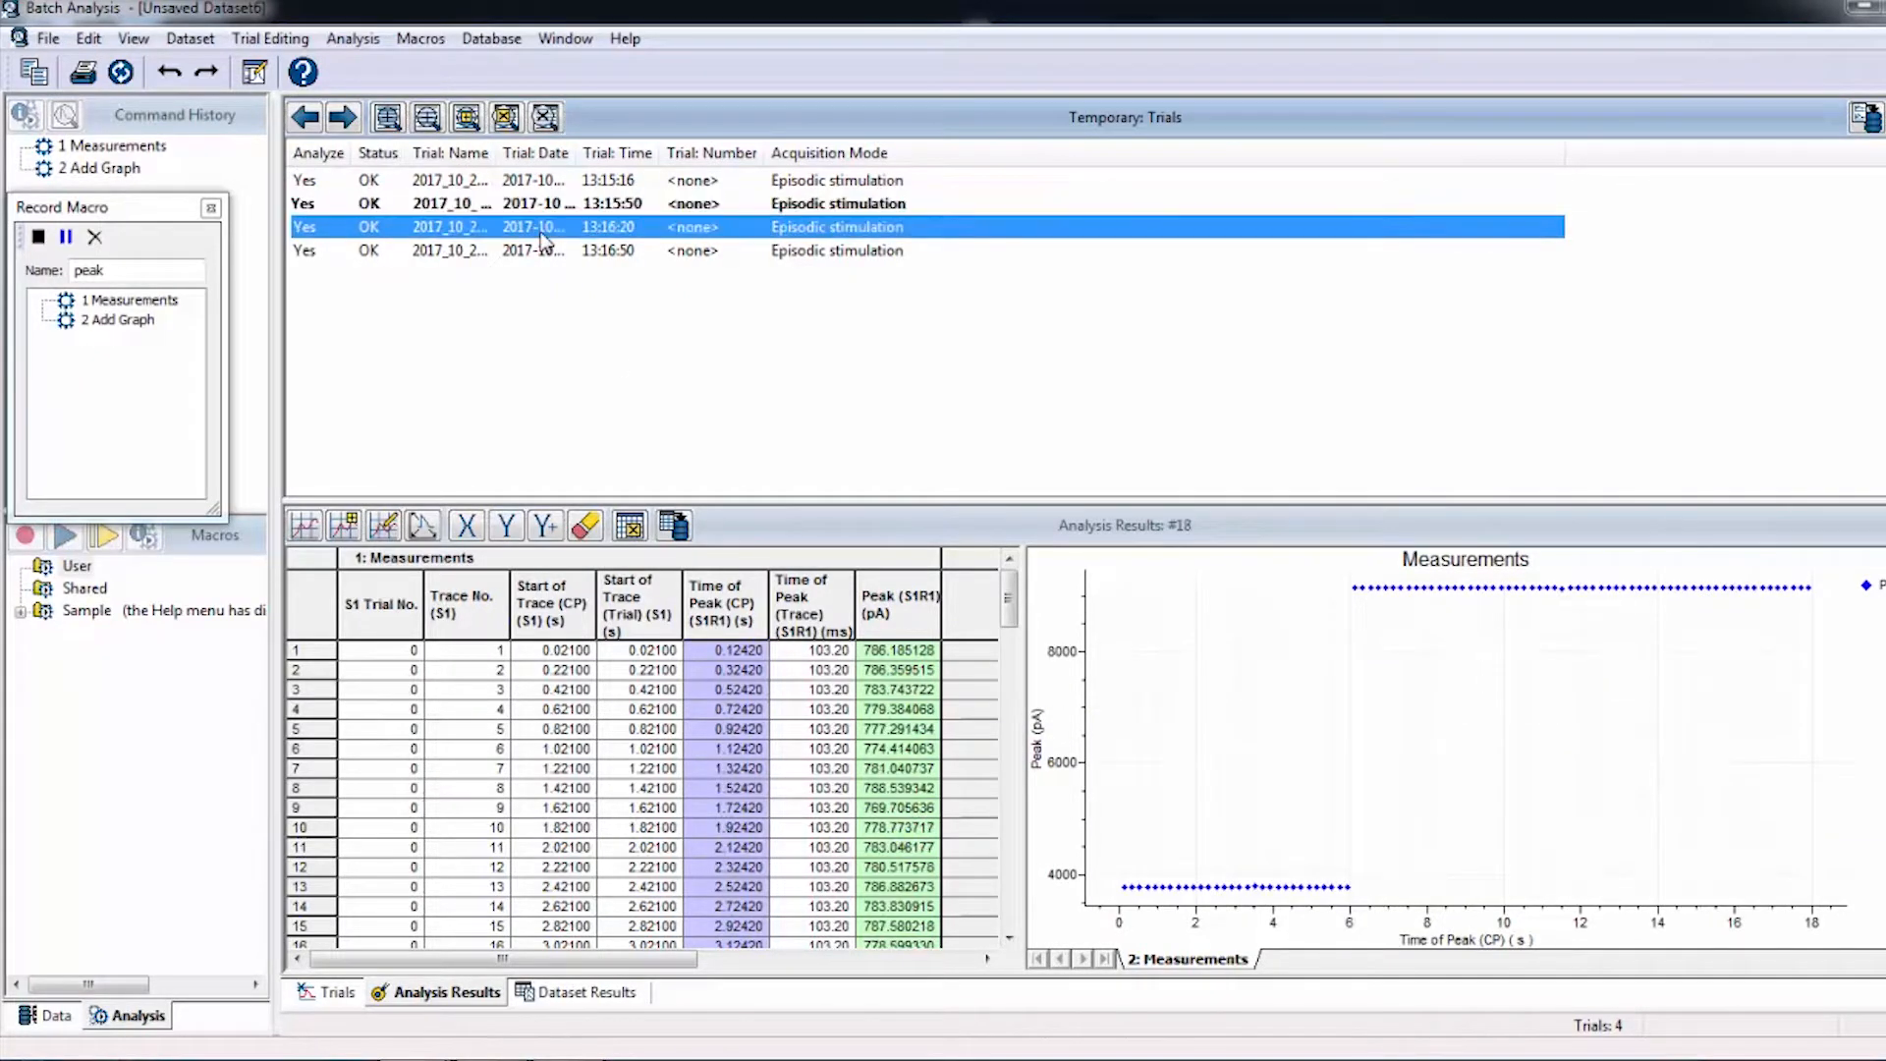
click(558, 251)
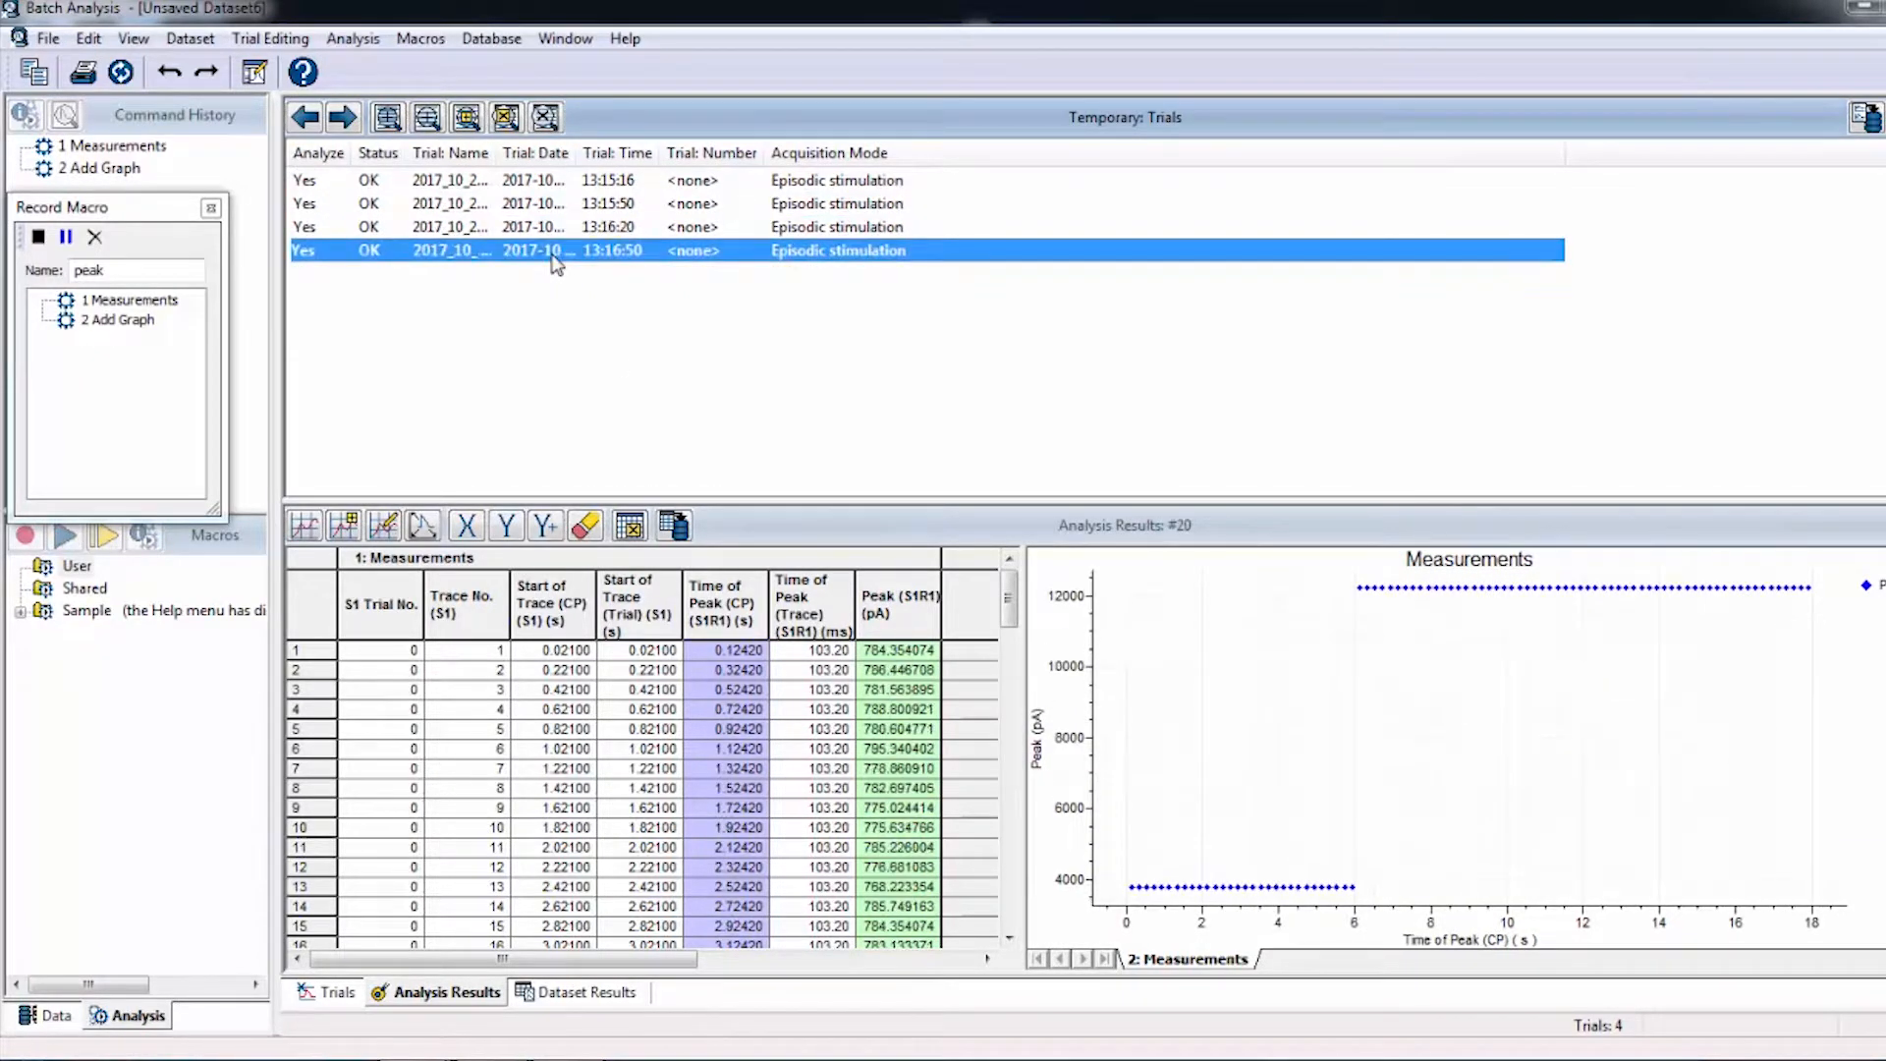
click(550, 179)
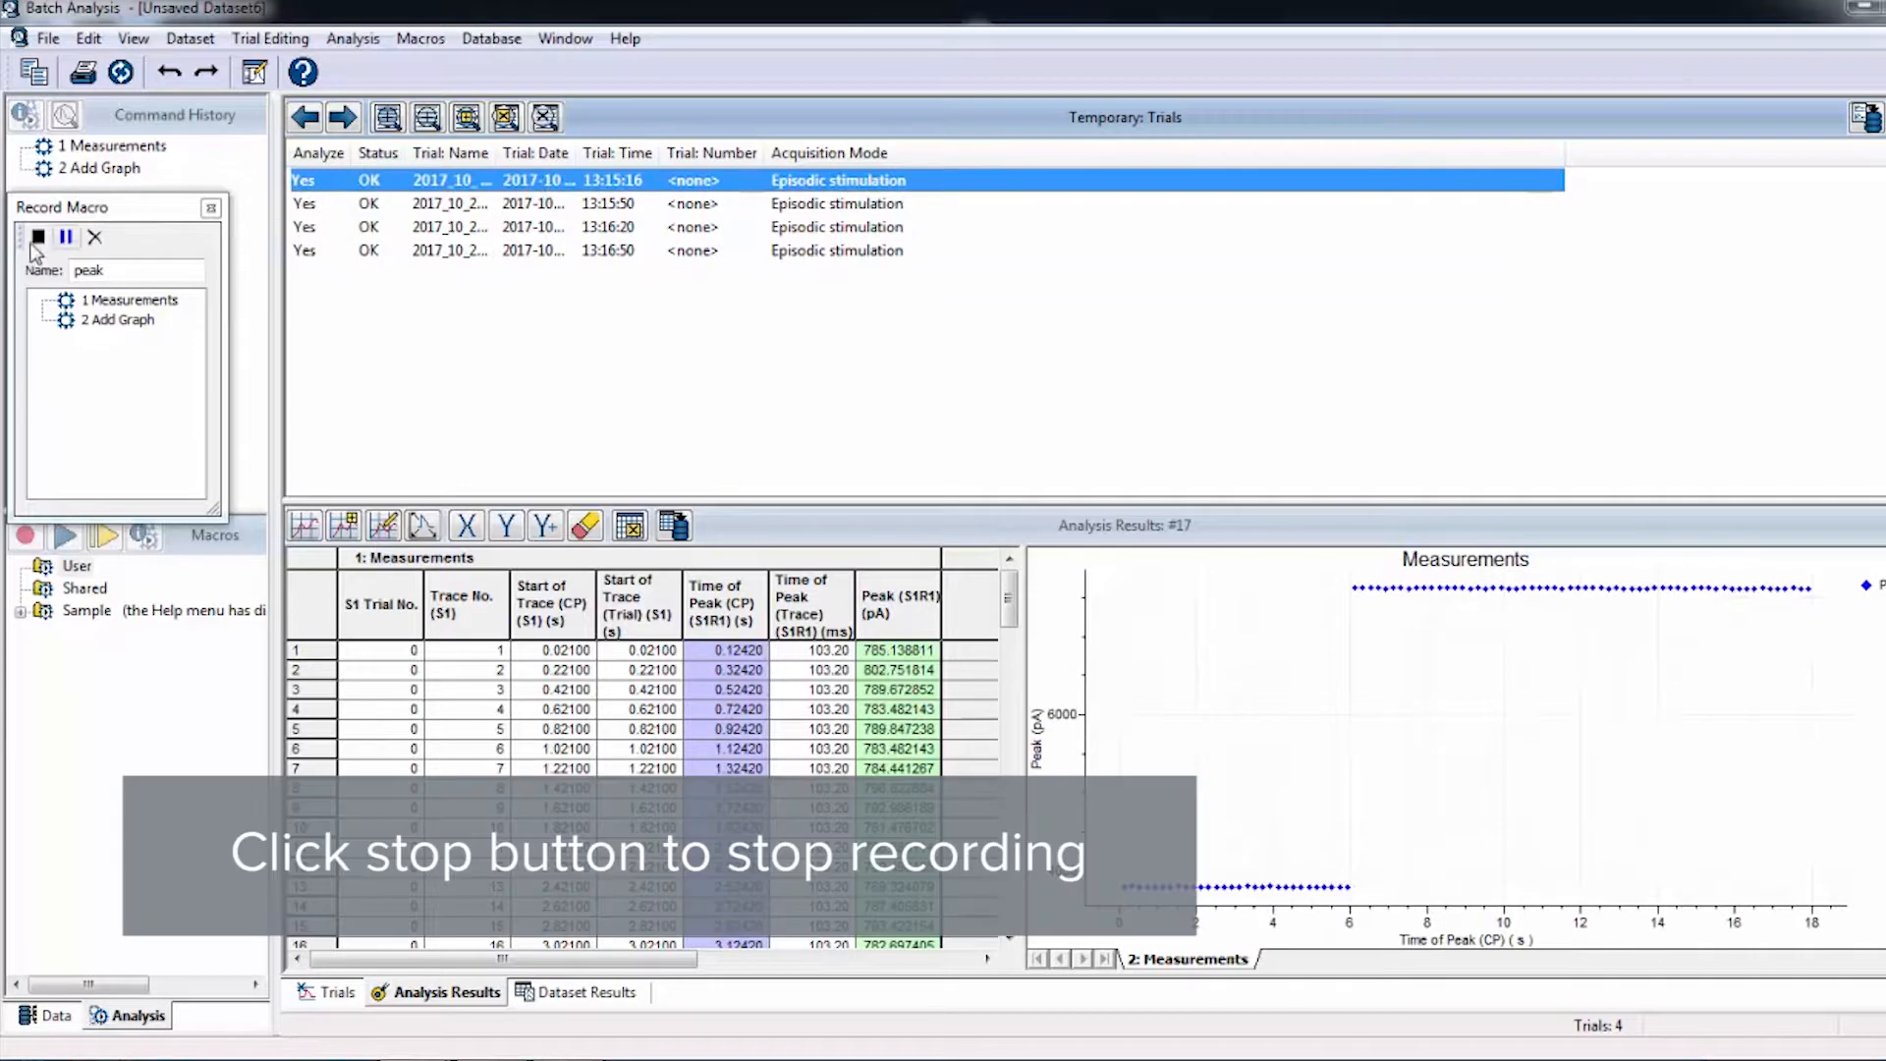
Step: Stop macro recording and reveal the saved 'peak' macro under User
click(35, 238)
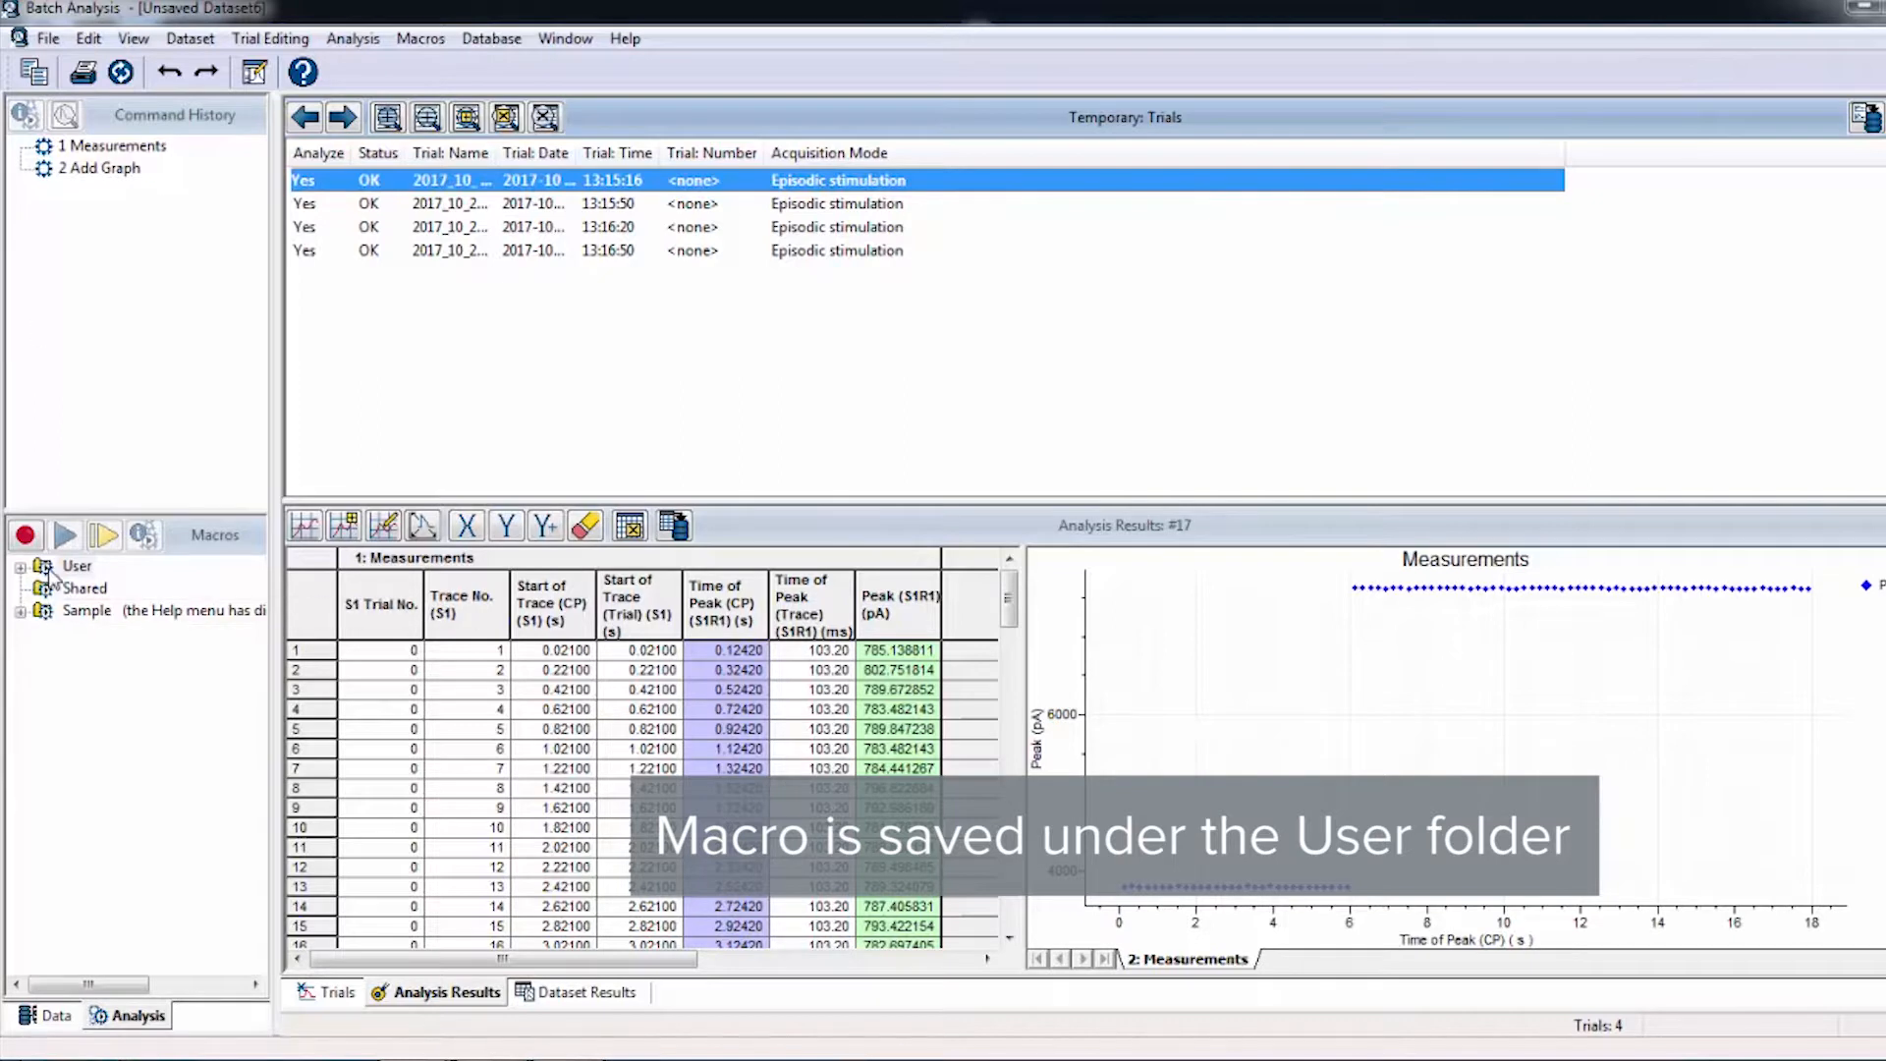
click(75, 566)
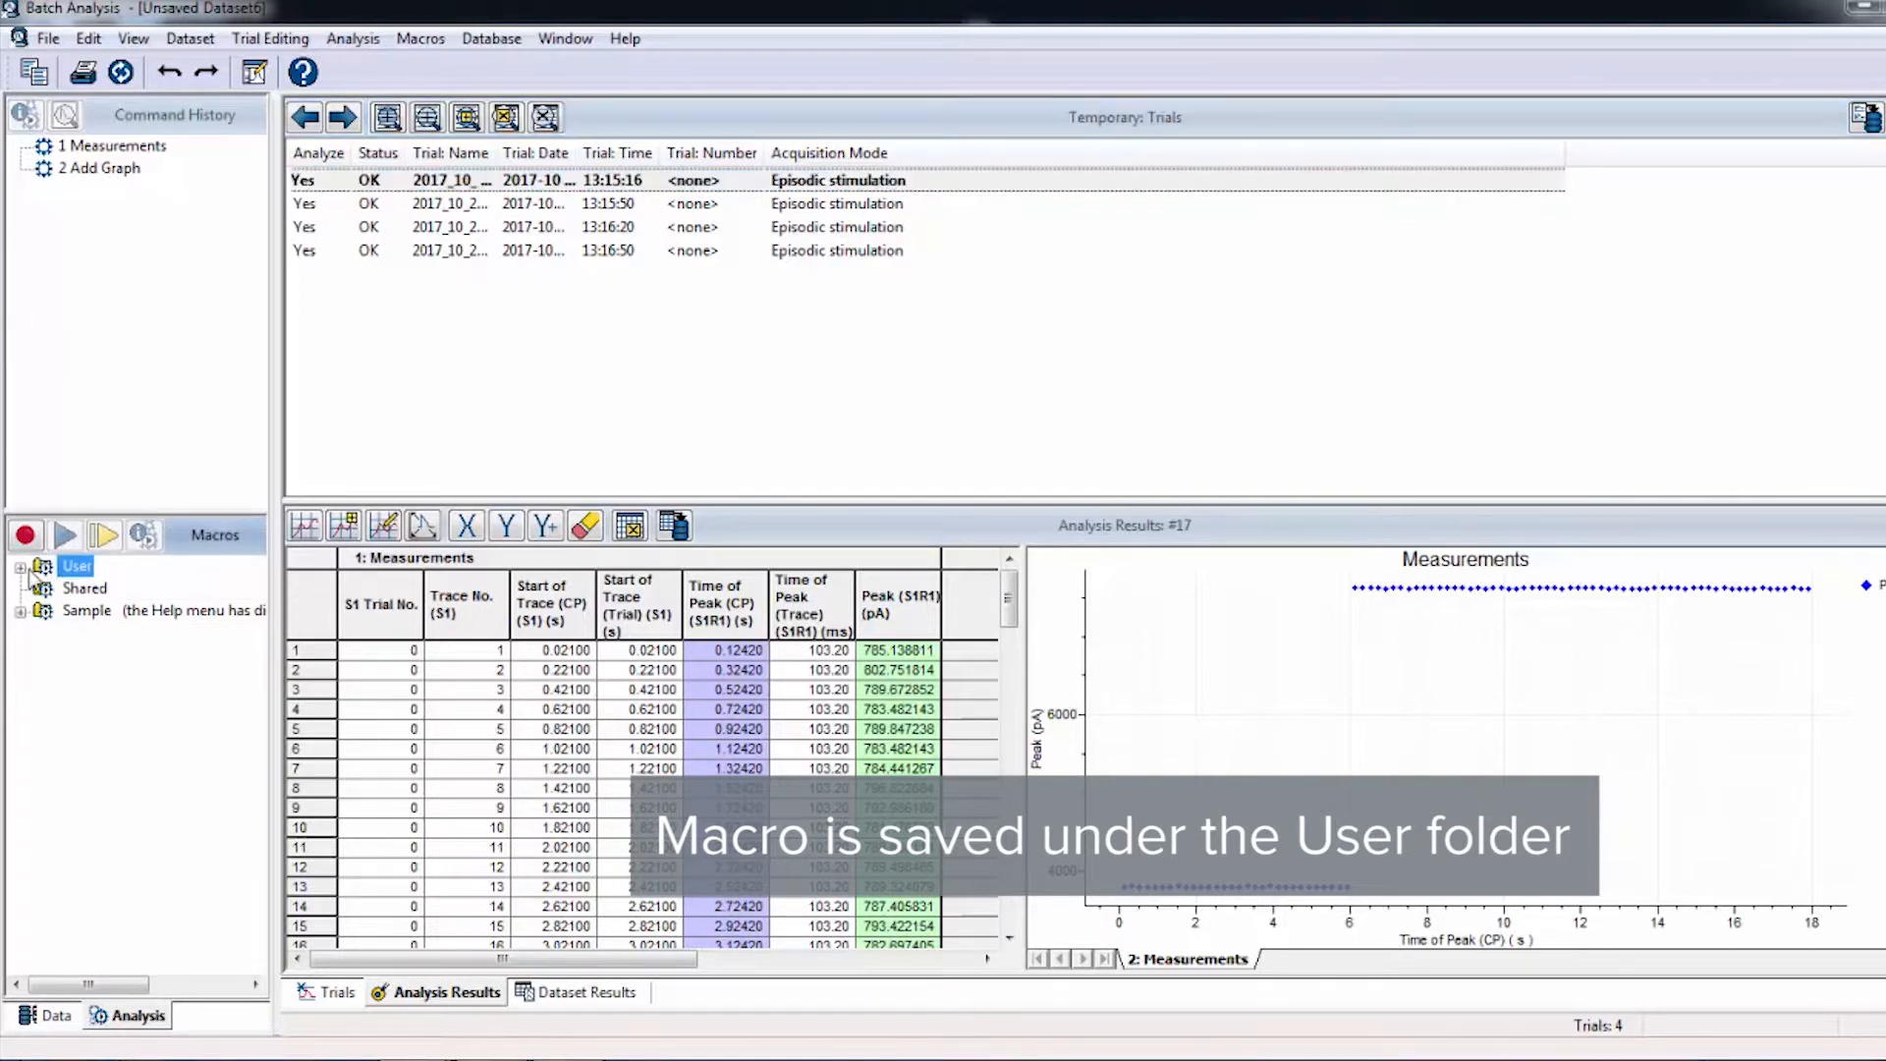
click(20, 566)
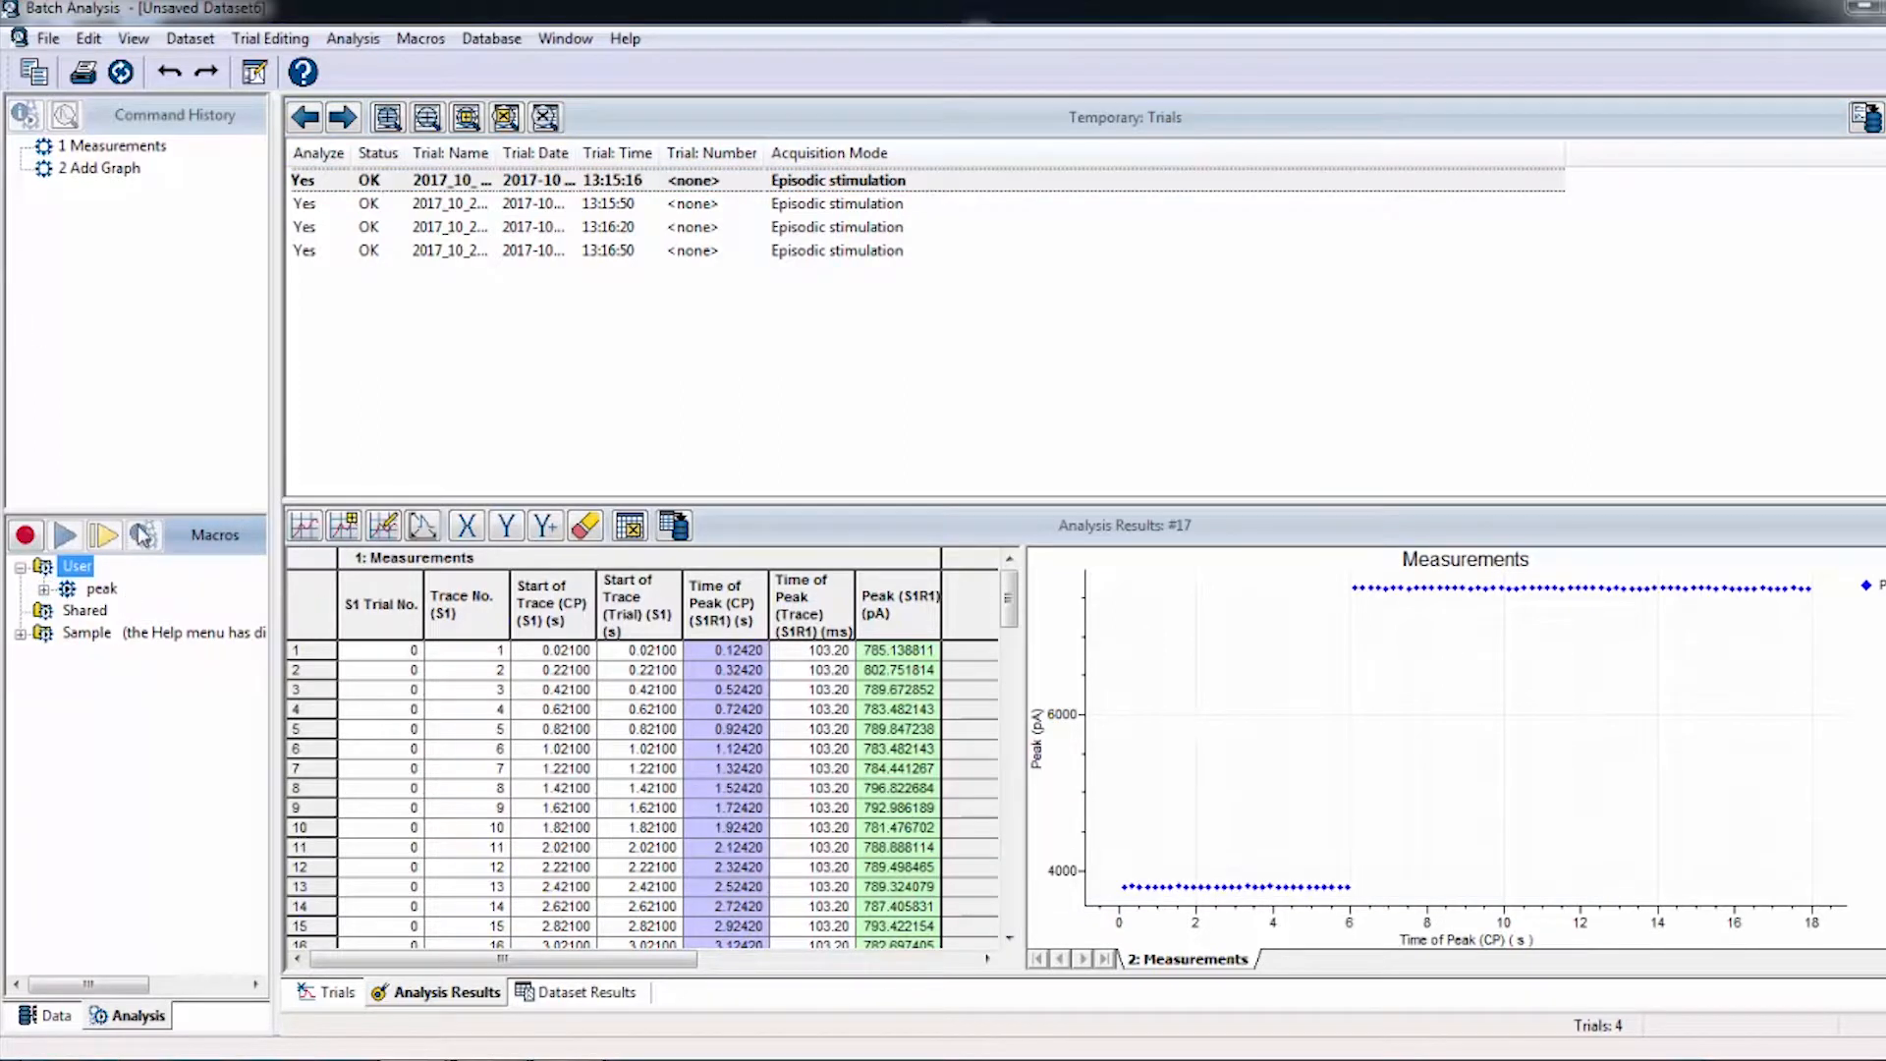
Step: Copy the Time of Peak (CP) and Peak columns into the dataset results
click(354, 37)
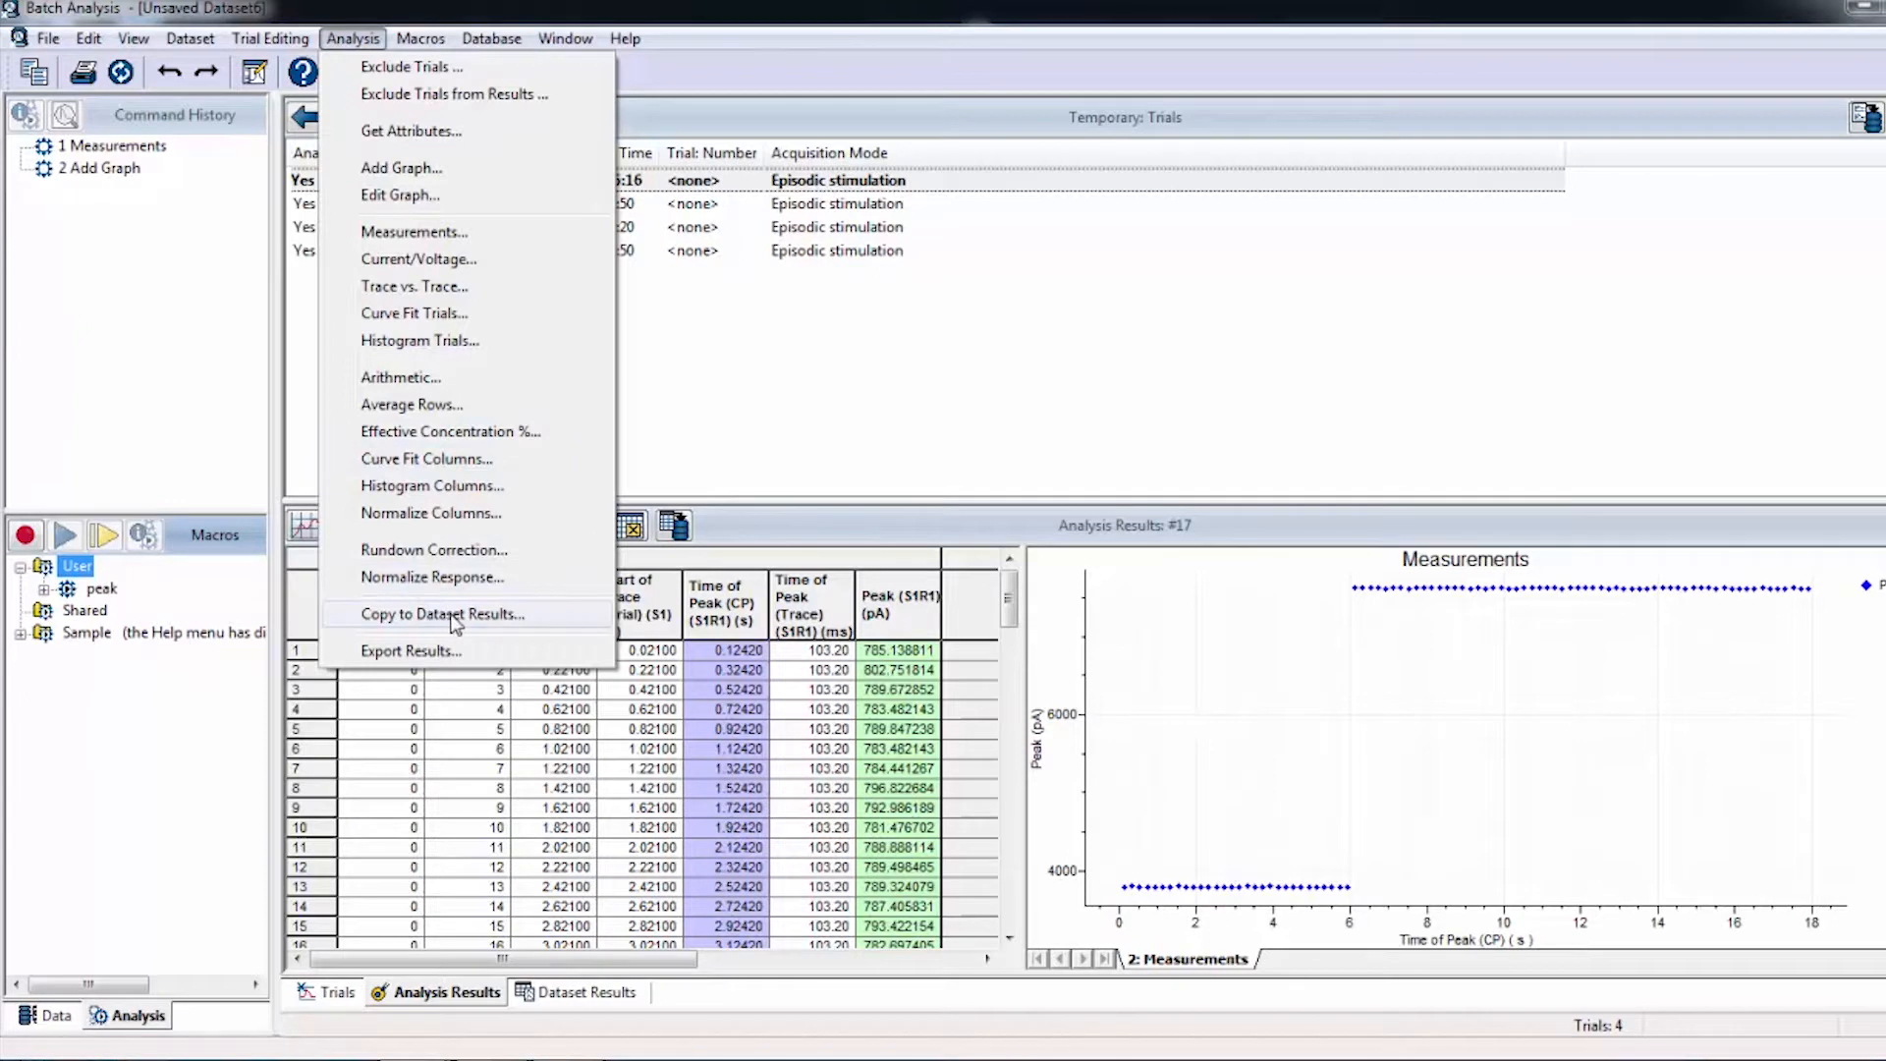
click(440, 613)
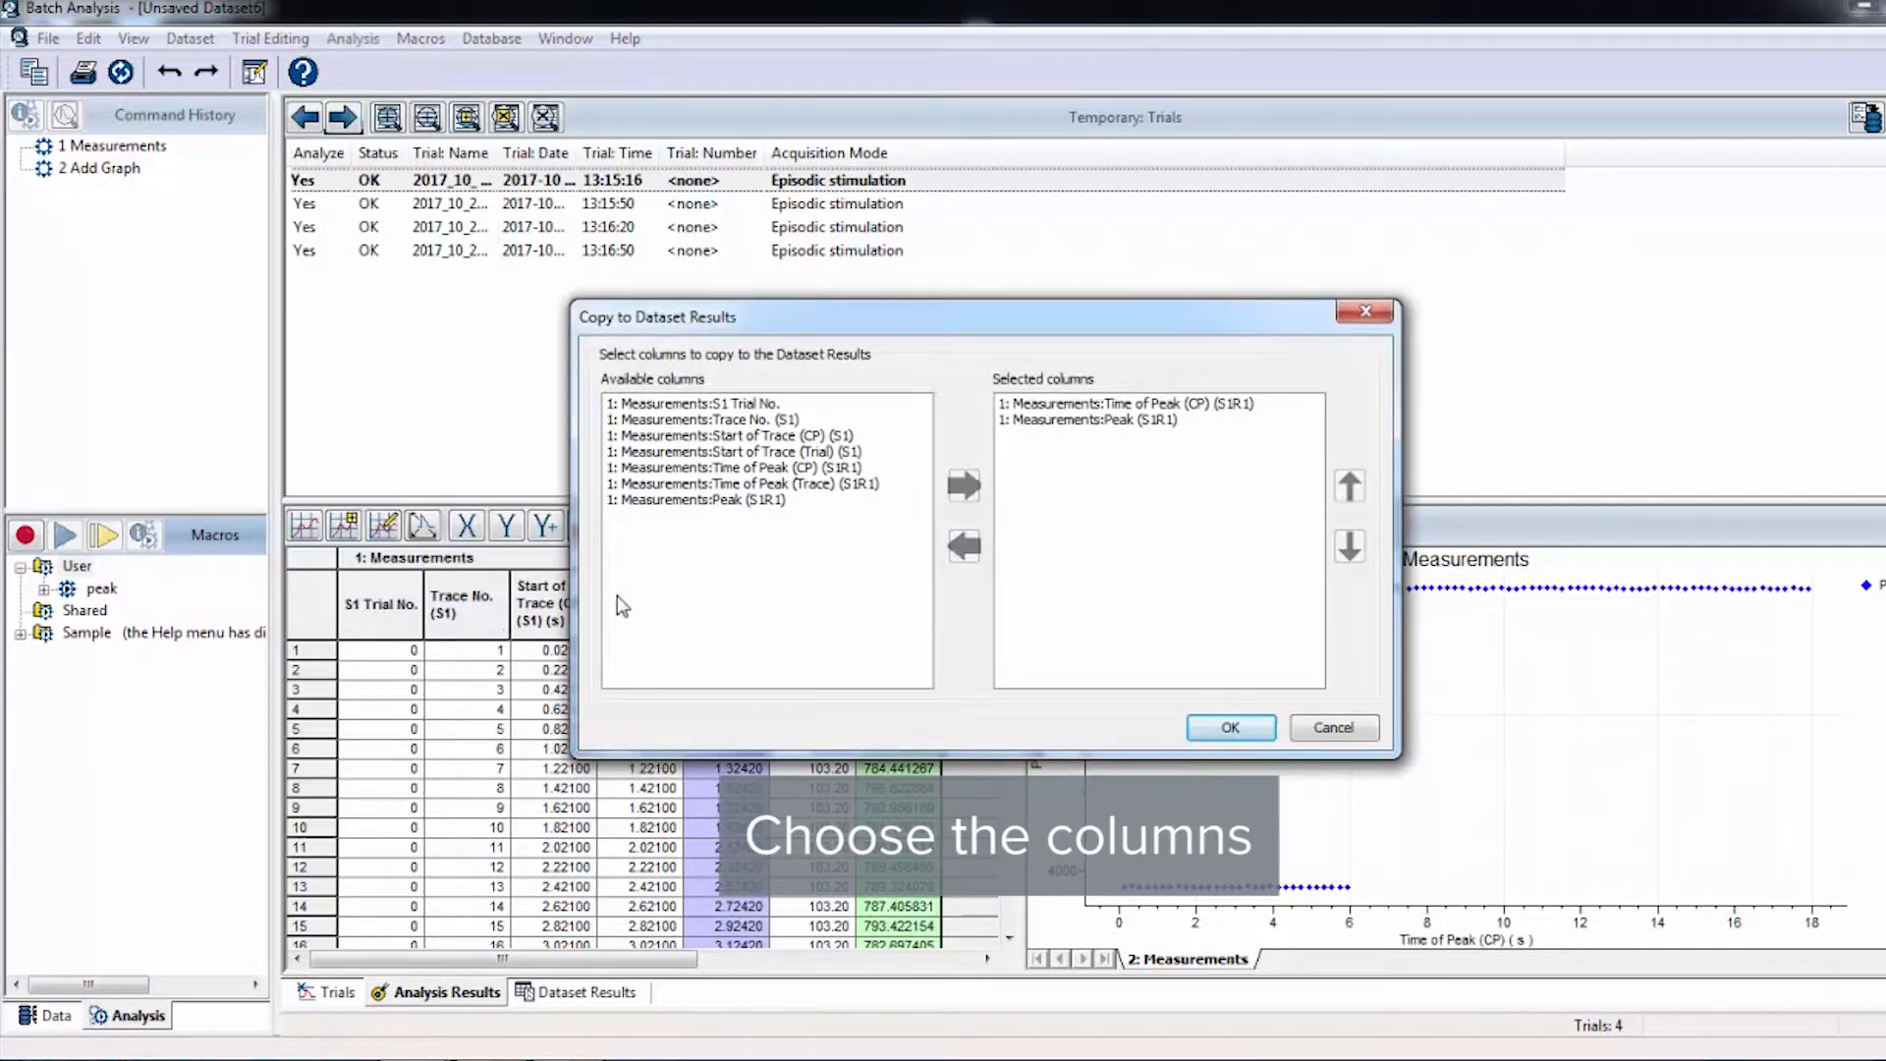
mouse_move(1113, 418)
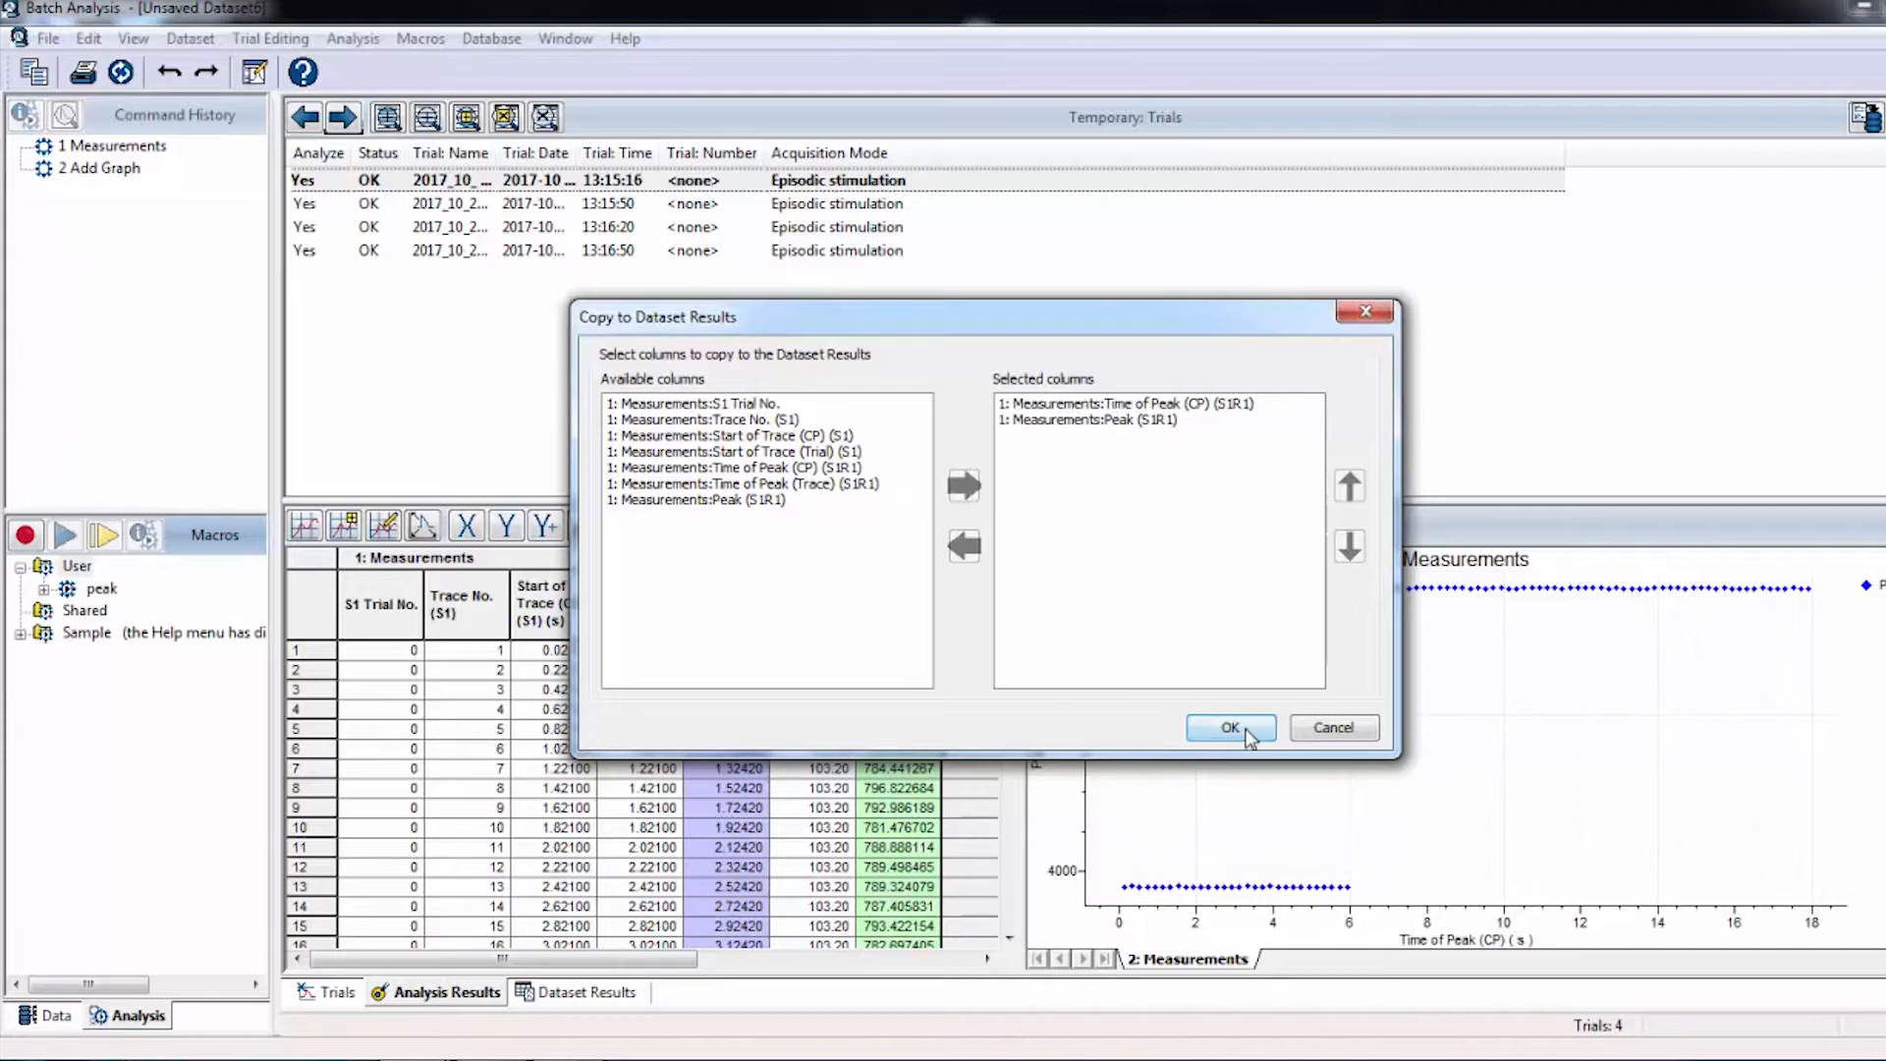
click(1230, 727)
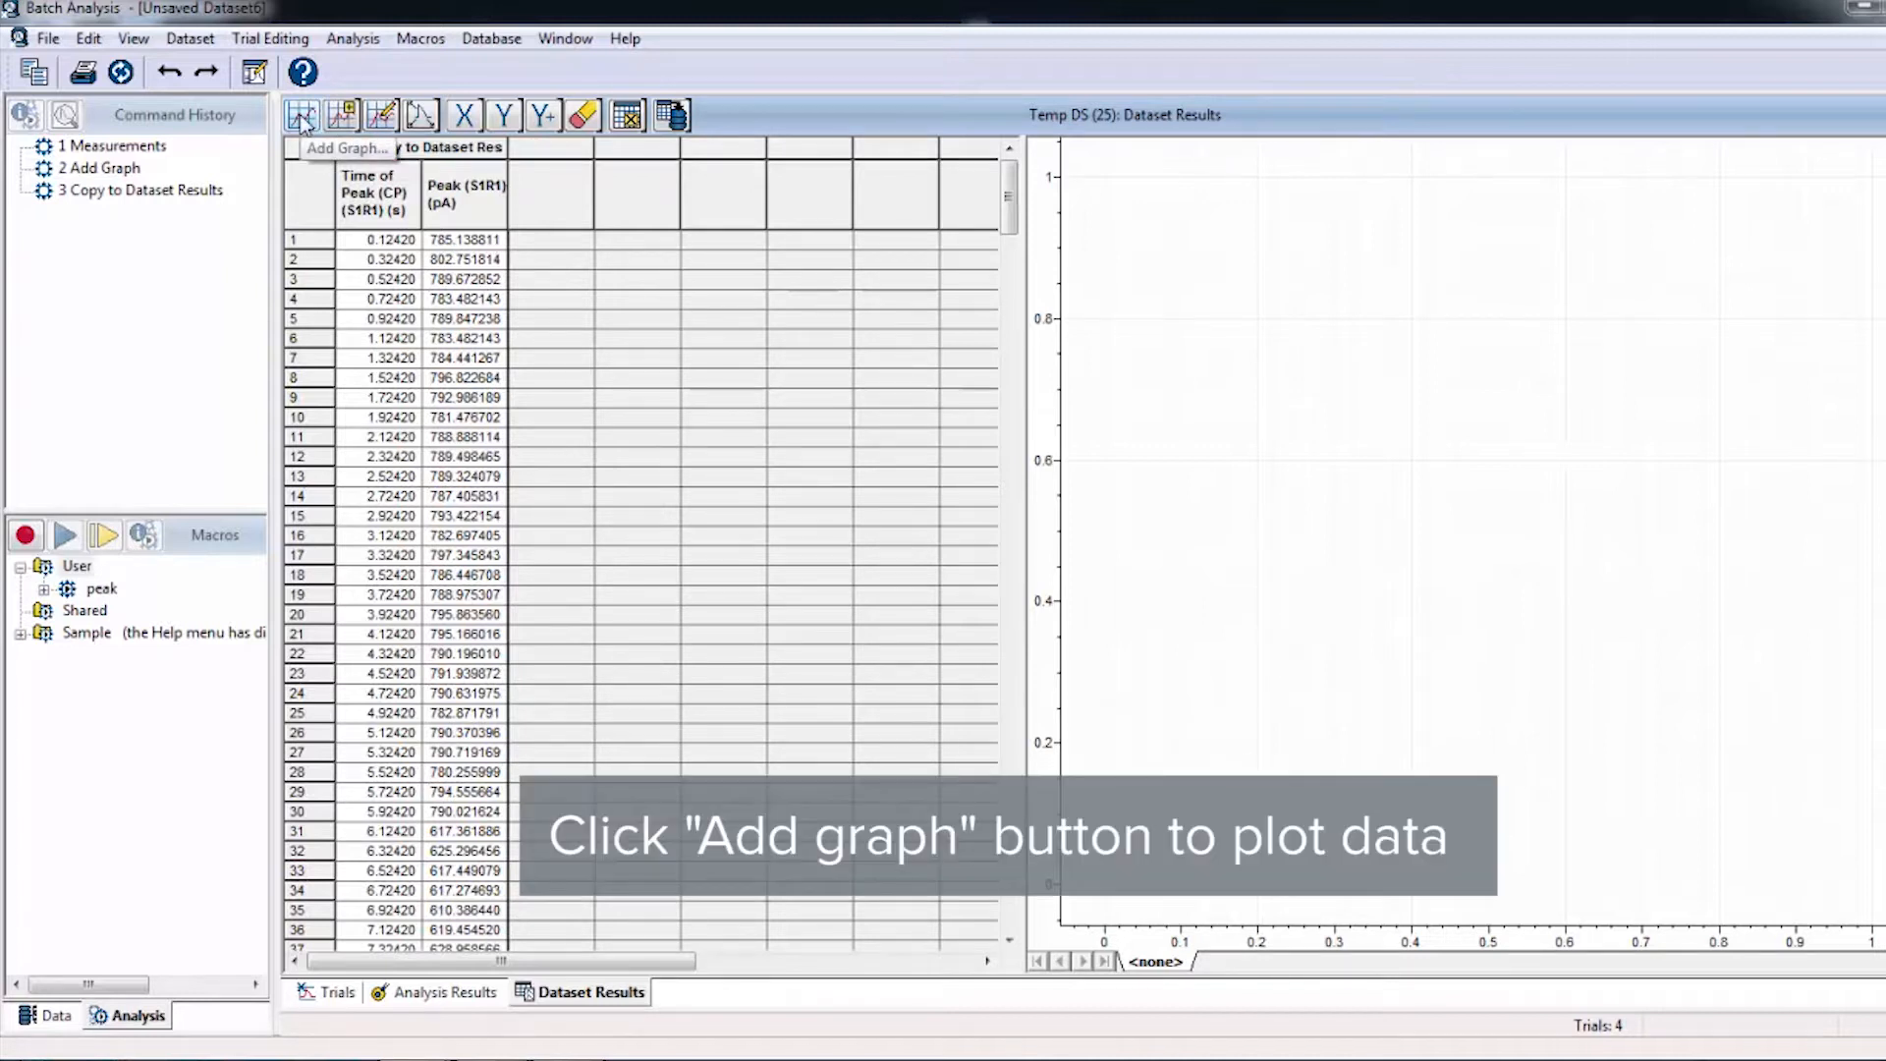
Step: Add a graph with Time of Peak (CP) as X and Peak as Y
click(302, 116)
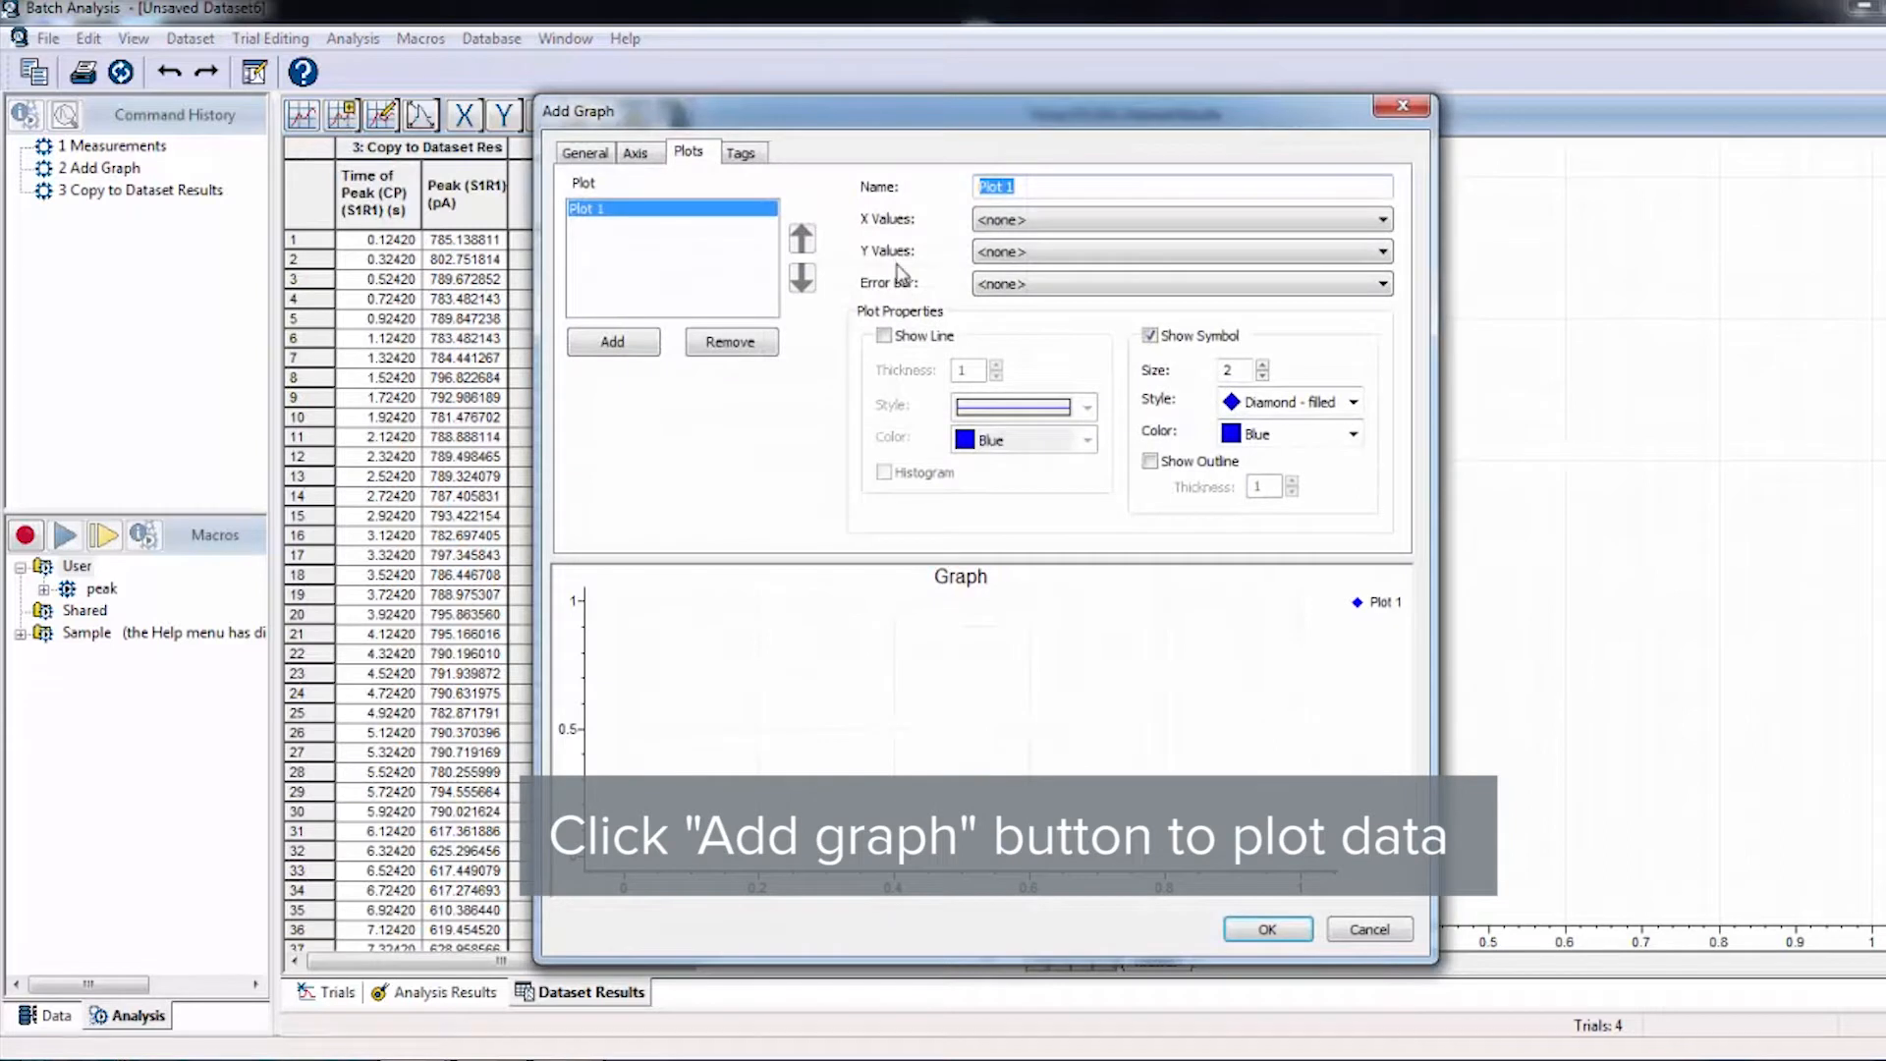
click(1379, 220)
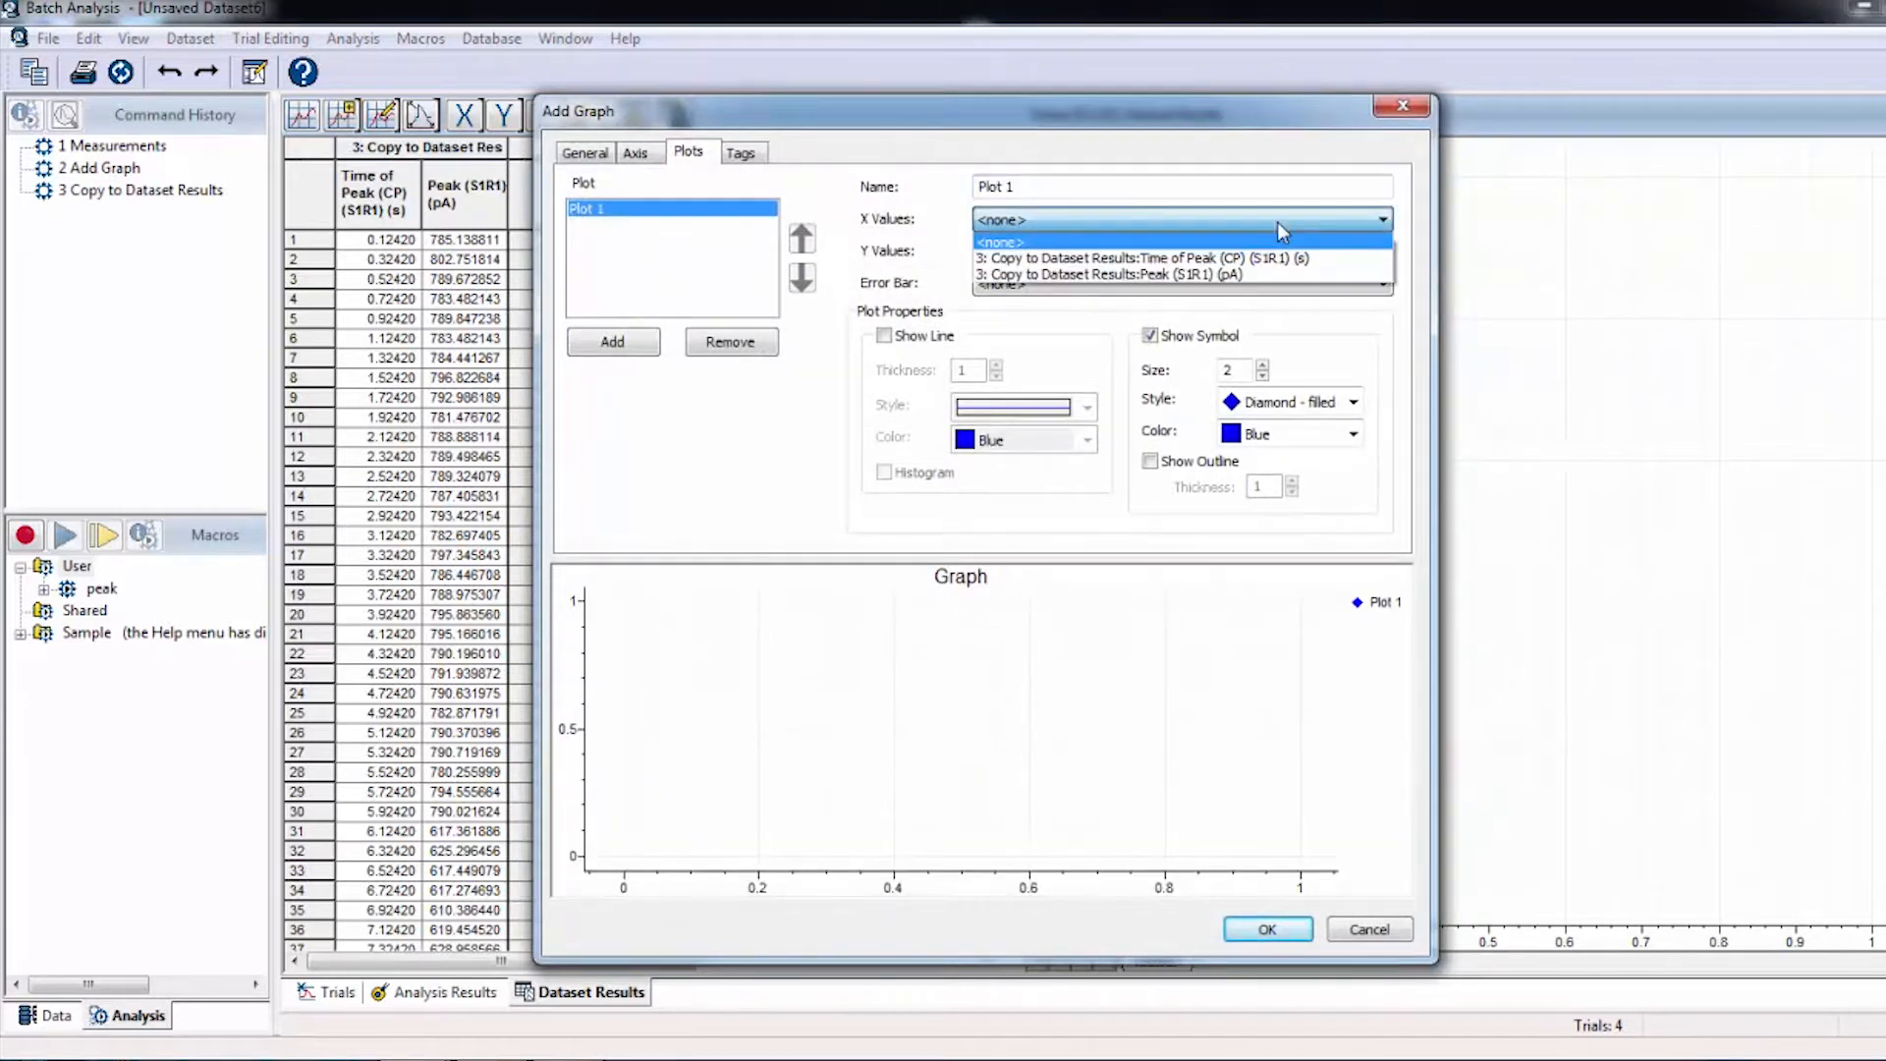
click(1141, 257)
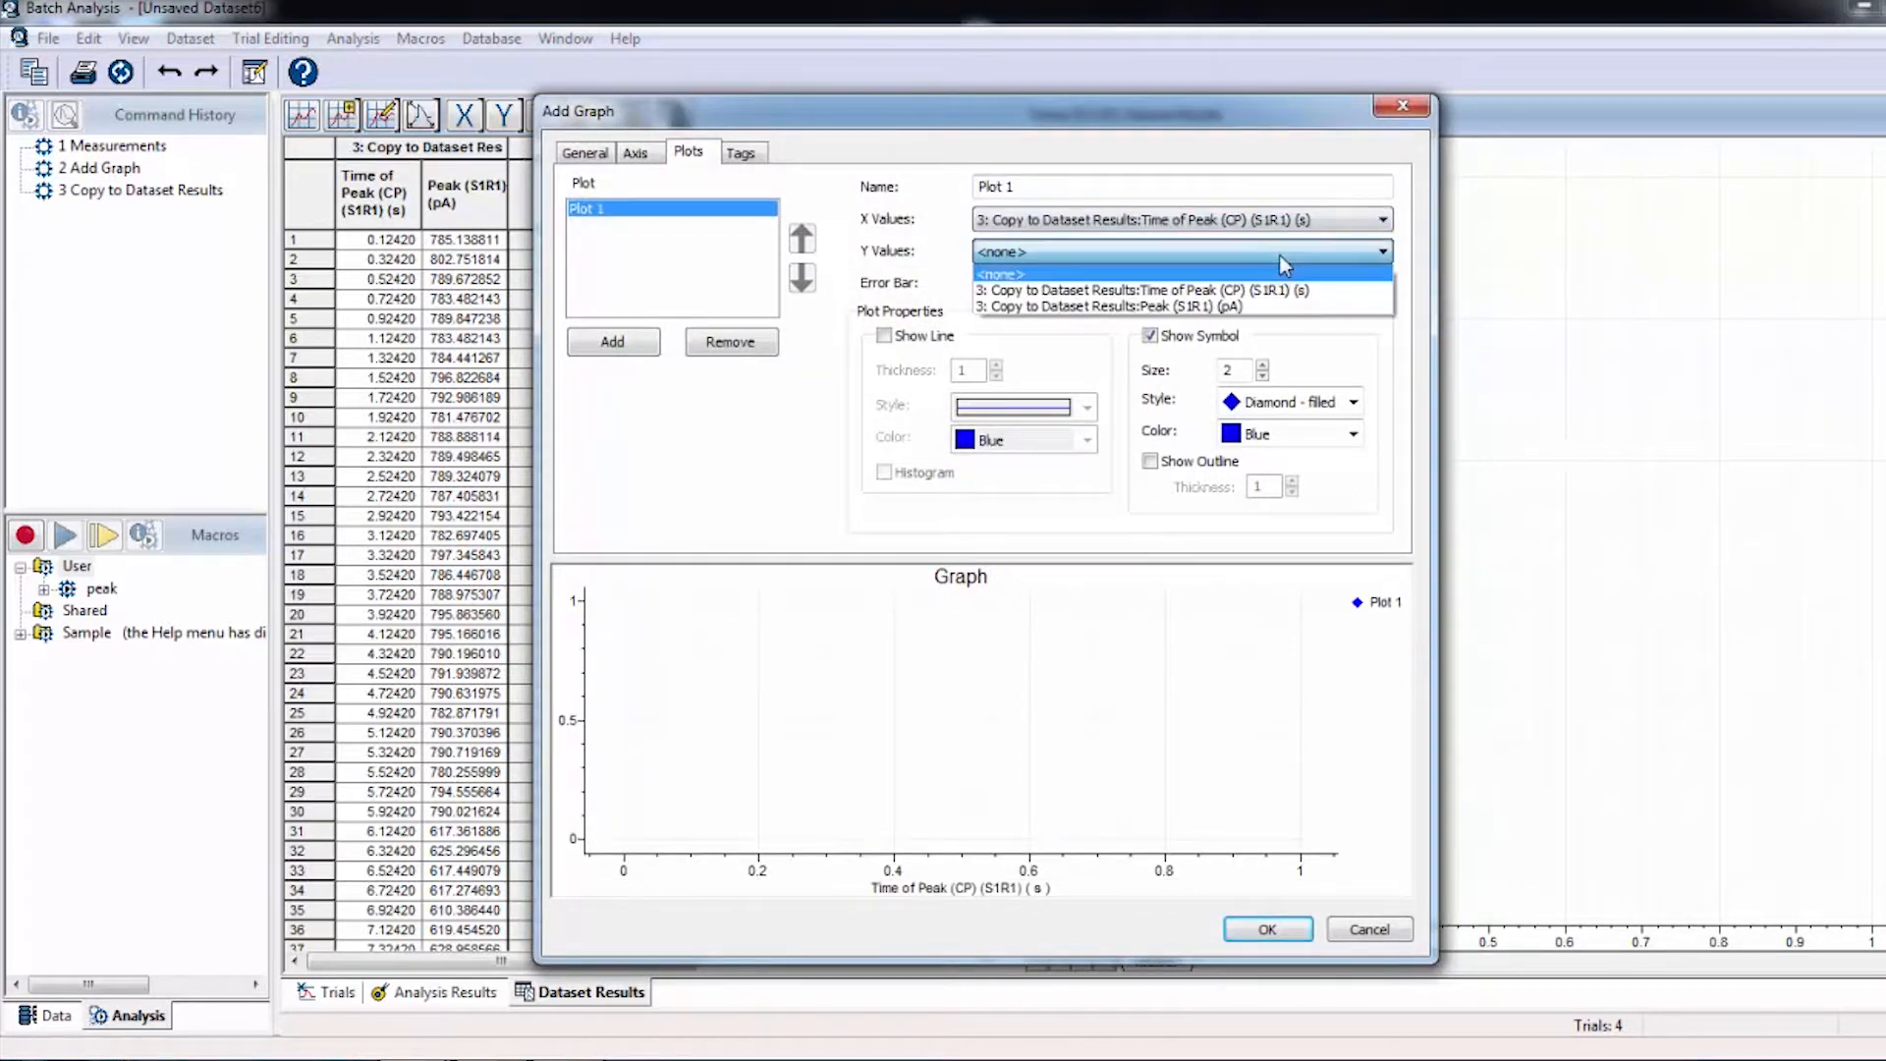
click(1148, 305)
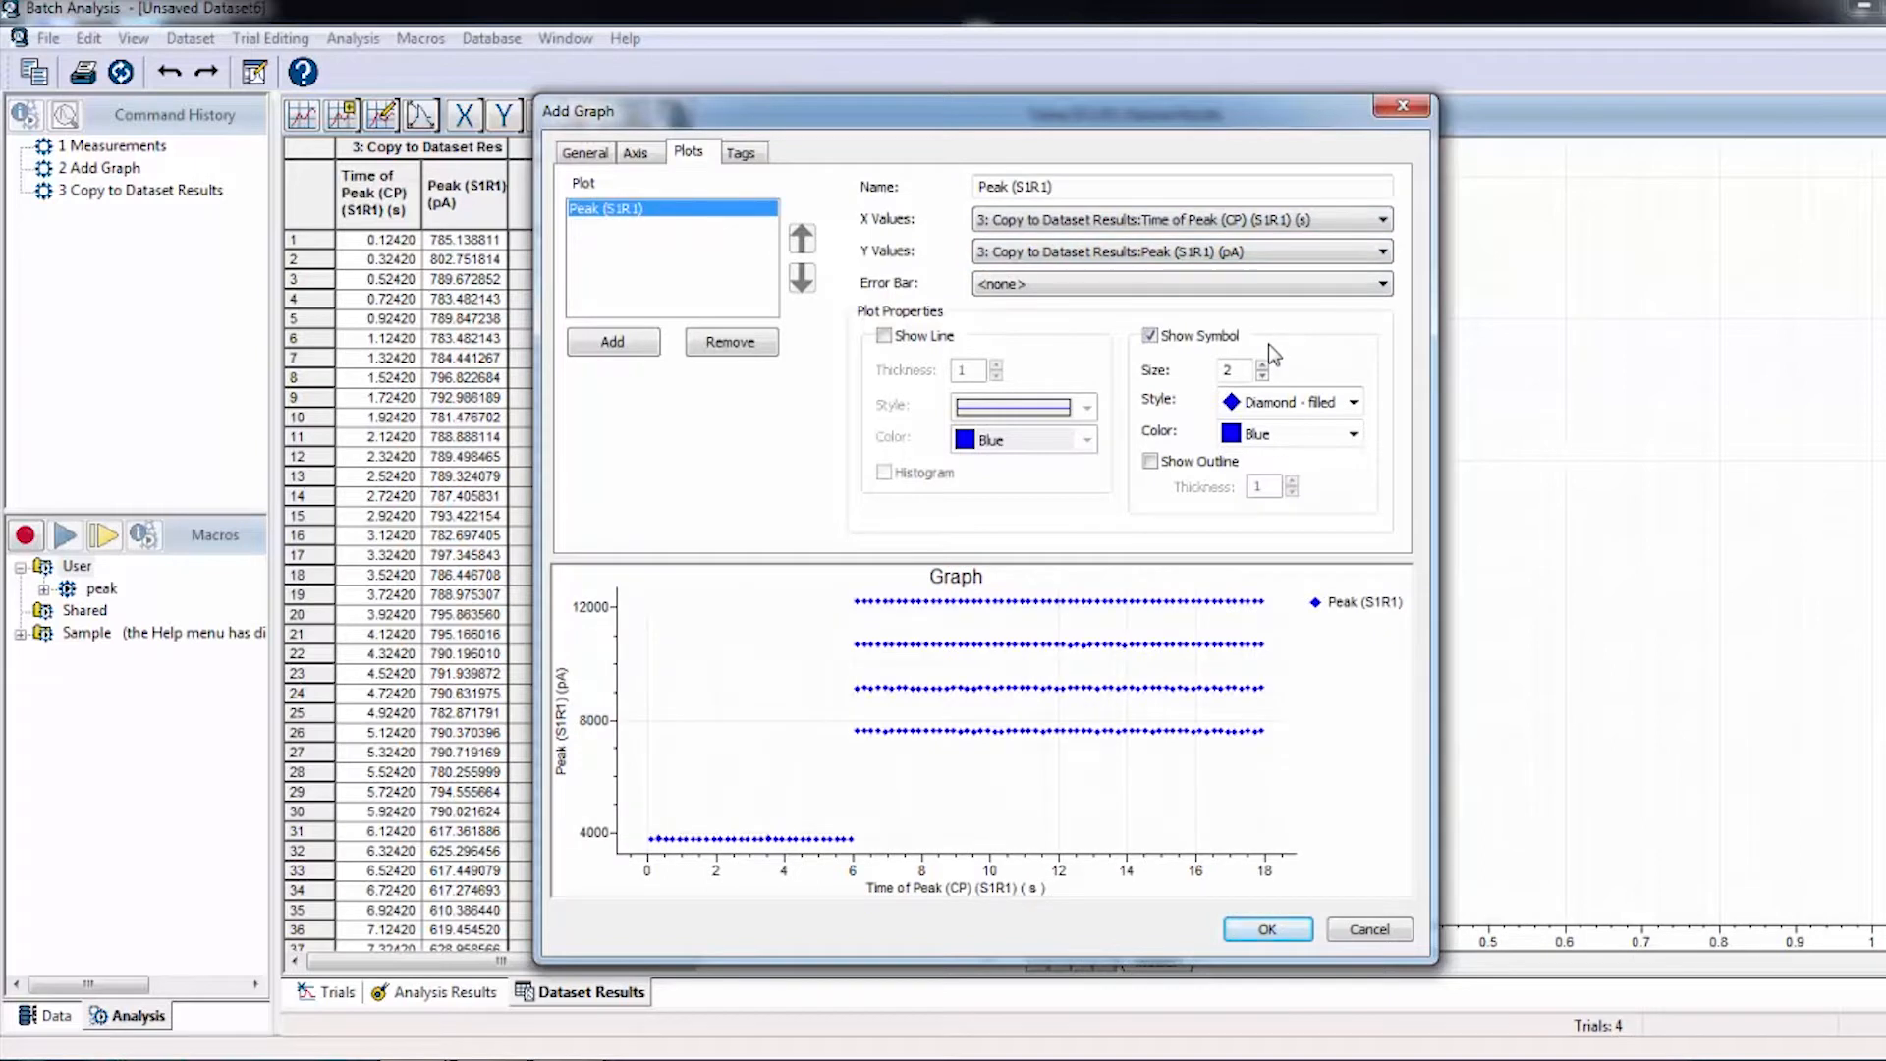
click(1265, 928)
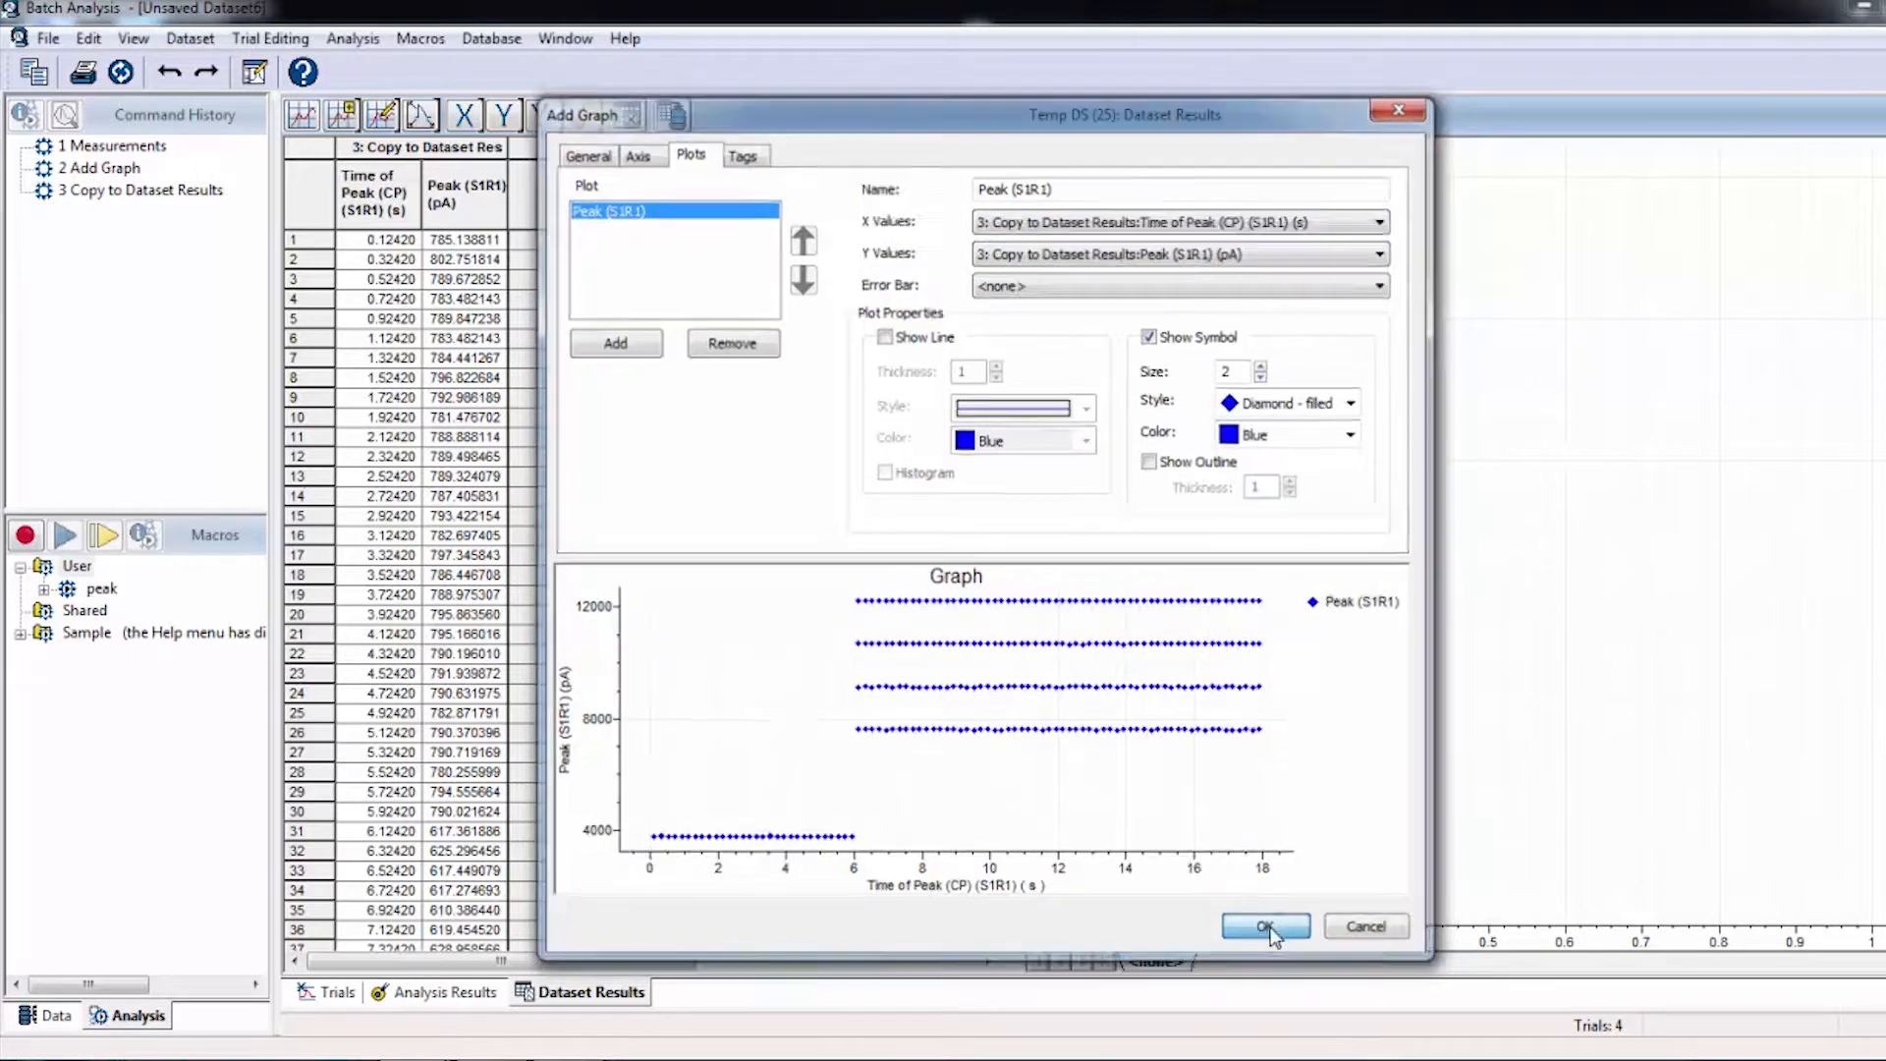
click(1265, 927)
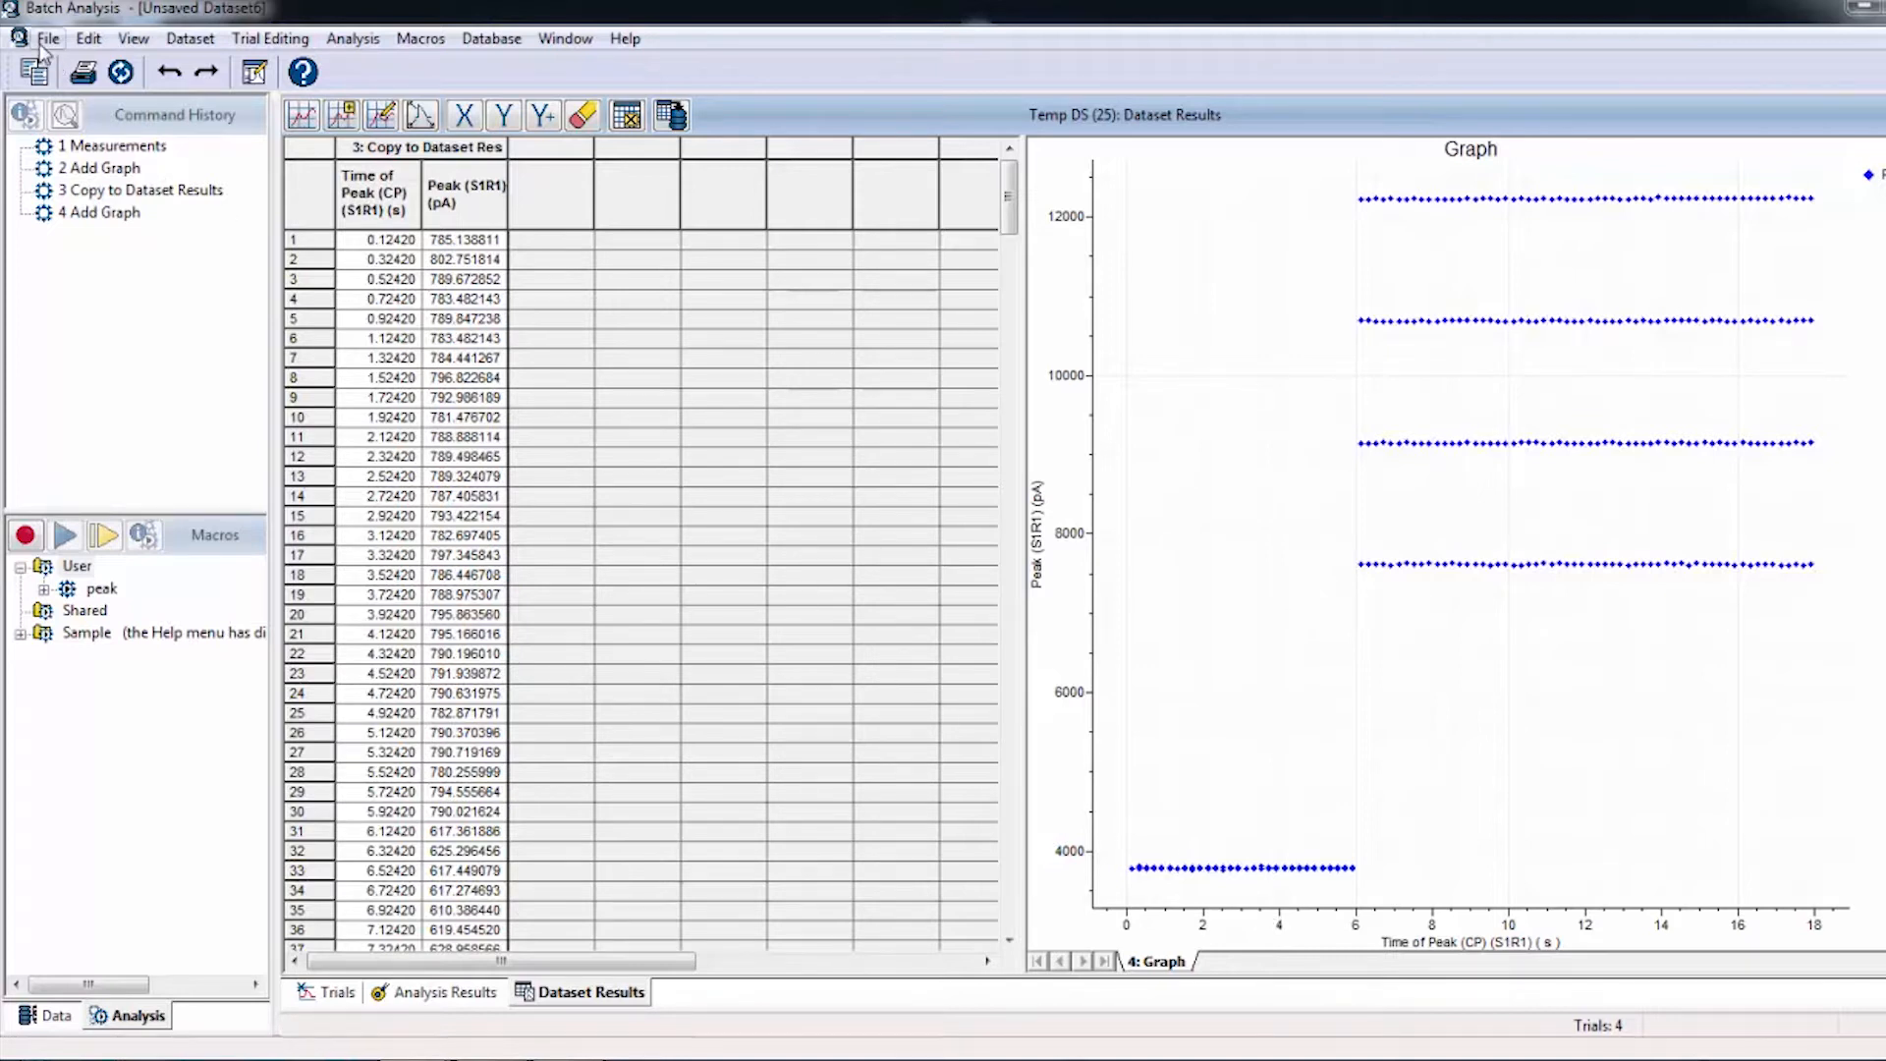
Step: Export the analysis results as Excel (xls) and open the file
click(47, 37)
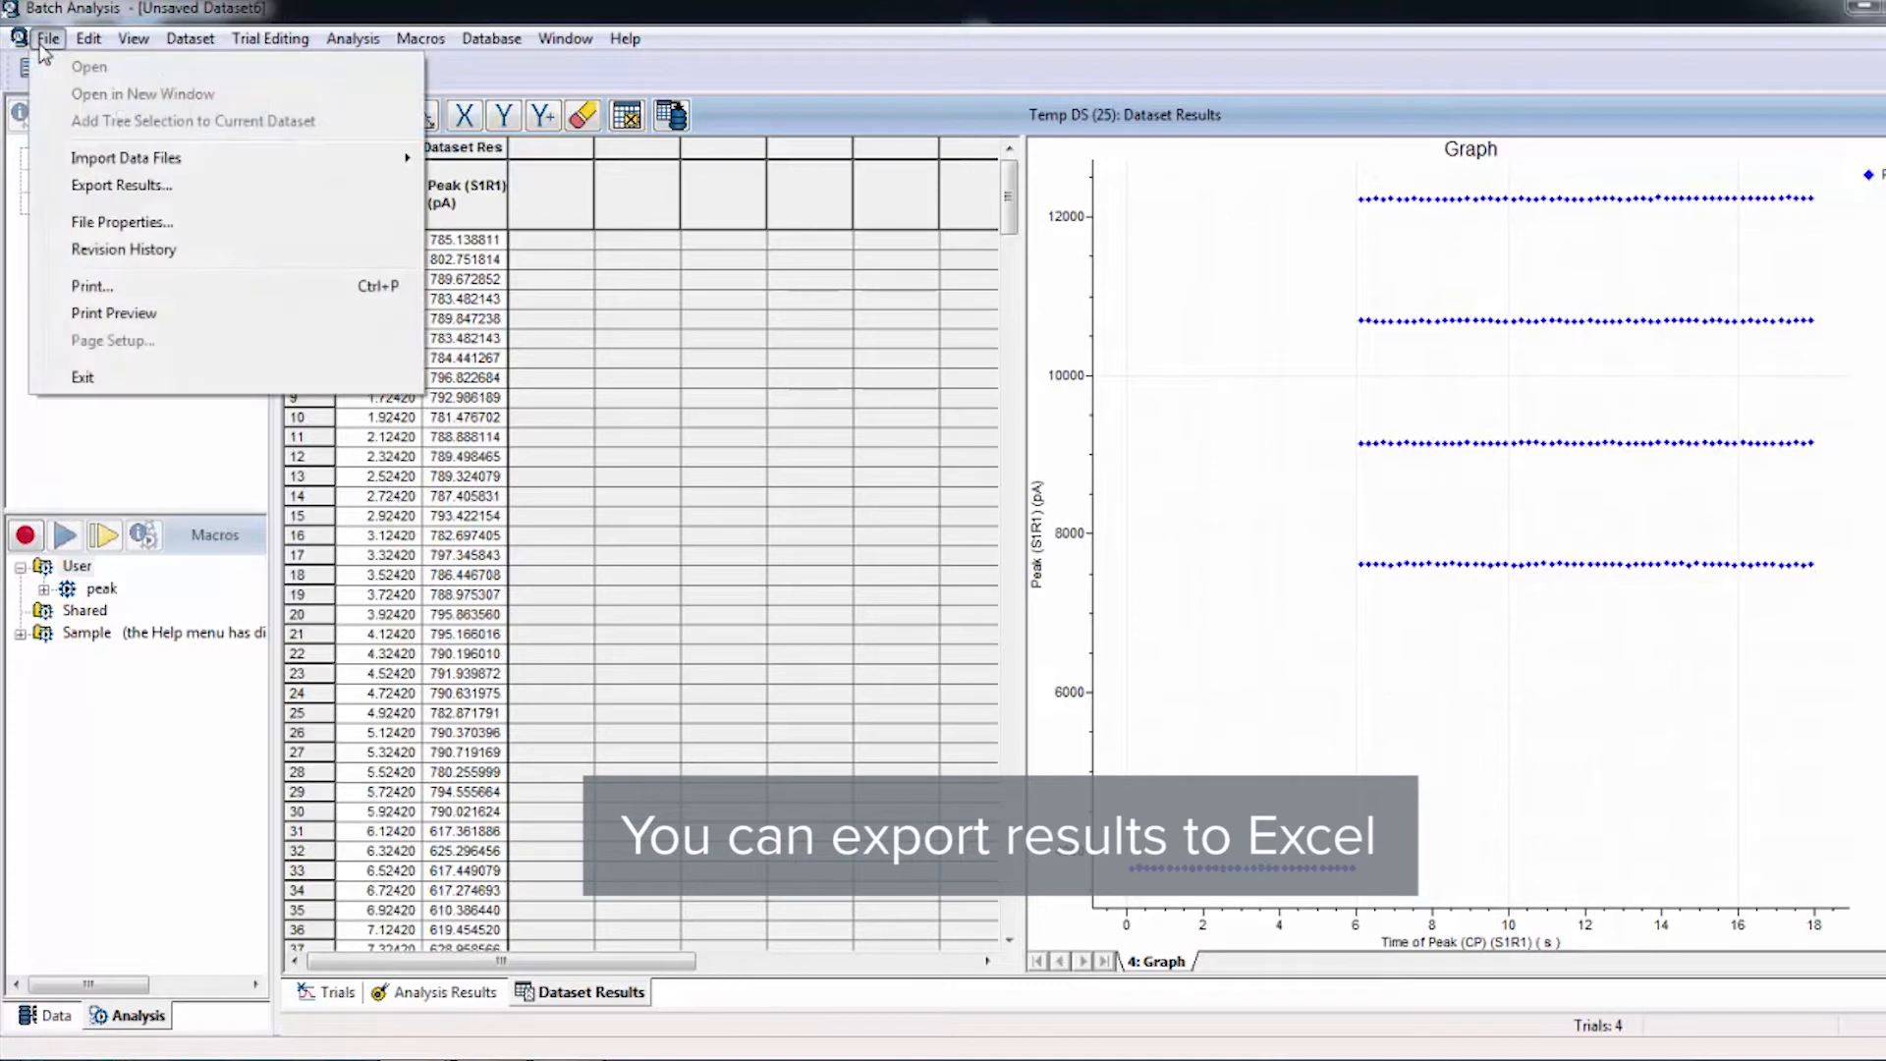
click(120, 184)
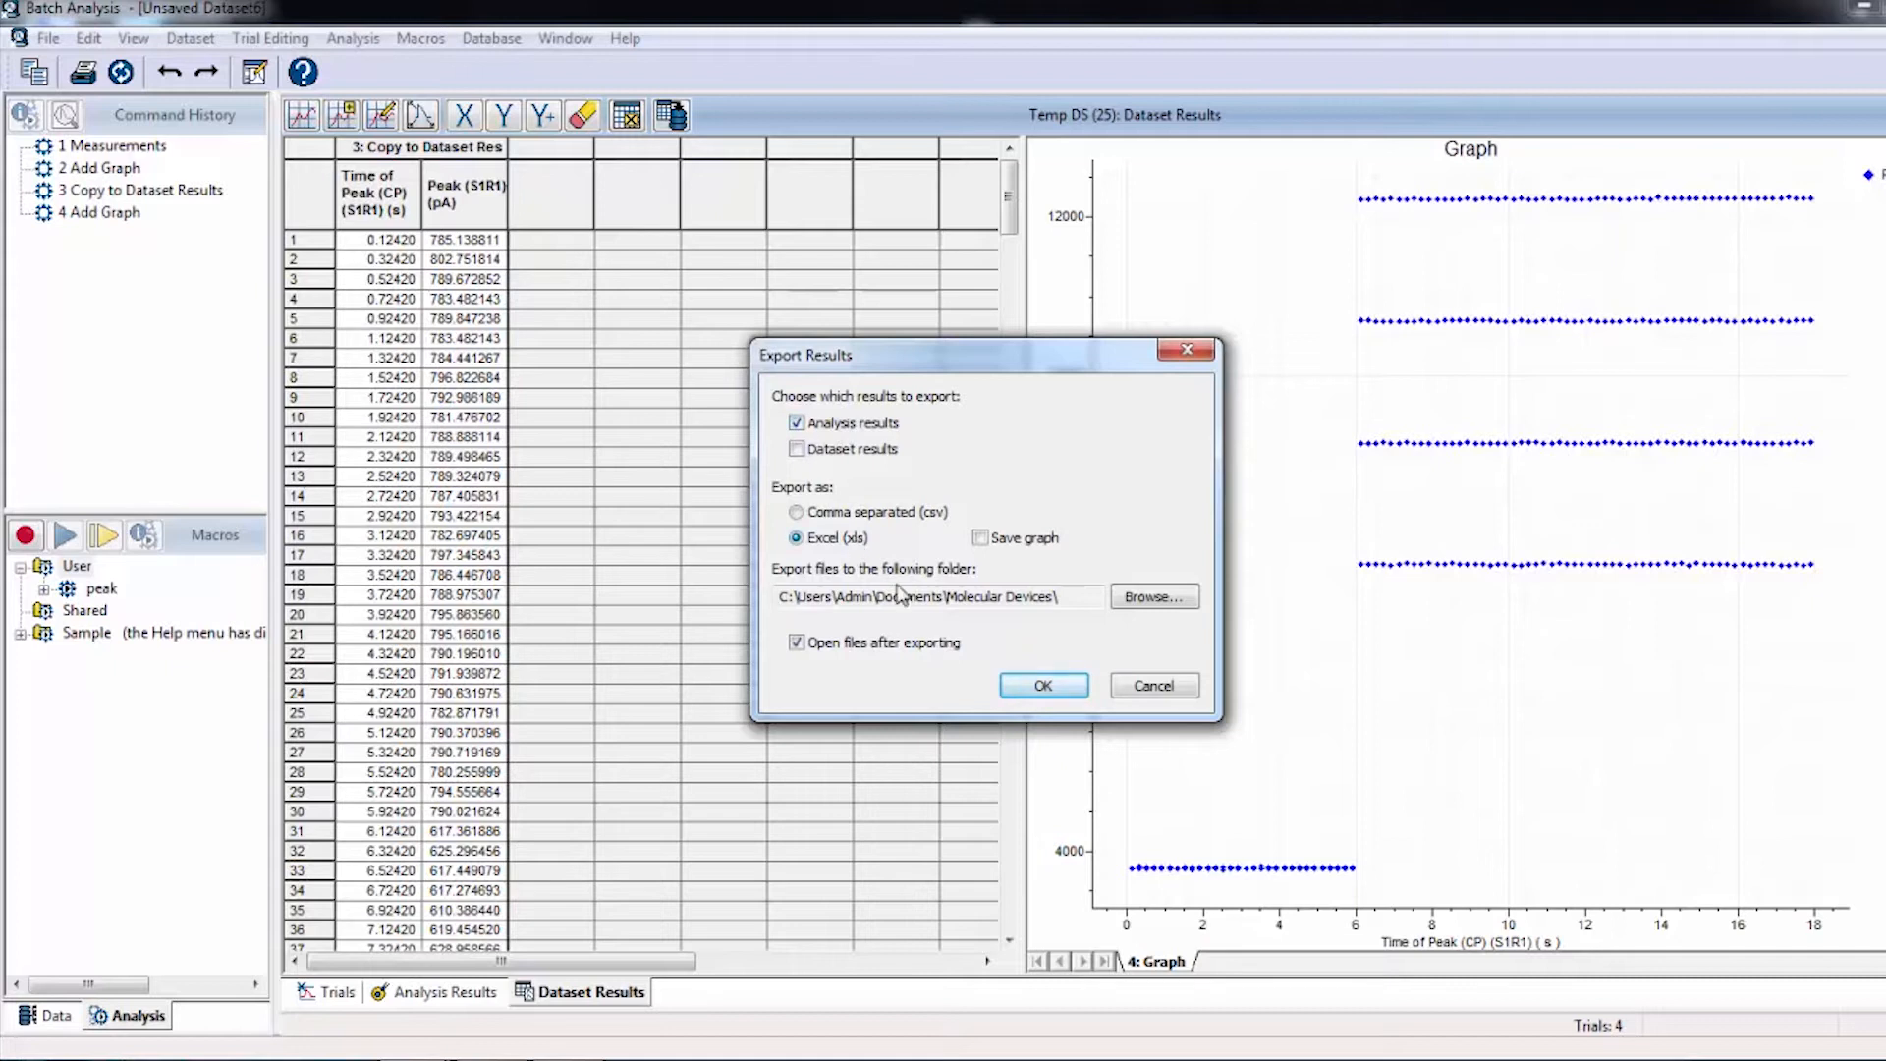
click(1044, 686)
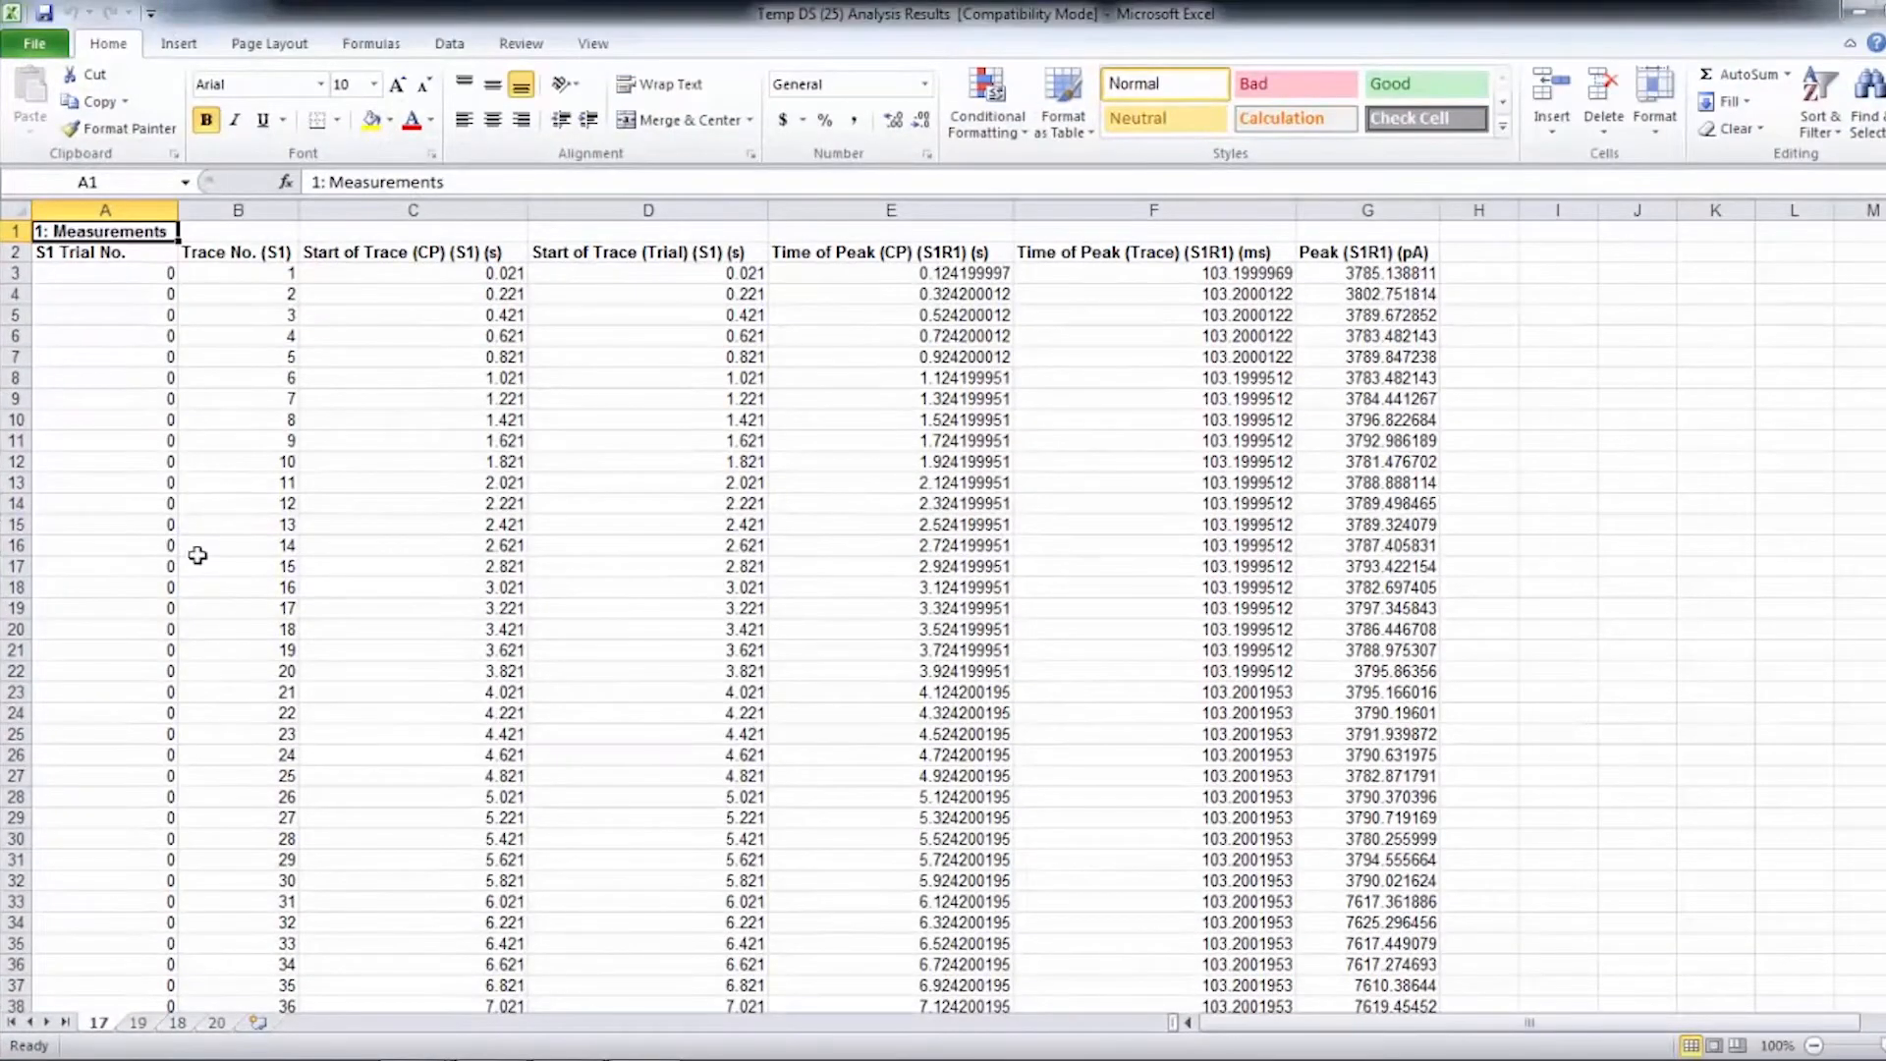
Step: Leave Excel and return to the Batch Analysis dataset results and graph
click(138, 1022)
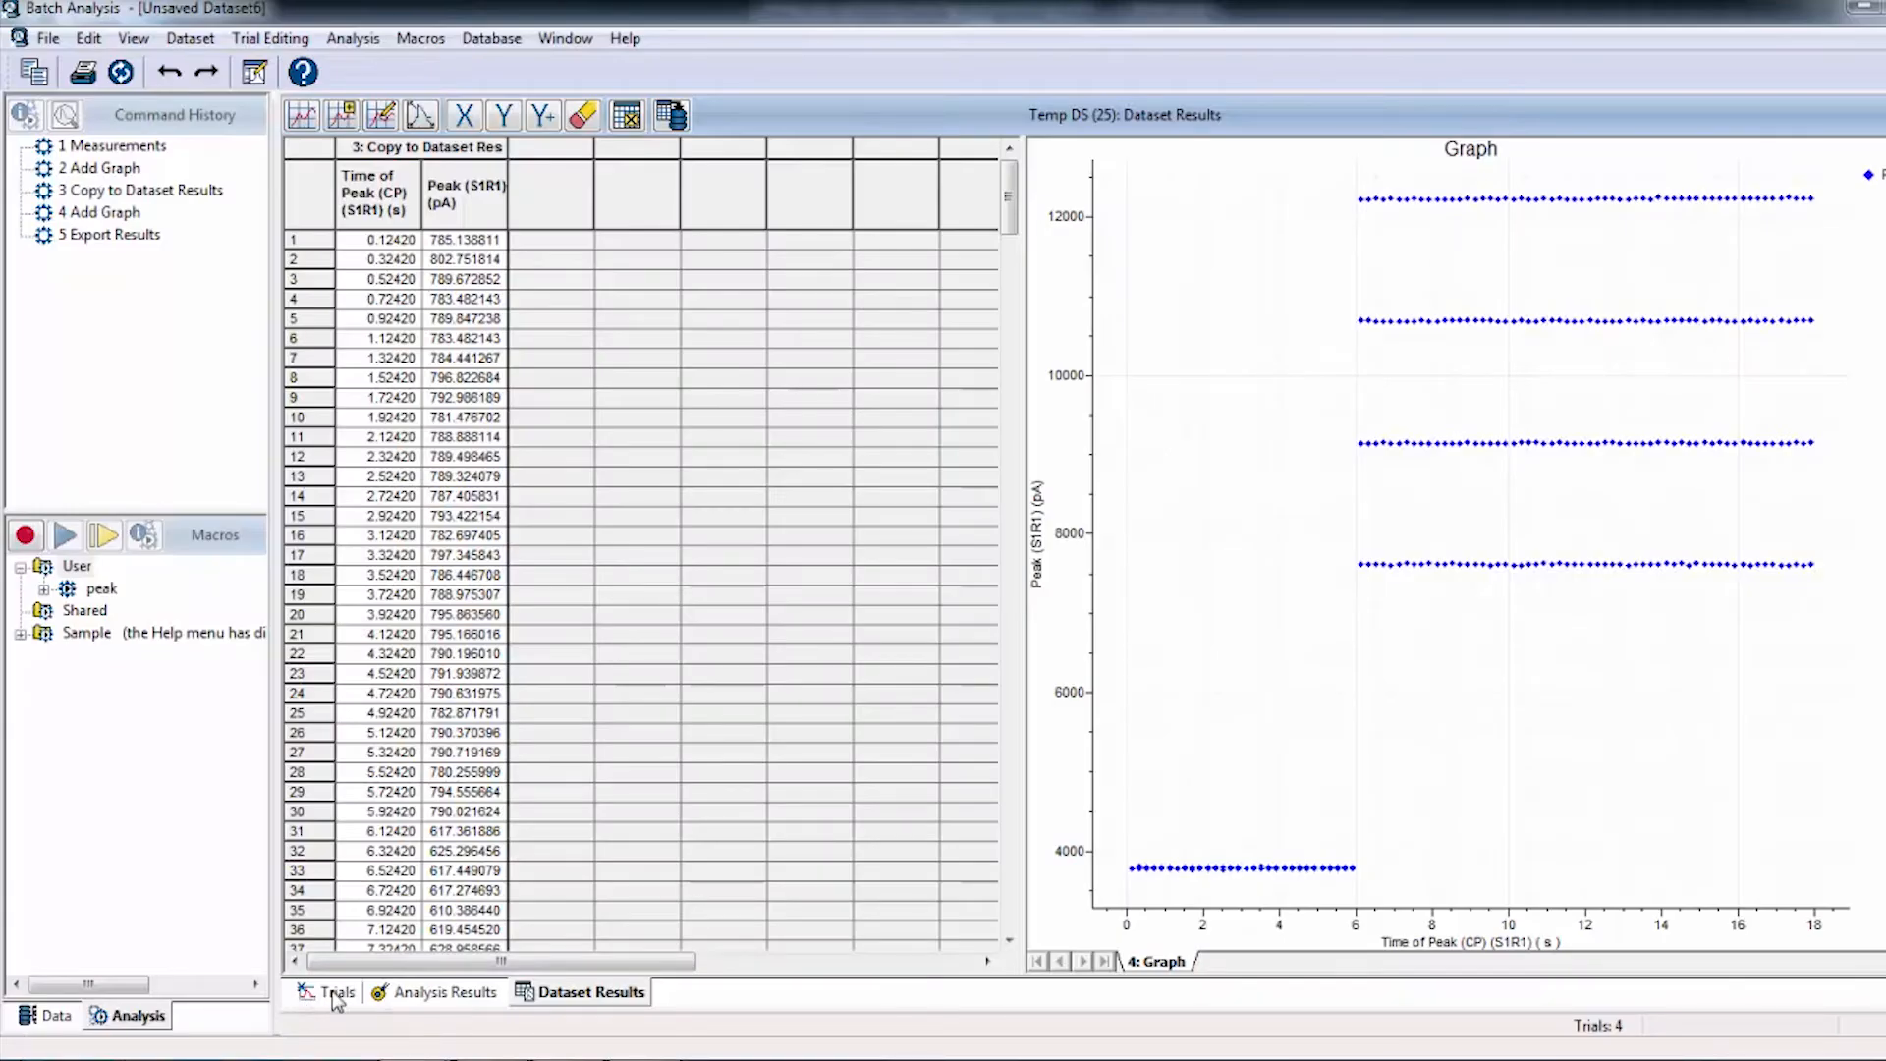
Step: Load the six 2017-09-21 trials without saving the old dataset, then show the saved macros
click(55, 1015)
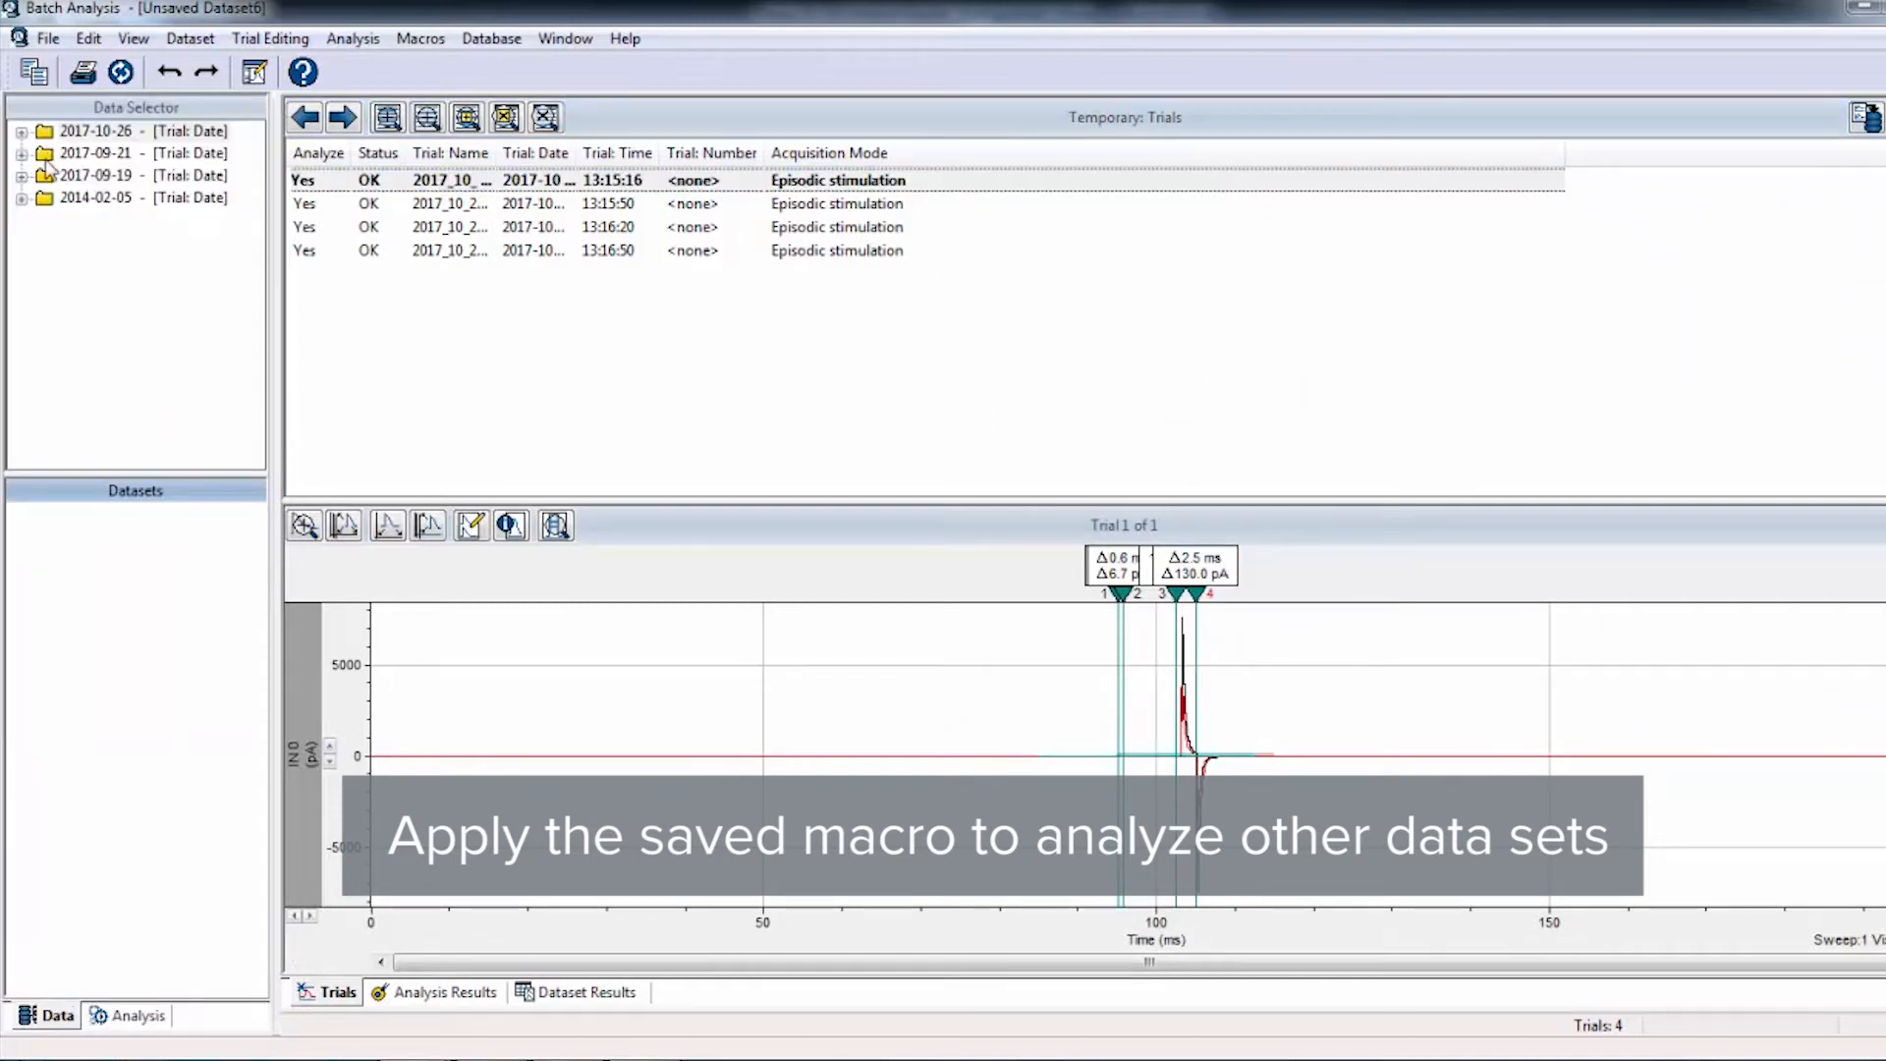
right_click(98, 154)
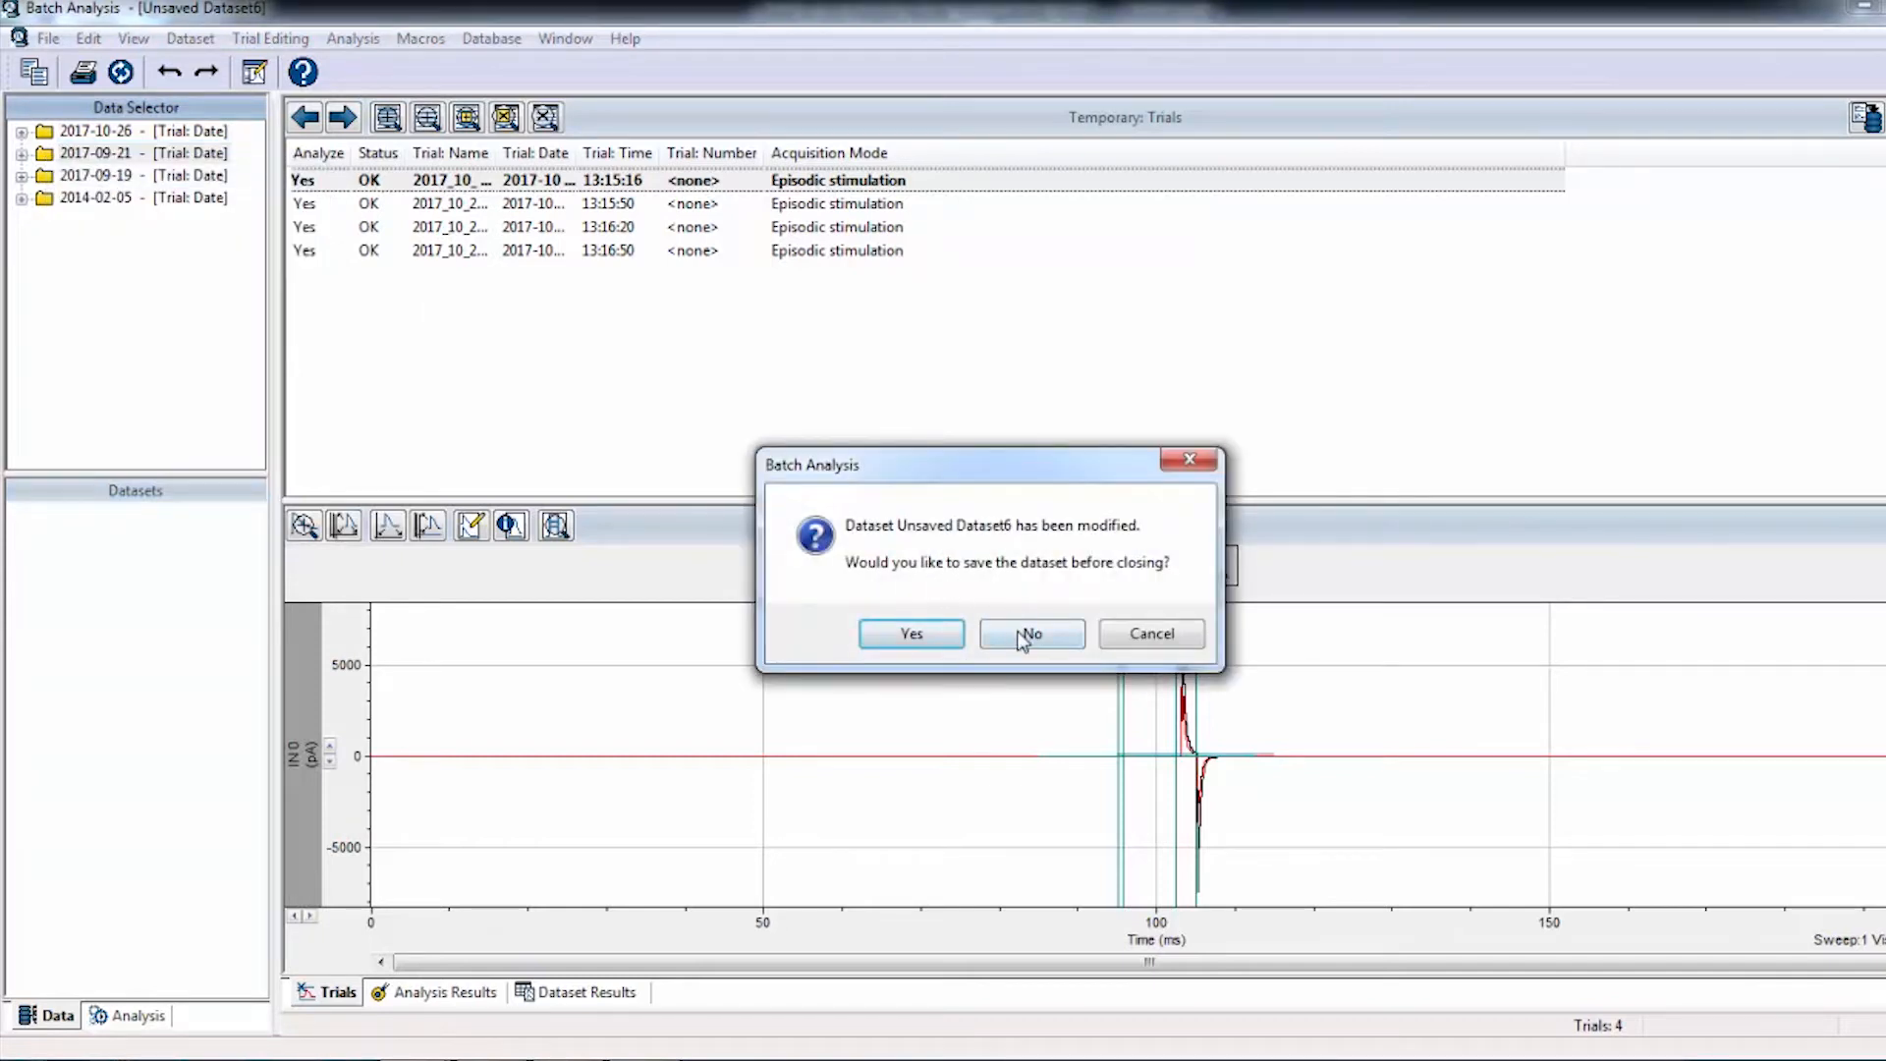
click(1030, 632)
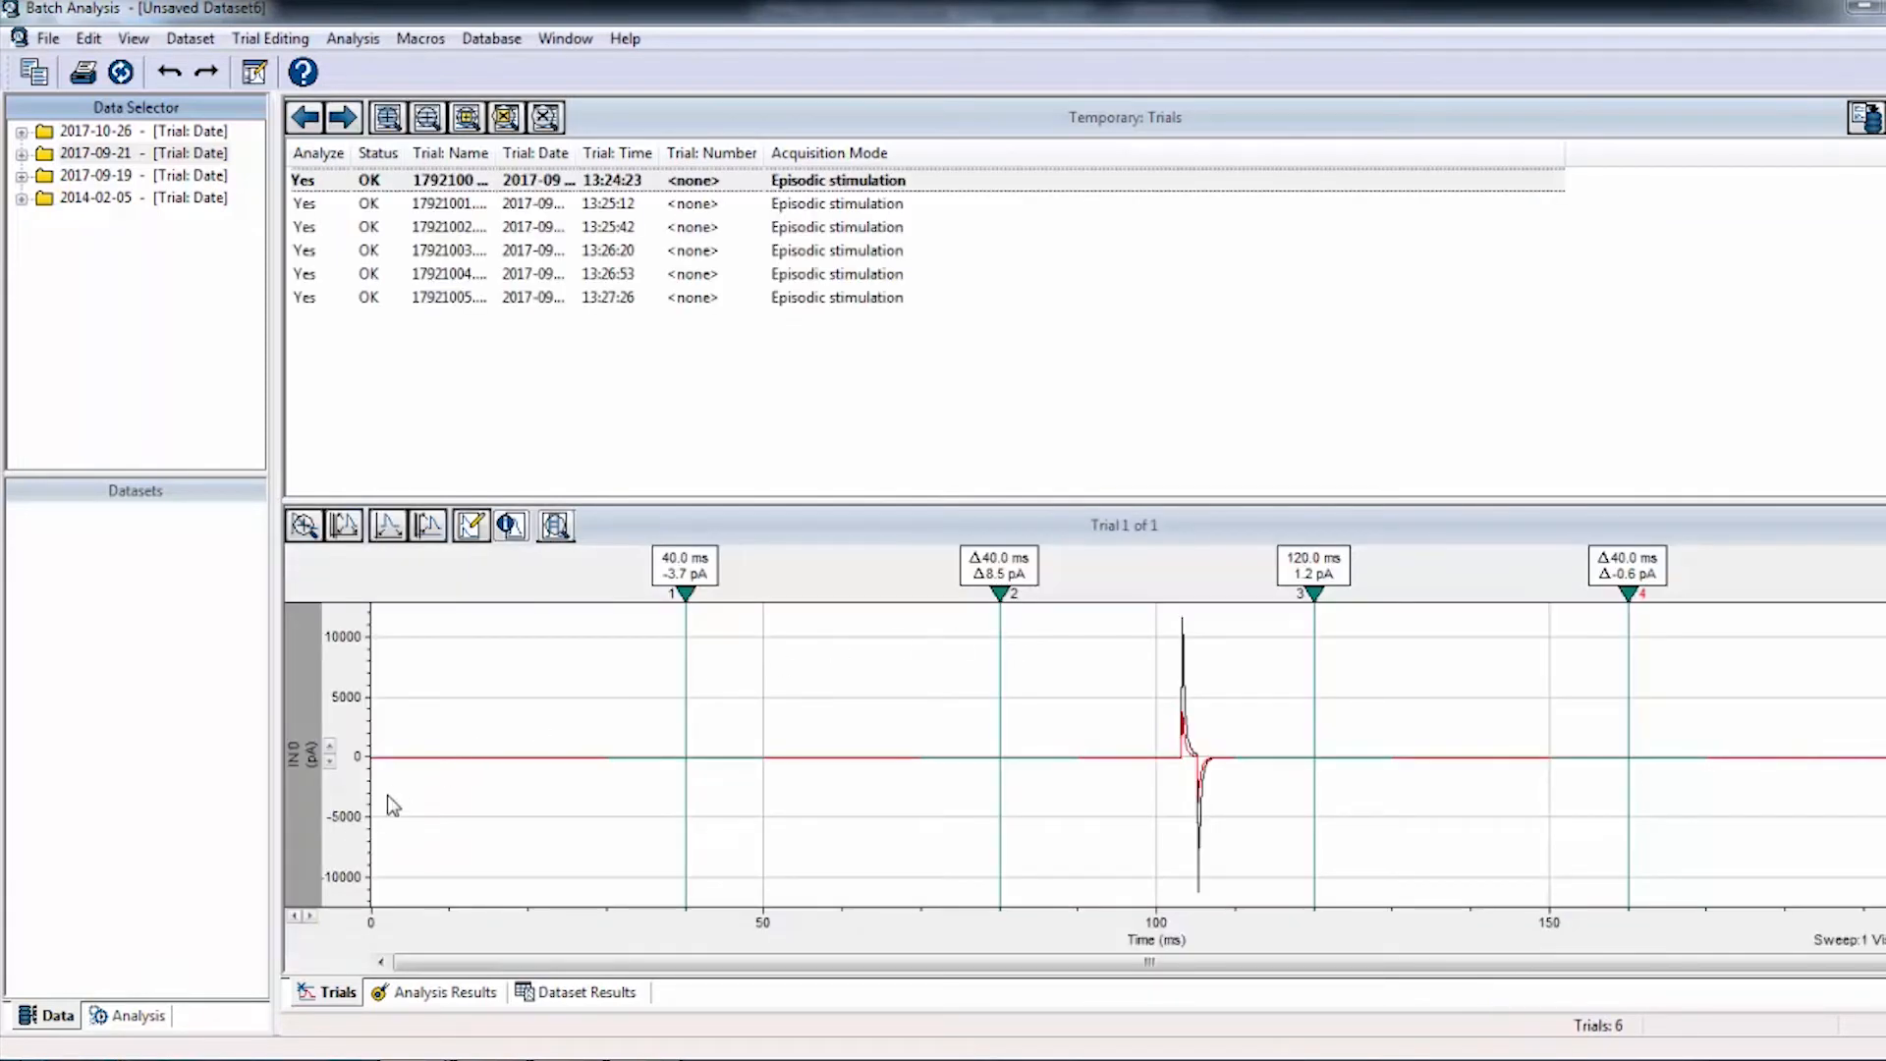
click(126, 1014)
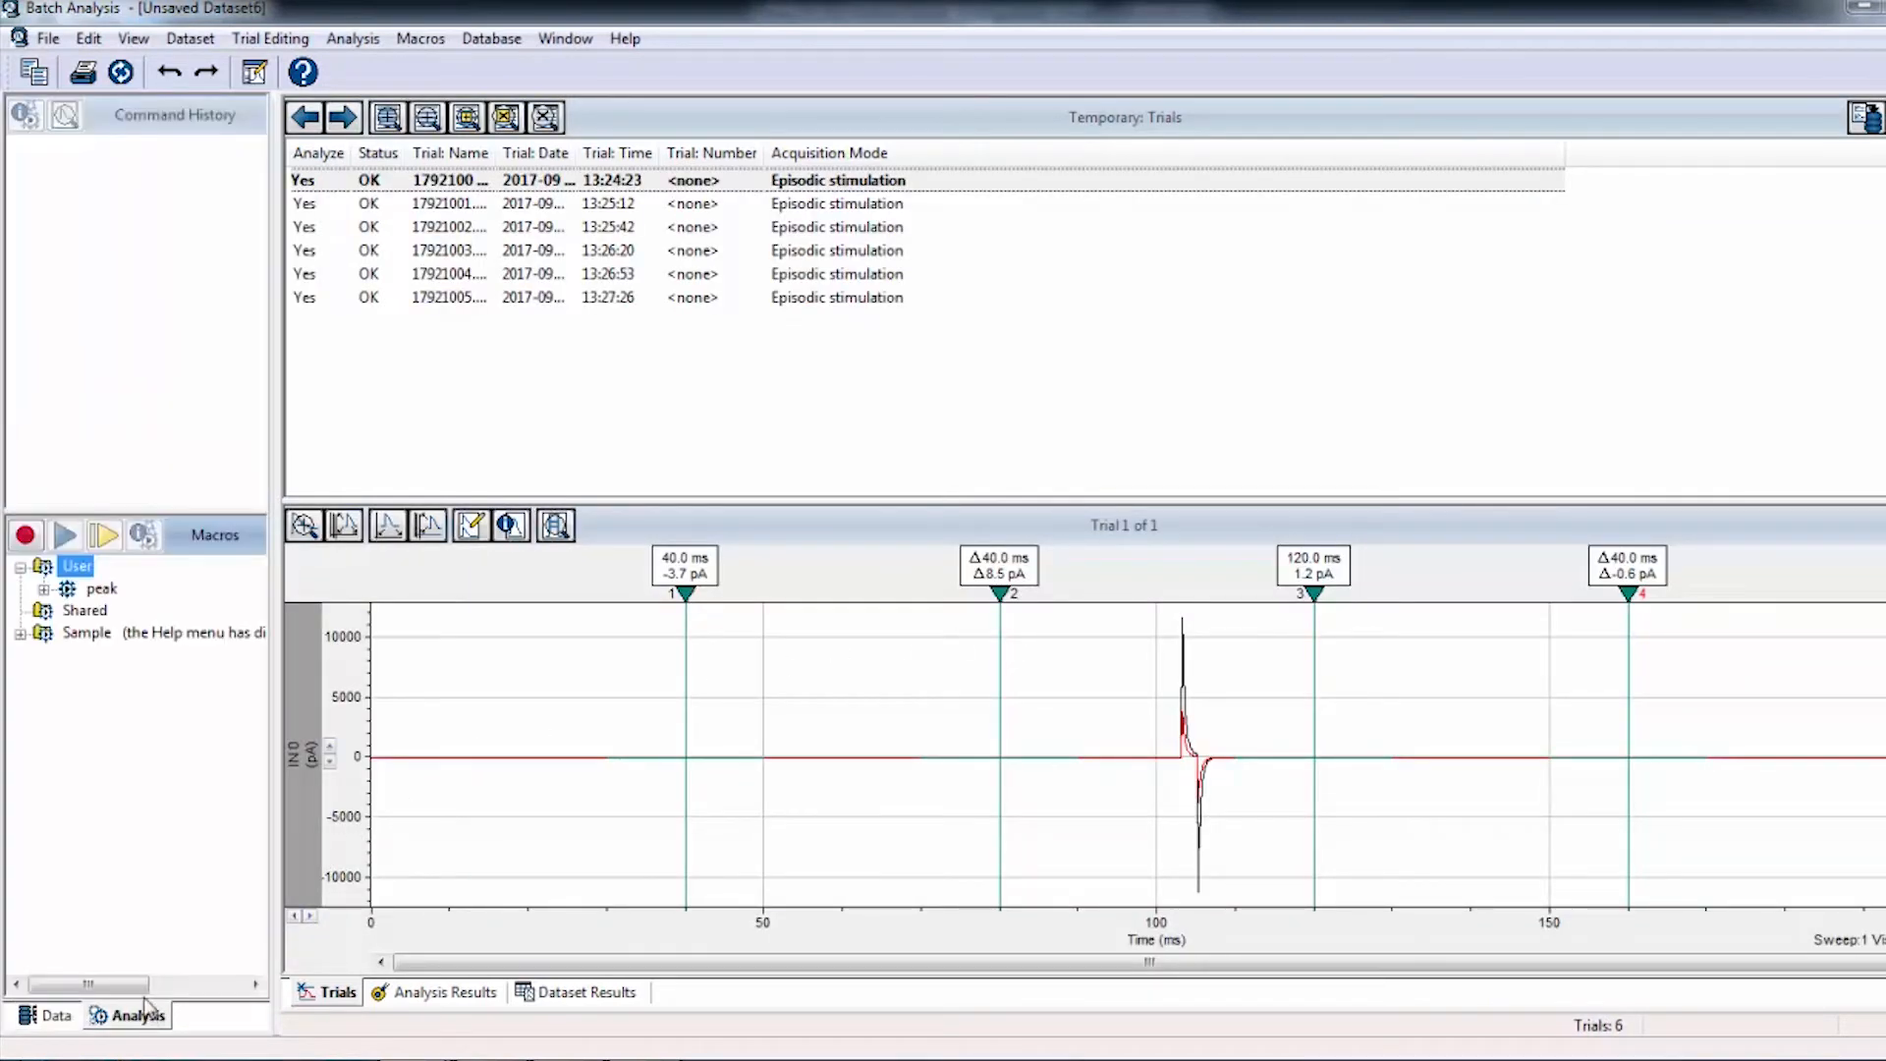